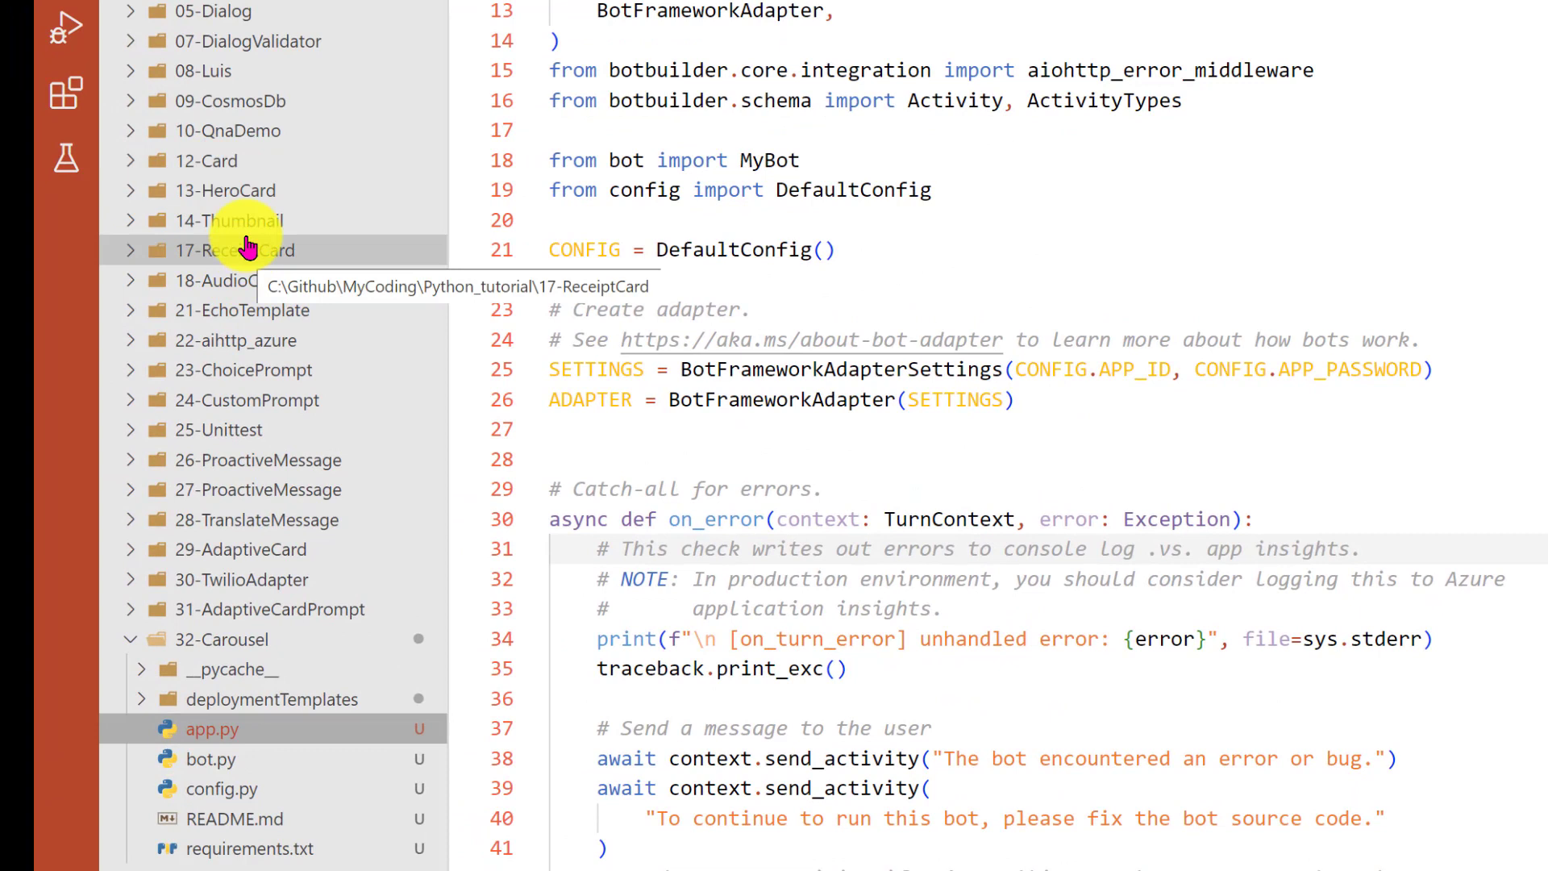
mouse_move(255, 219)
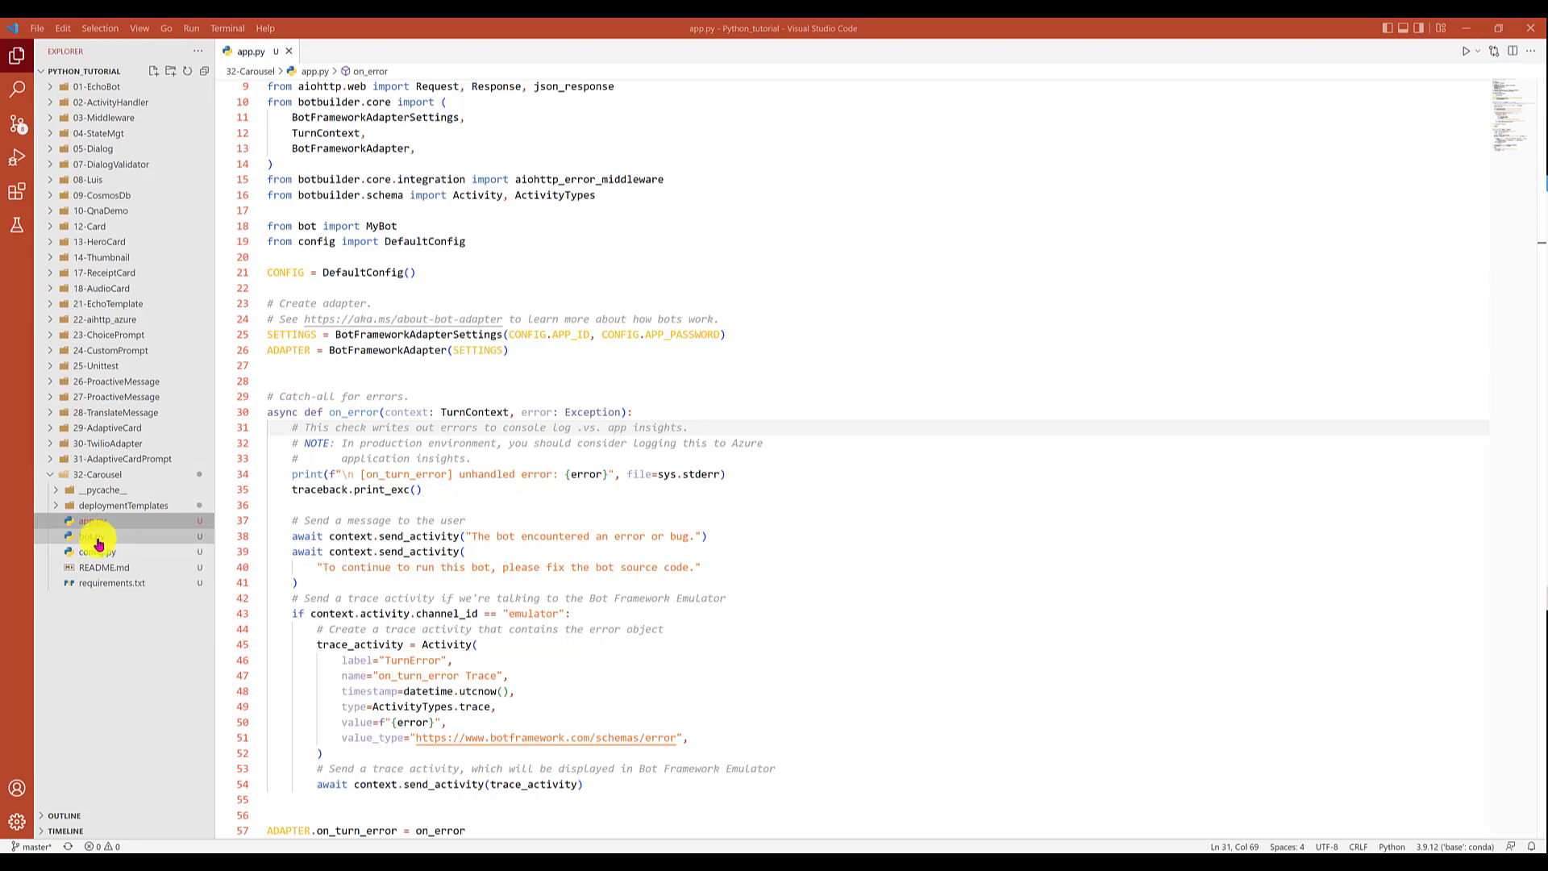
Add a create_receipt_card method to bot.py with facts, items, VAT, tax and total.
click(94, 535)
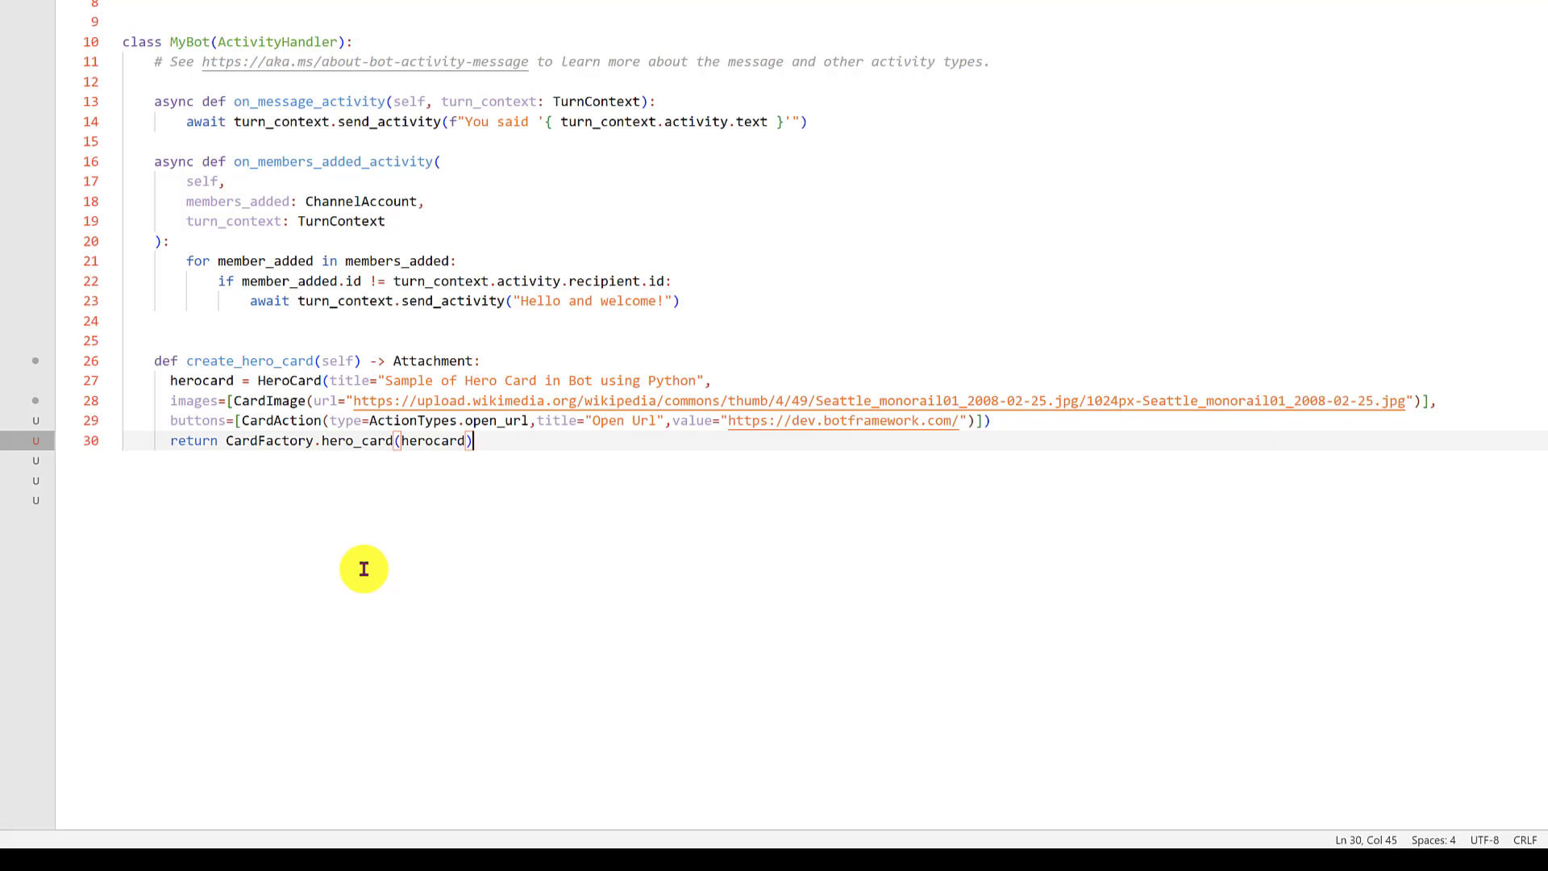
key(Enter)
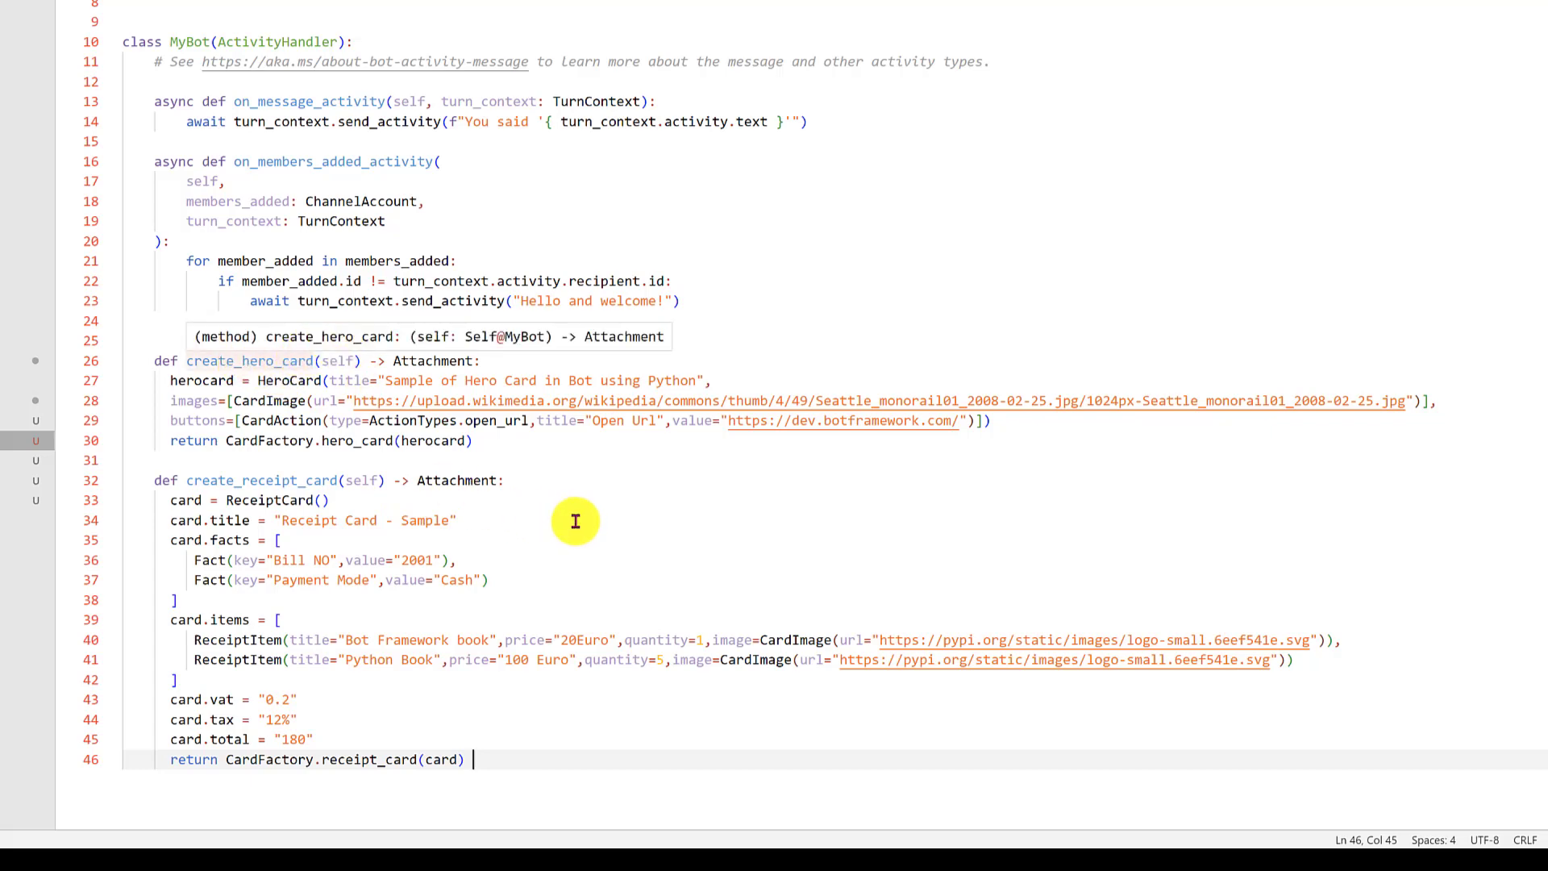
mouse_move(312, 302)
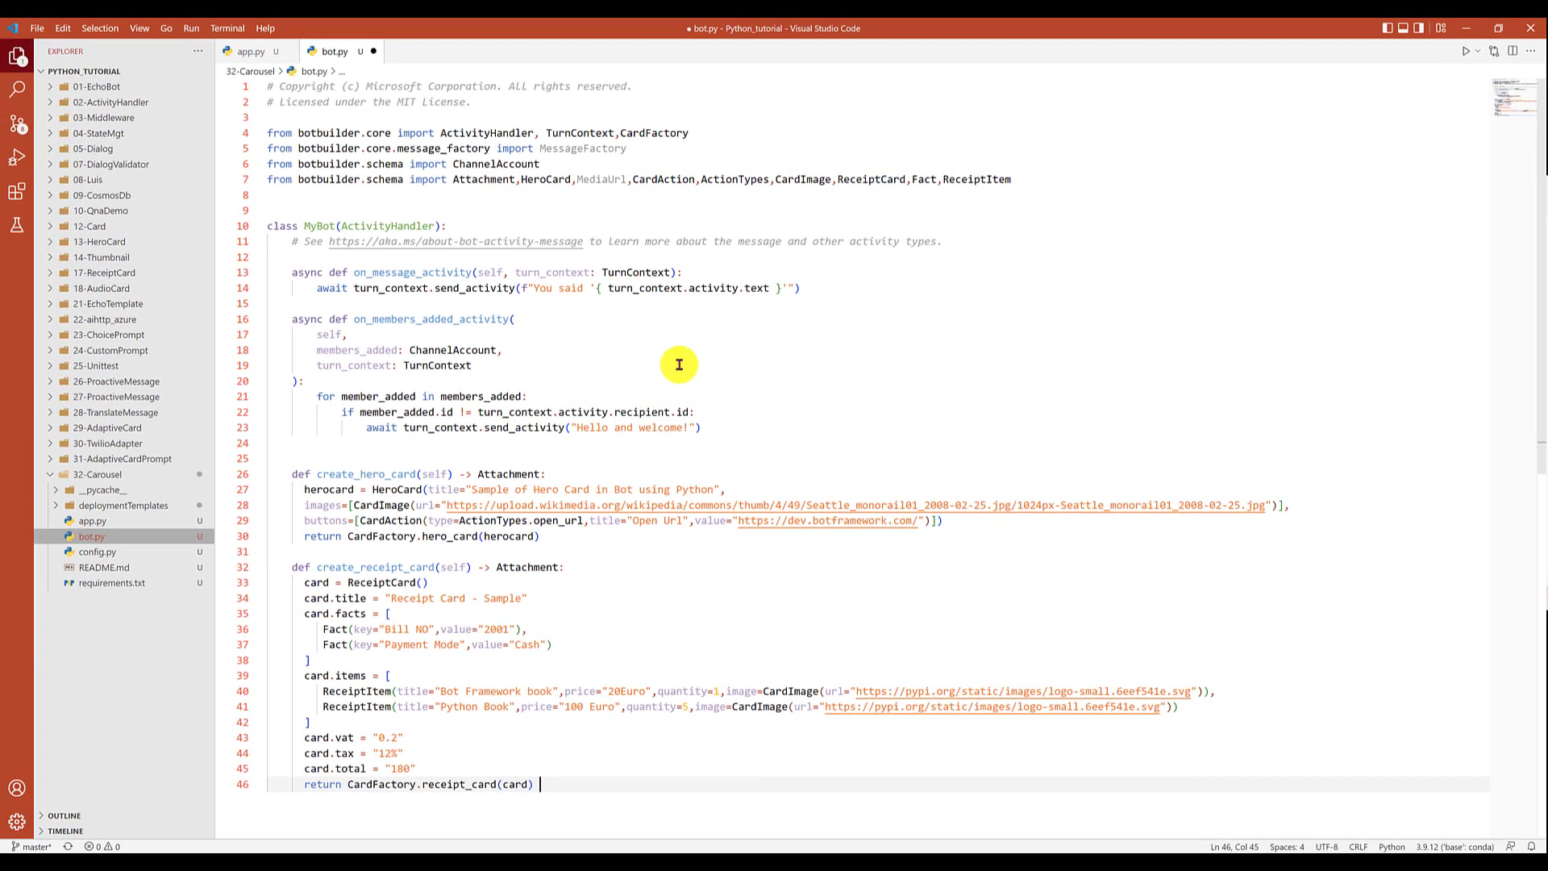
mouse_move(553, 284)
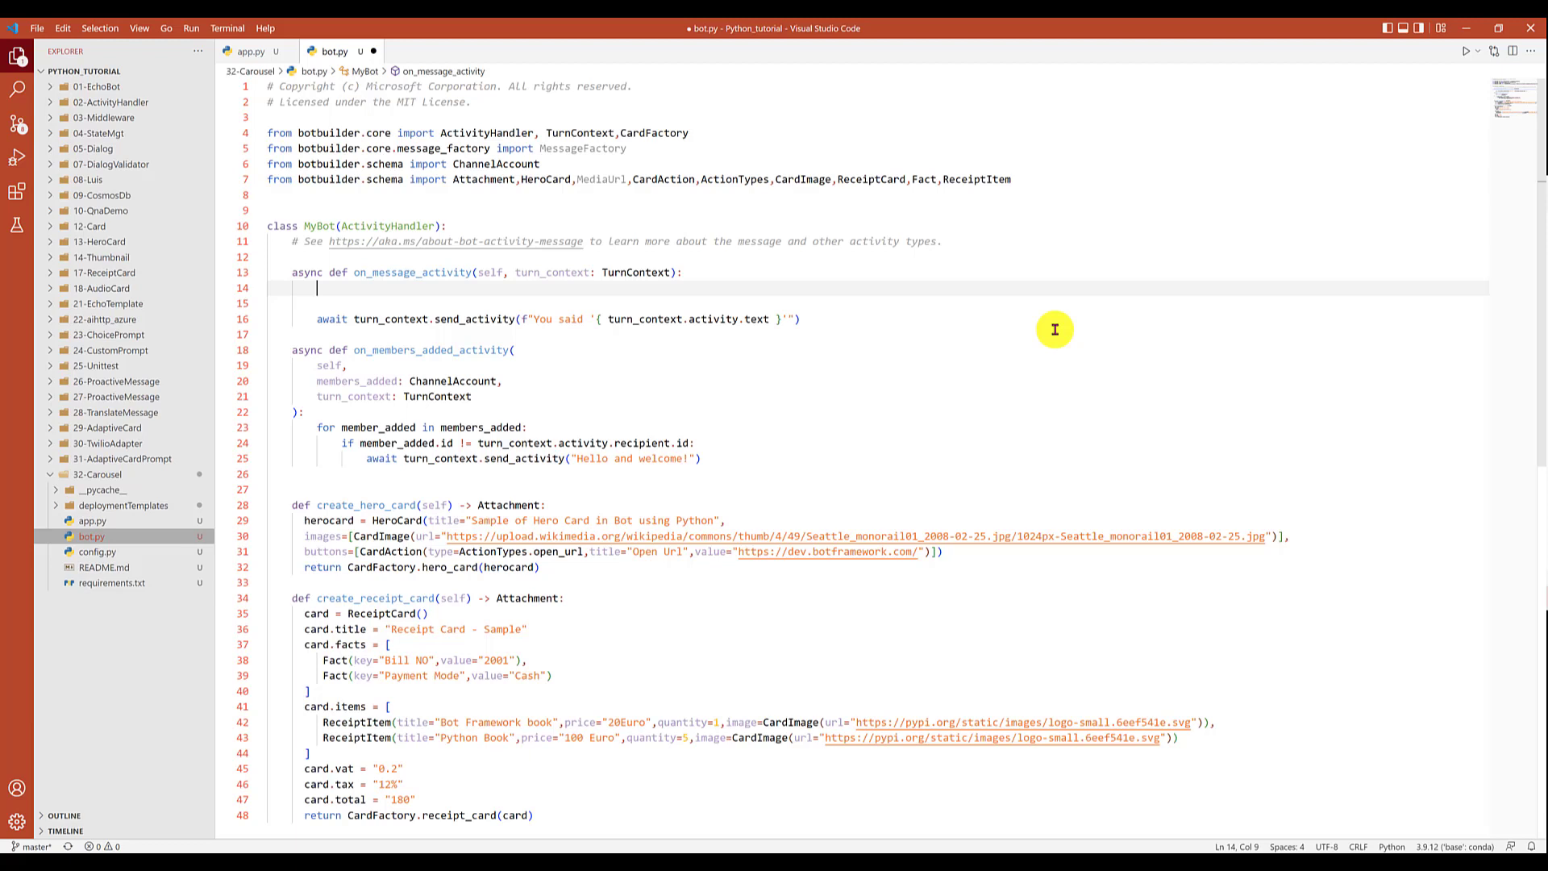
Build list_items appending self.create_receipt_card() and self.create_hero_card(), then begin an activity line.
text(list_items = [)
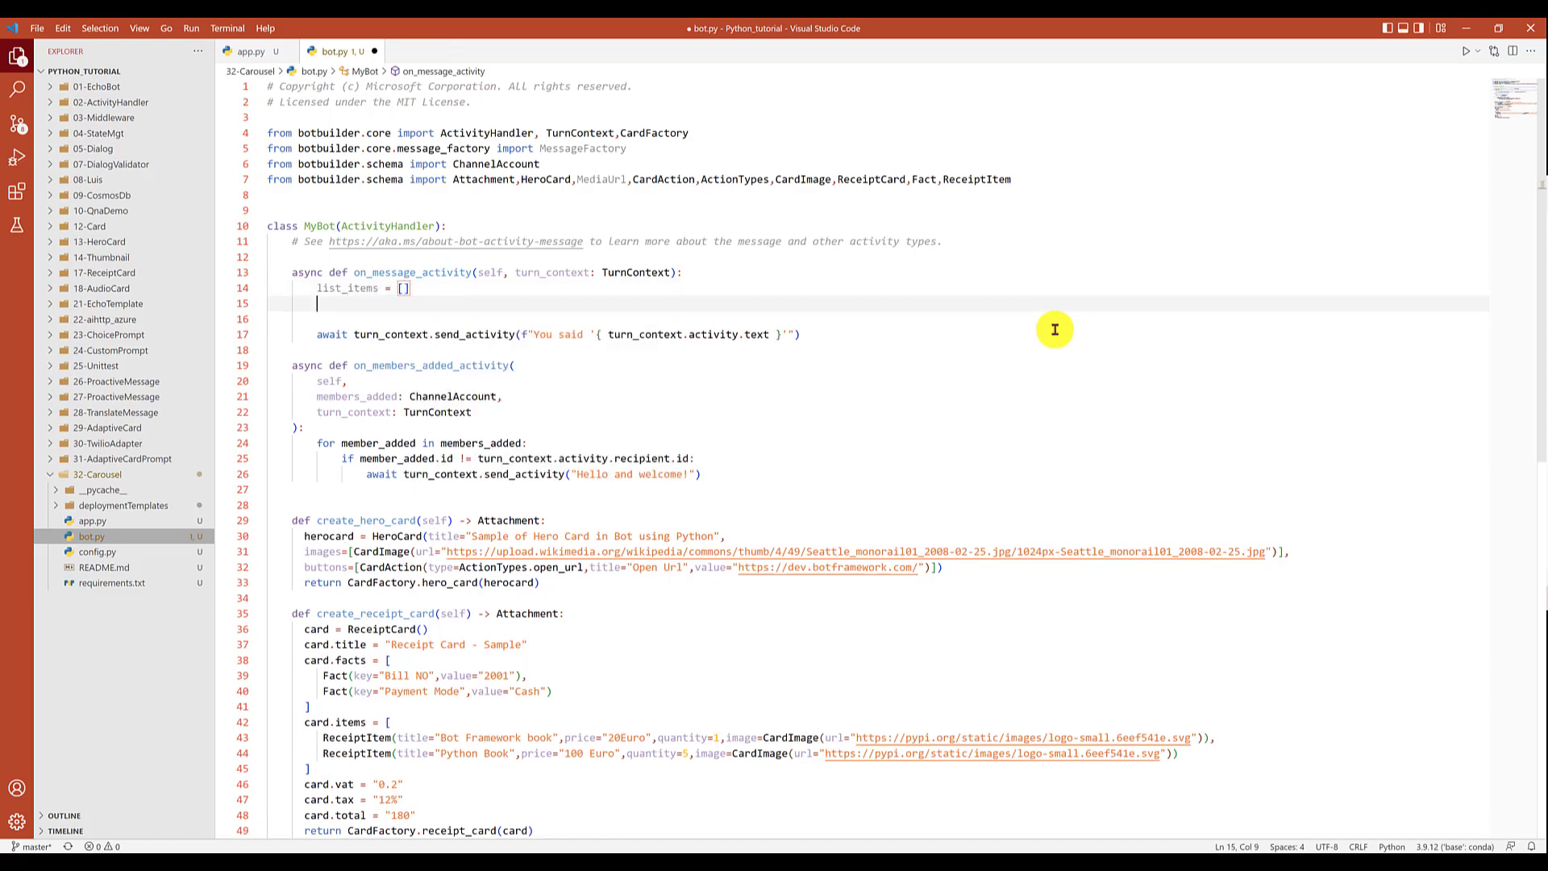
text(list_items.append)
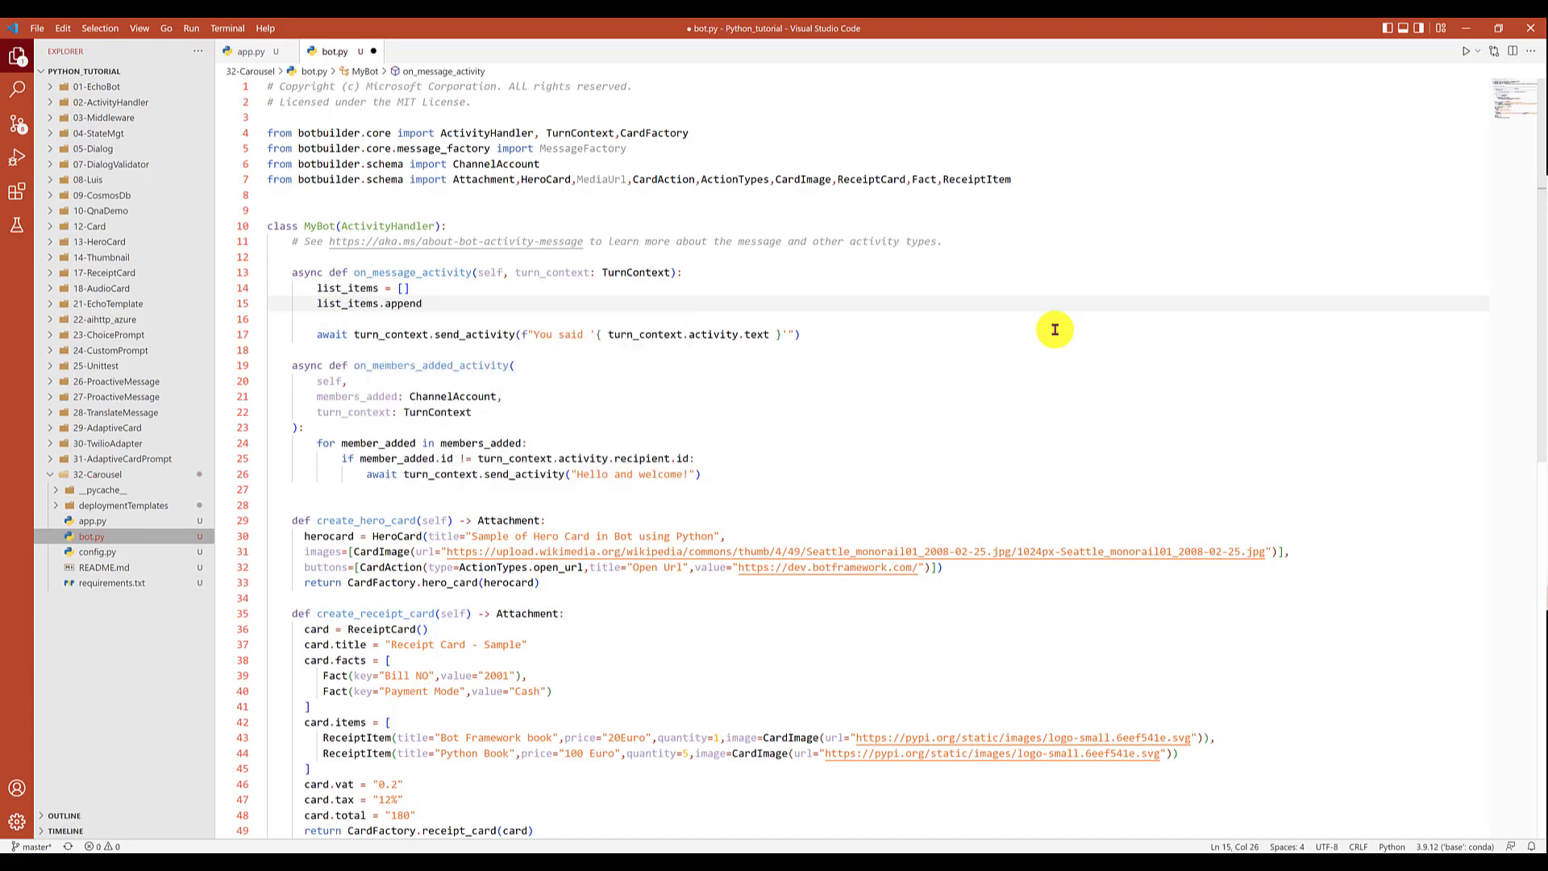
text((self.create_receipt_card)
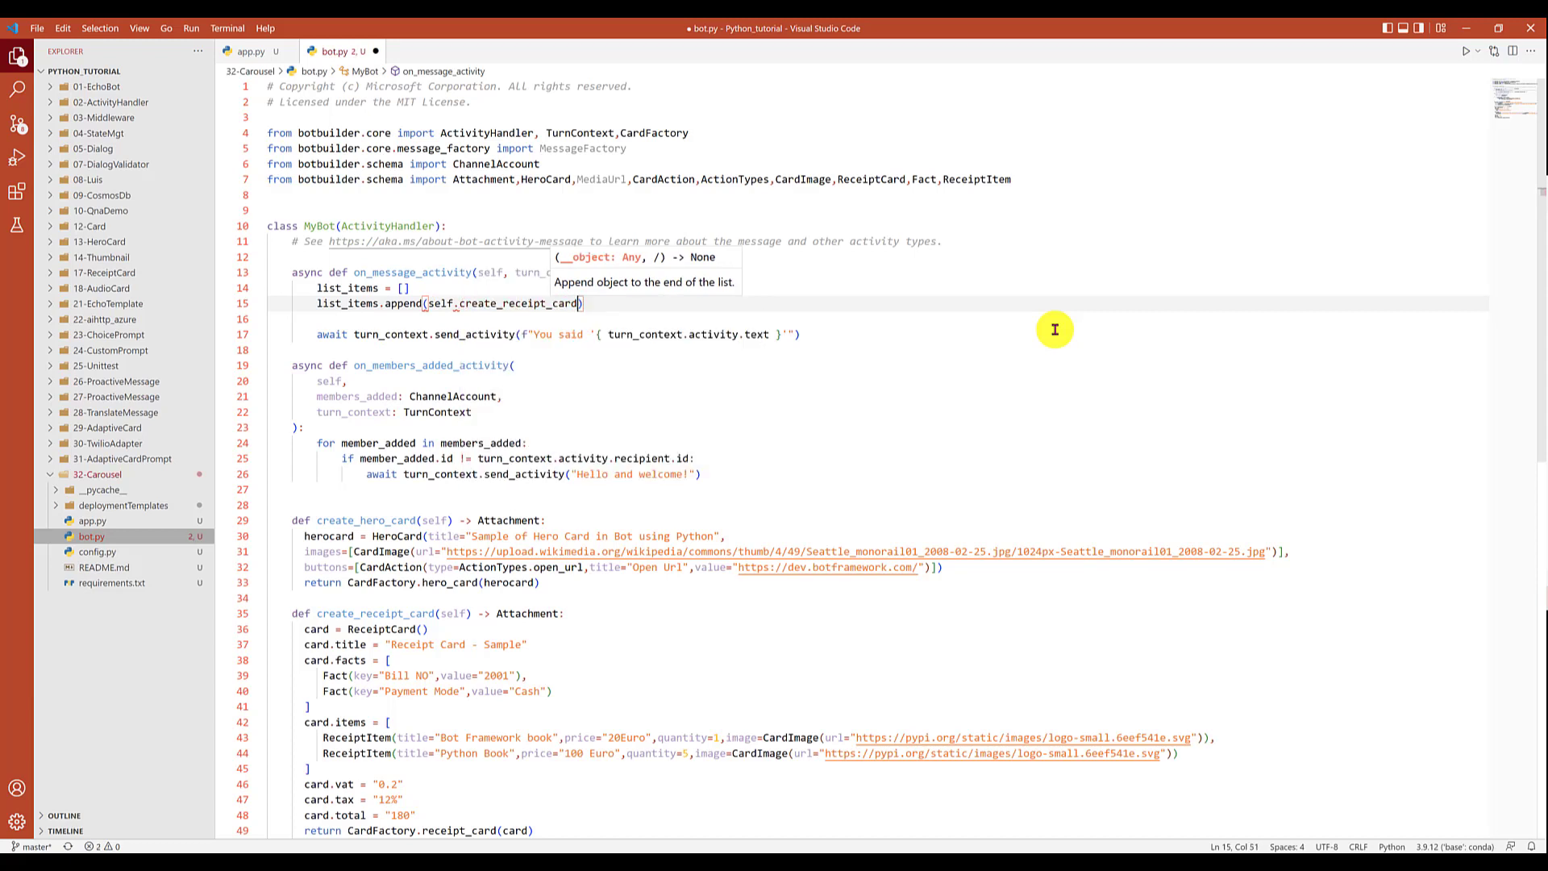
text(())
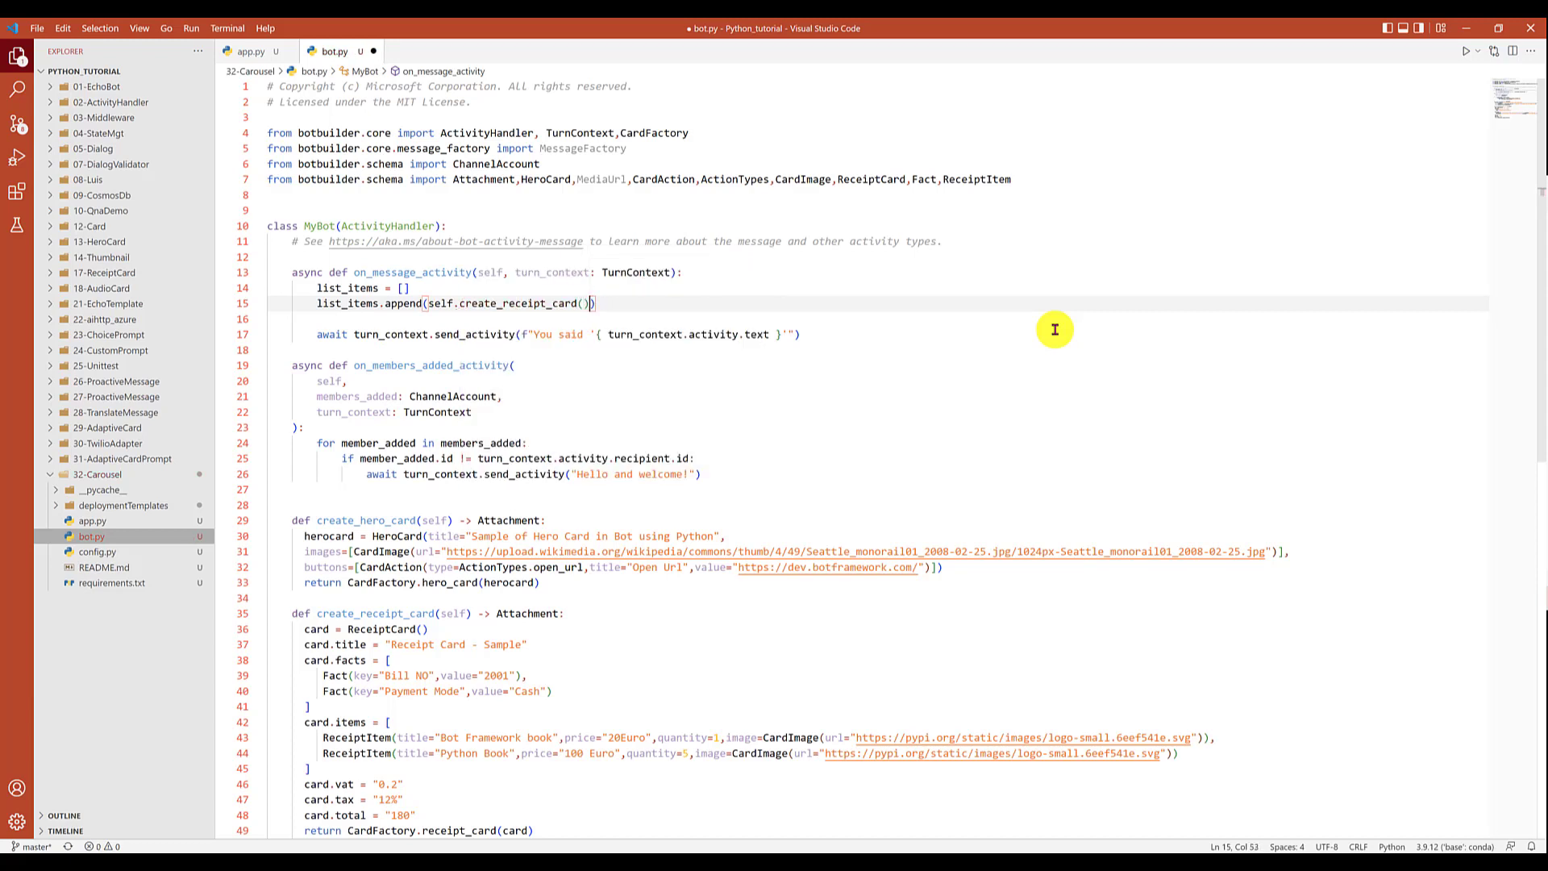
text(list.)
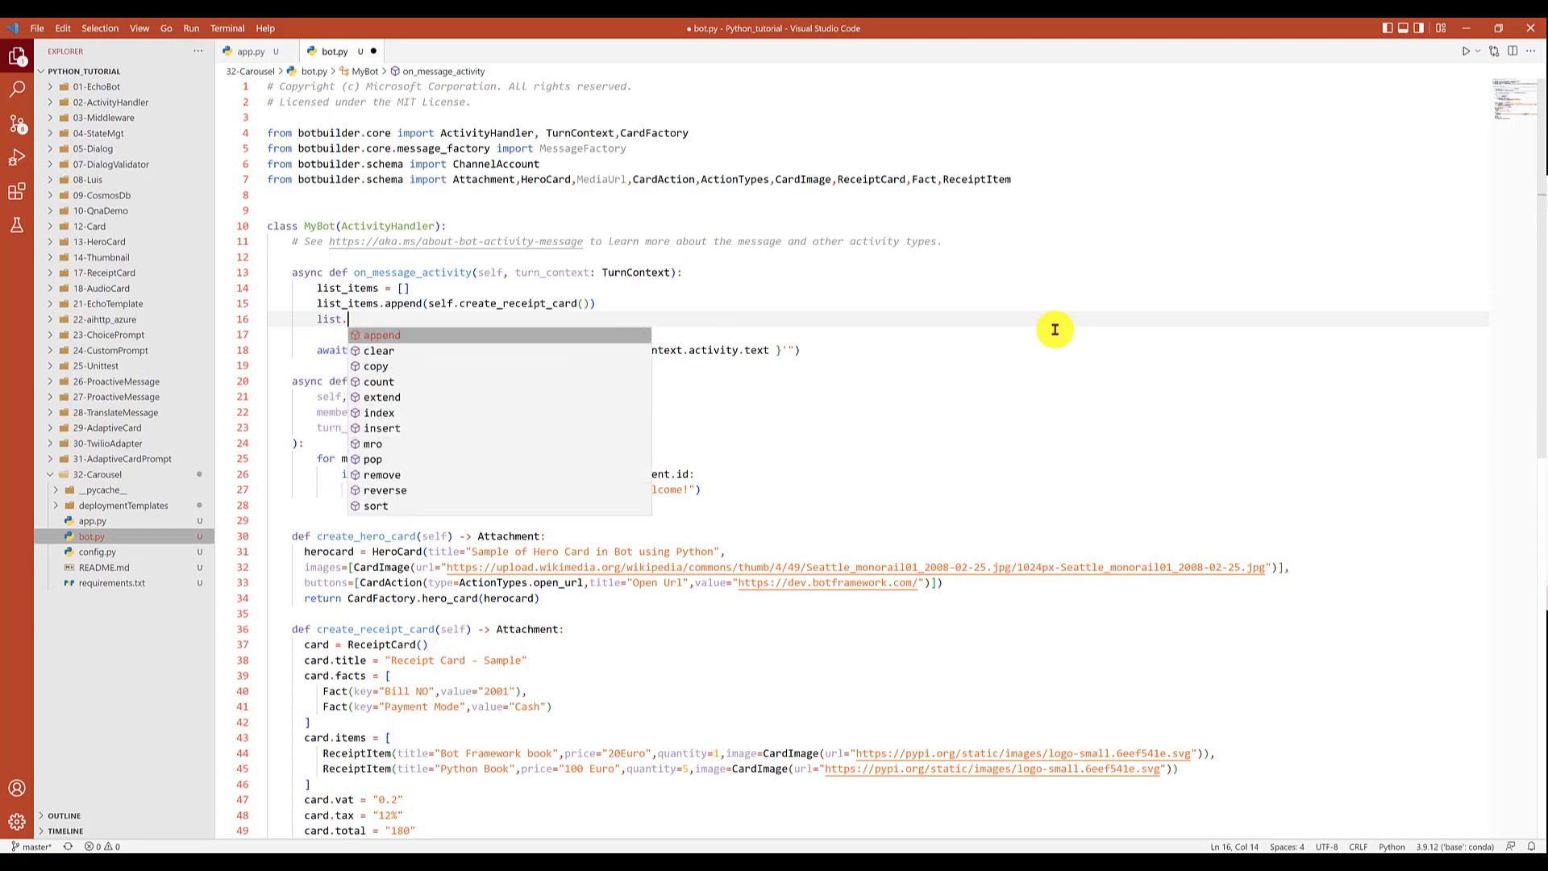
key(Backspace)
text(_items)
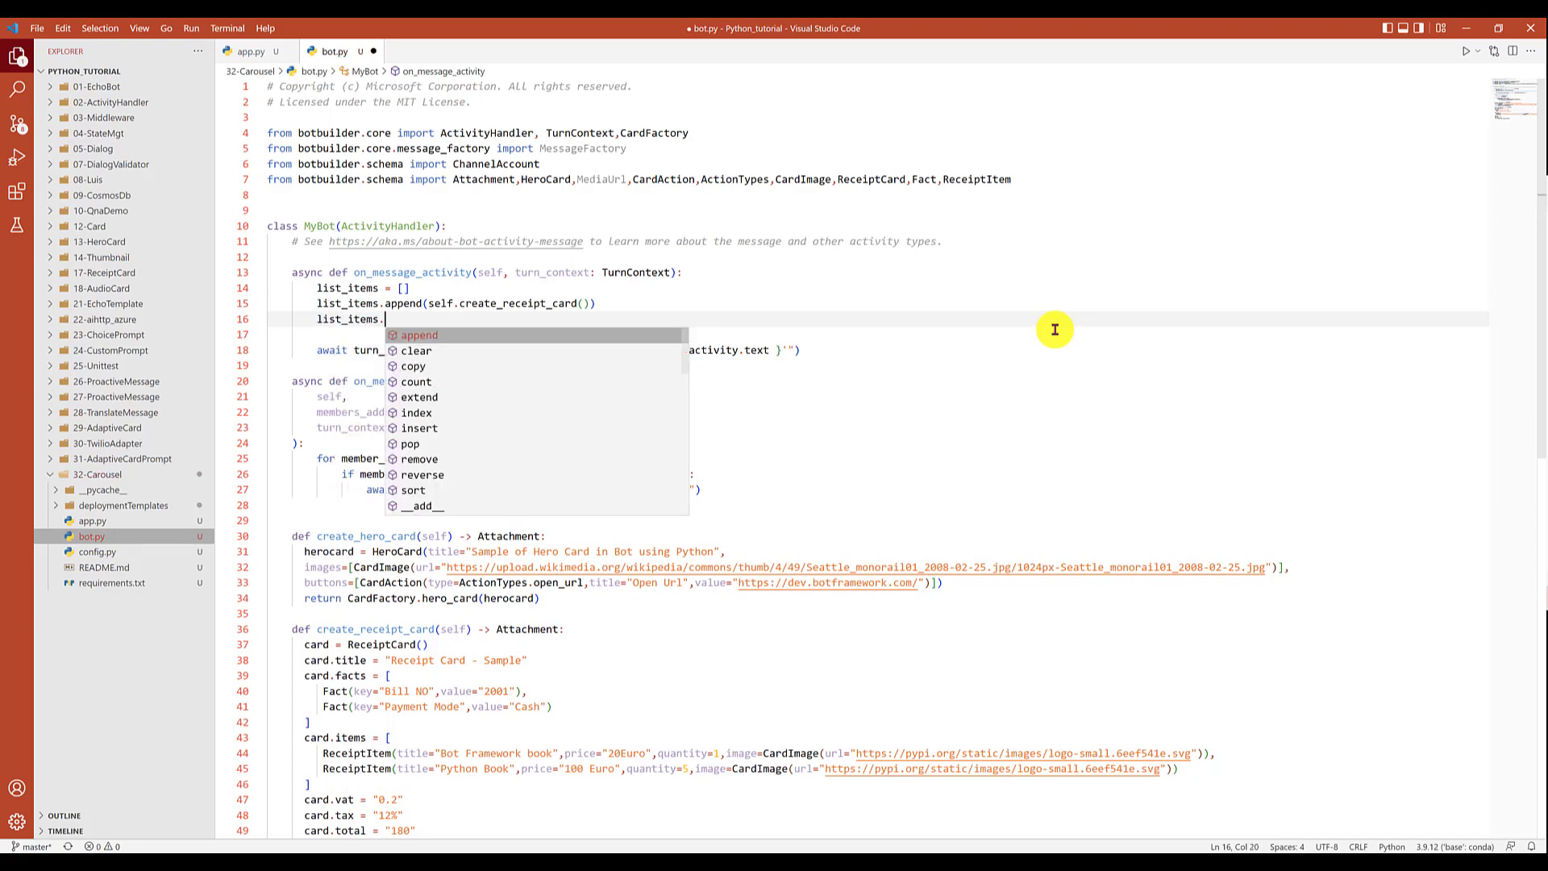
text(append()
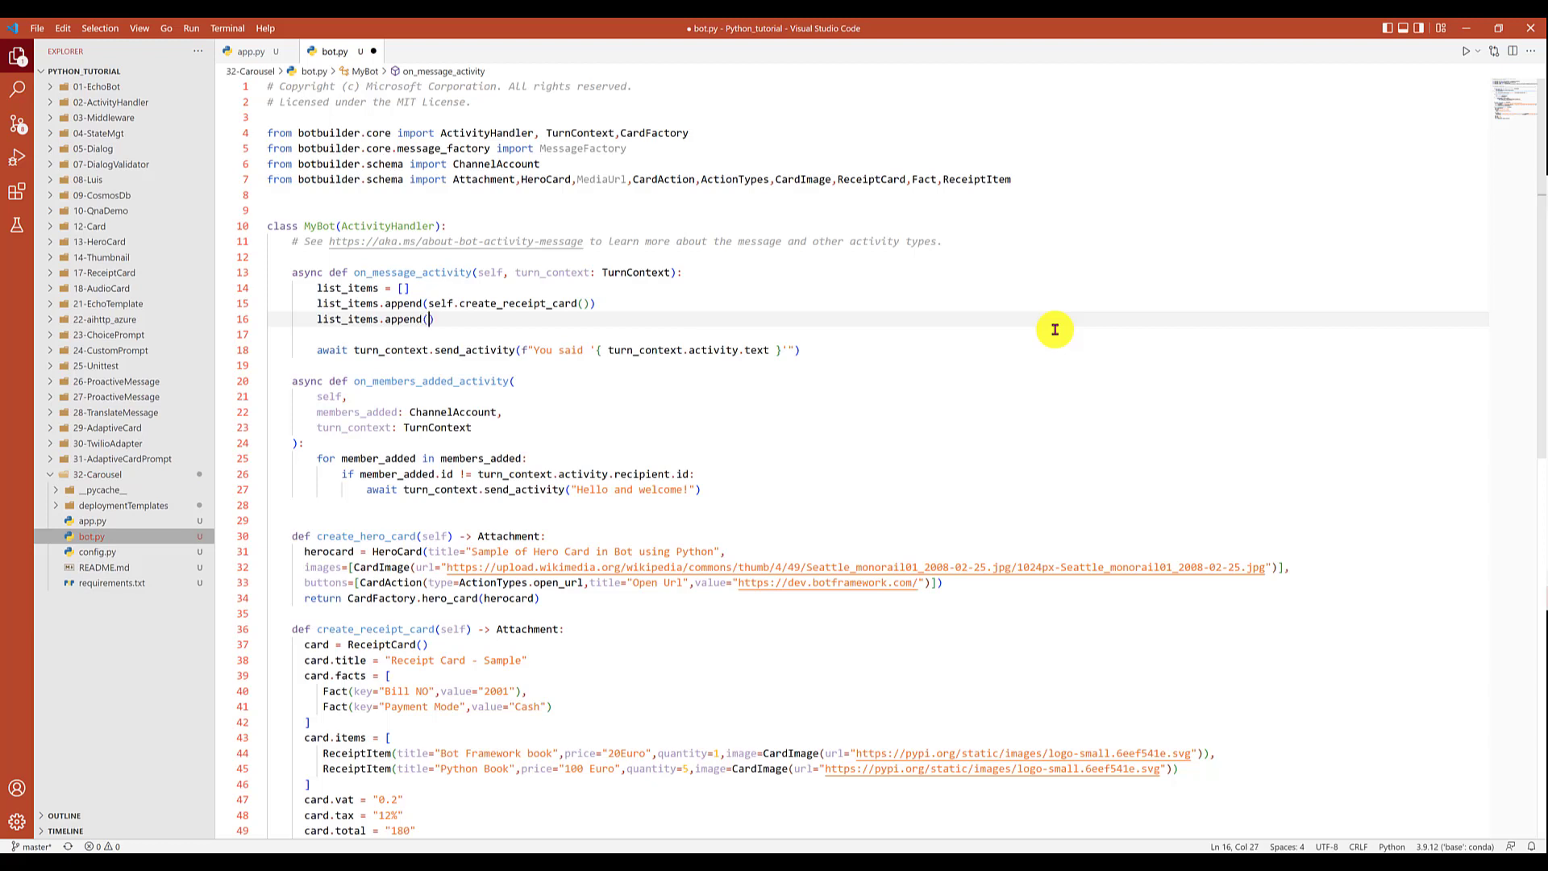
text(self.create_hero_card()
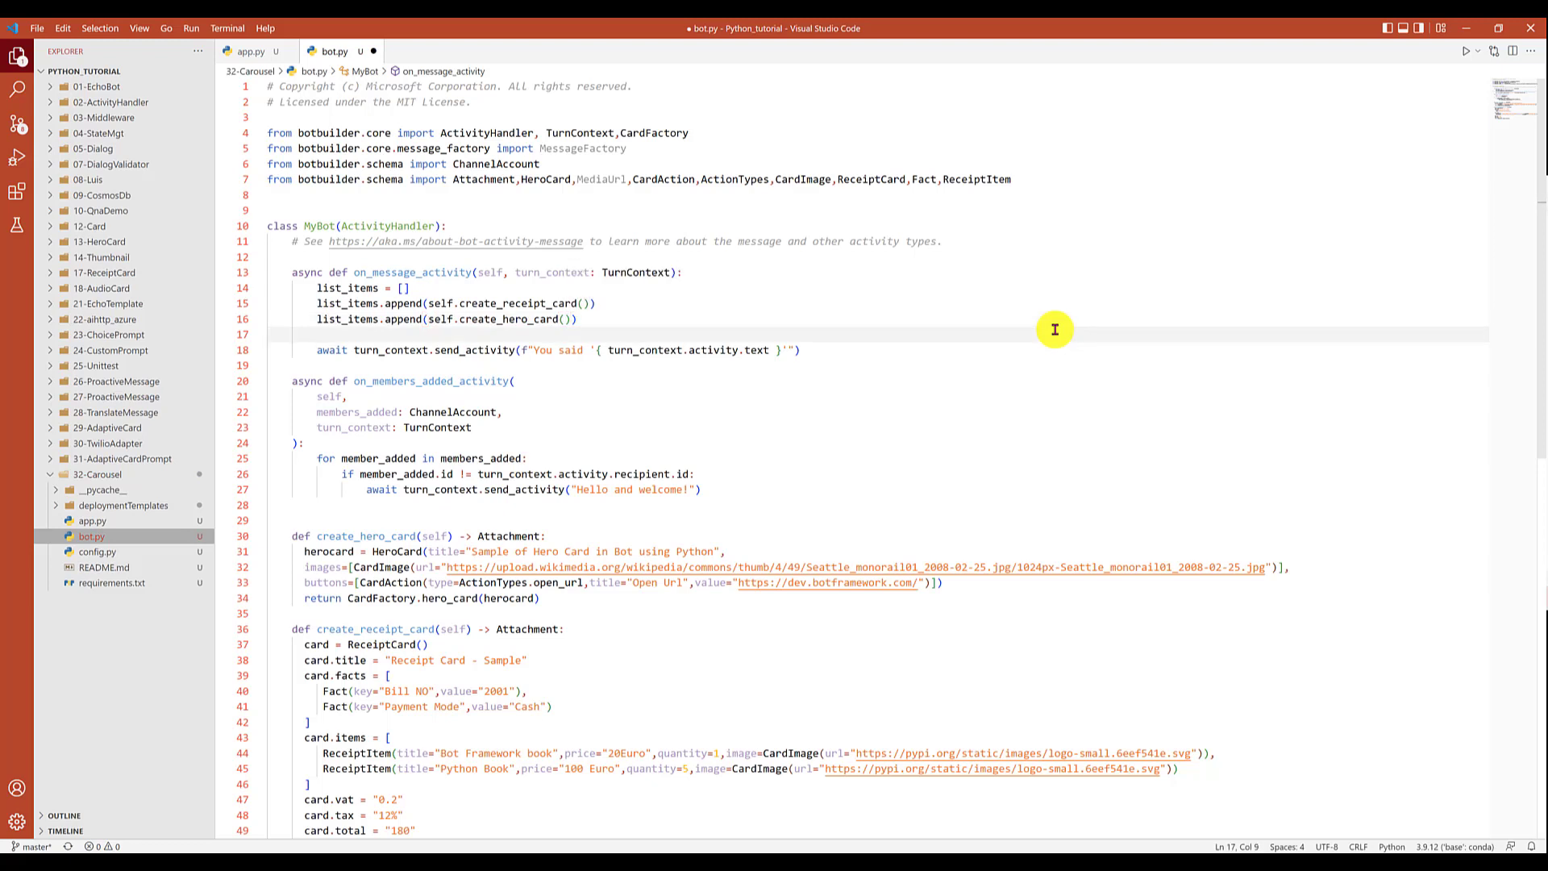
text(activity)
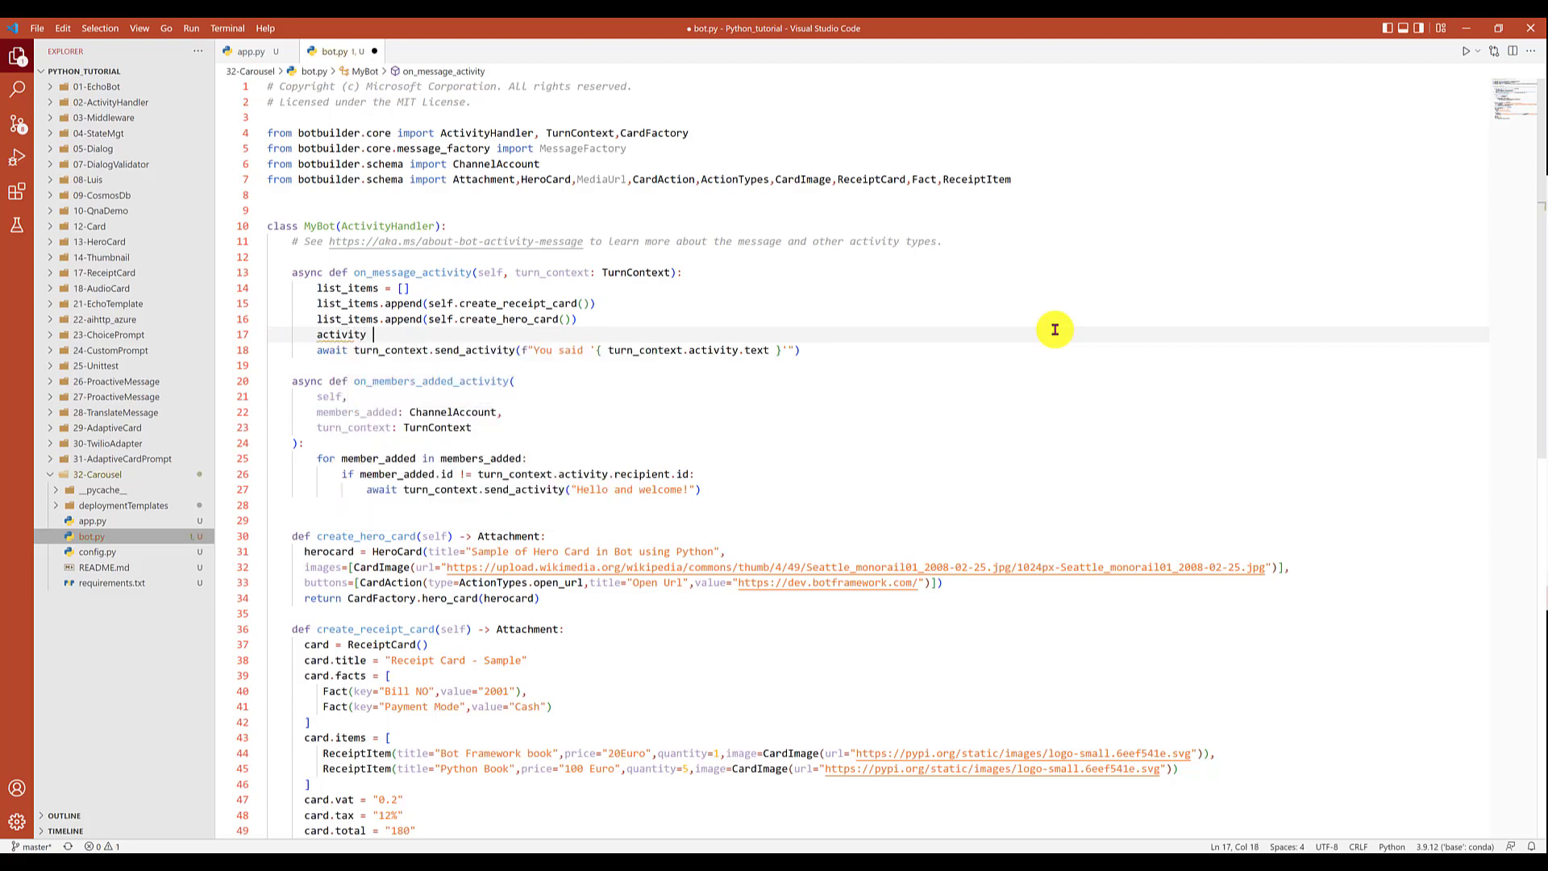
Assign activity = MessageFactory.carousel(list_items).
text(= MessageFactory.)
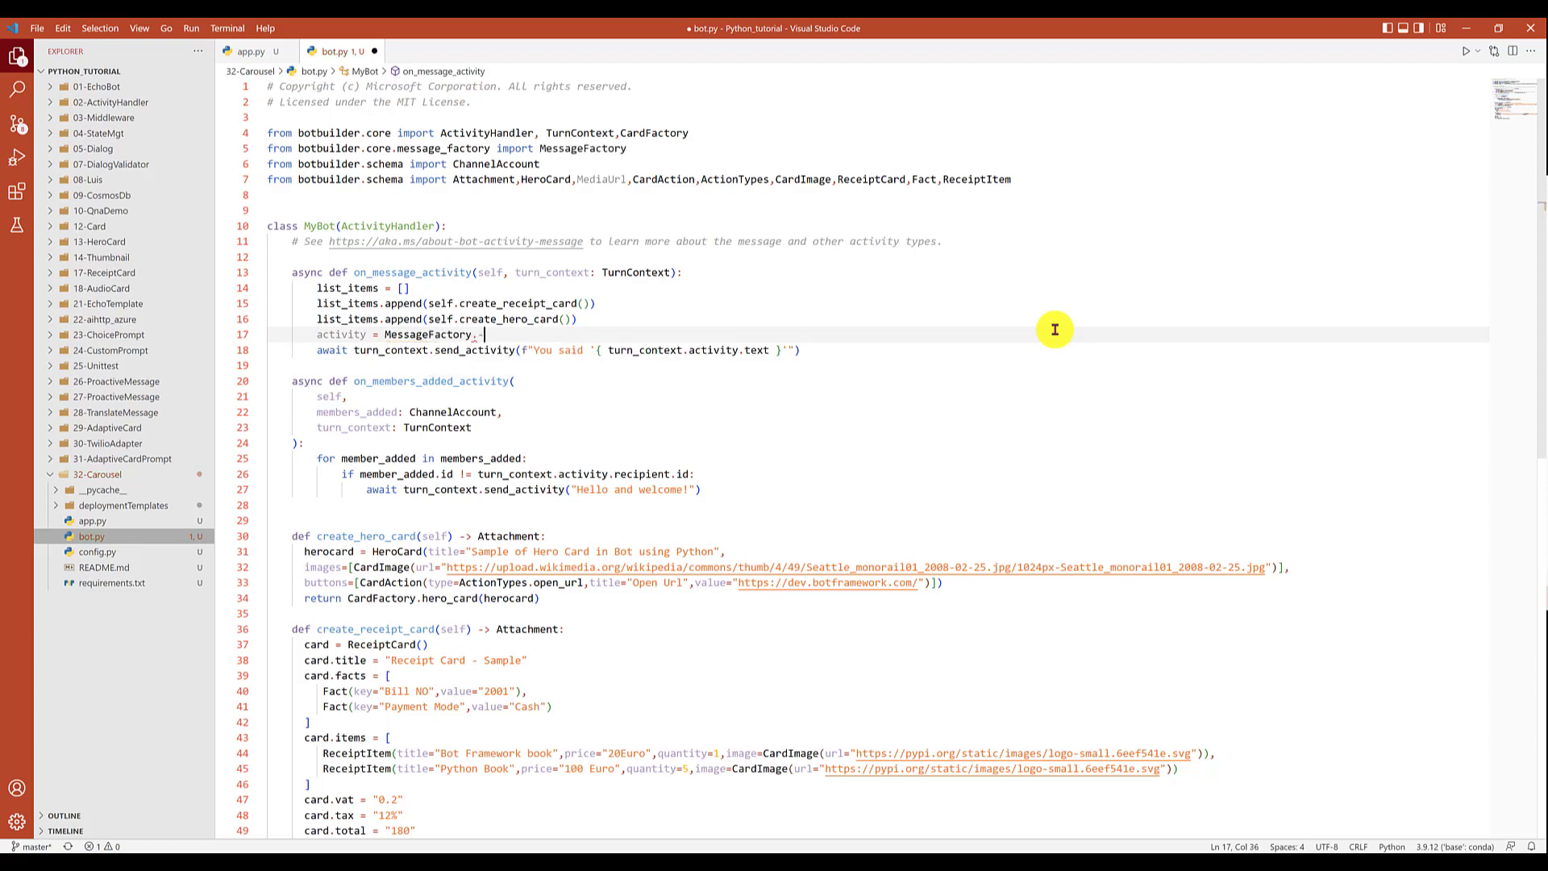
key(Backspace)
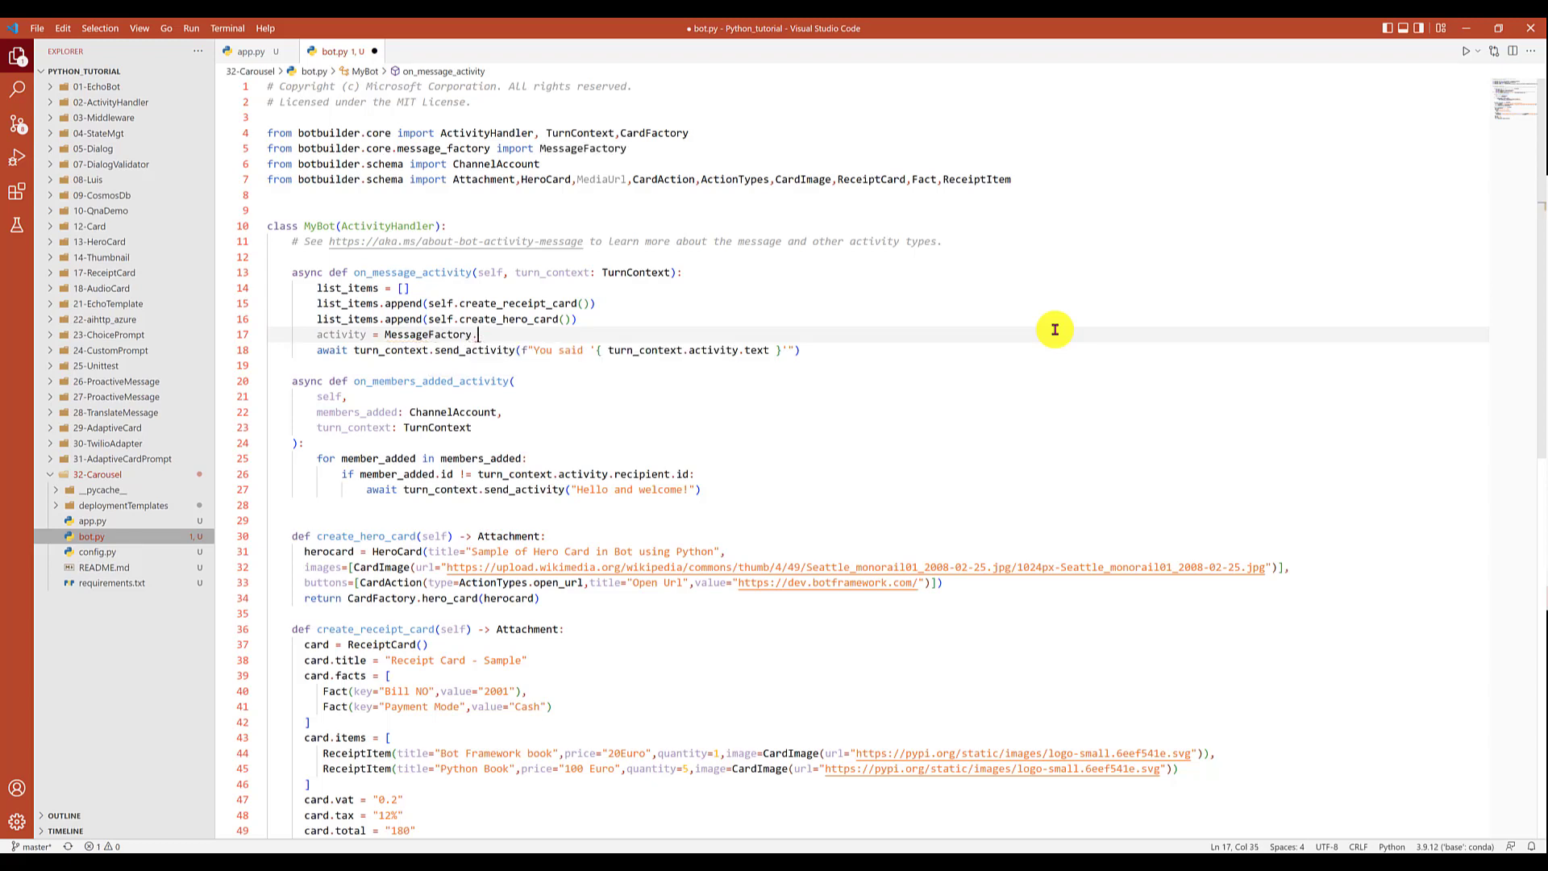
text(carousel()
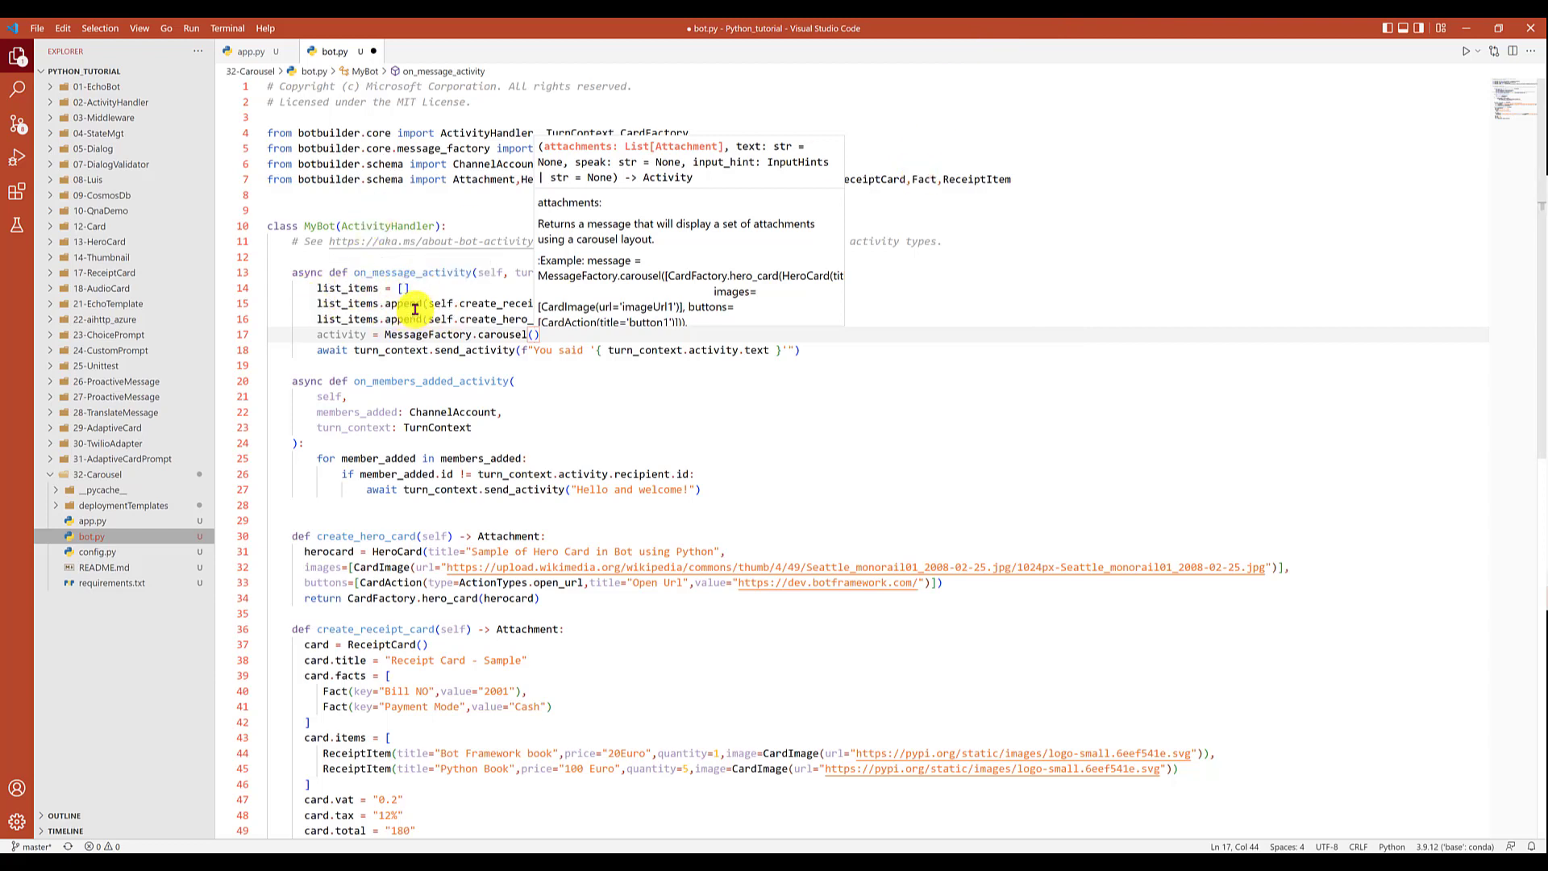
mouse_move(728, 361)
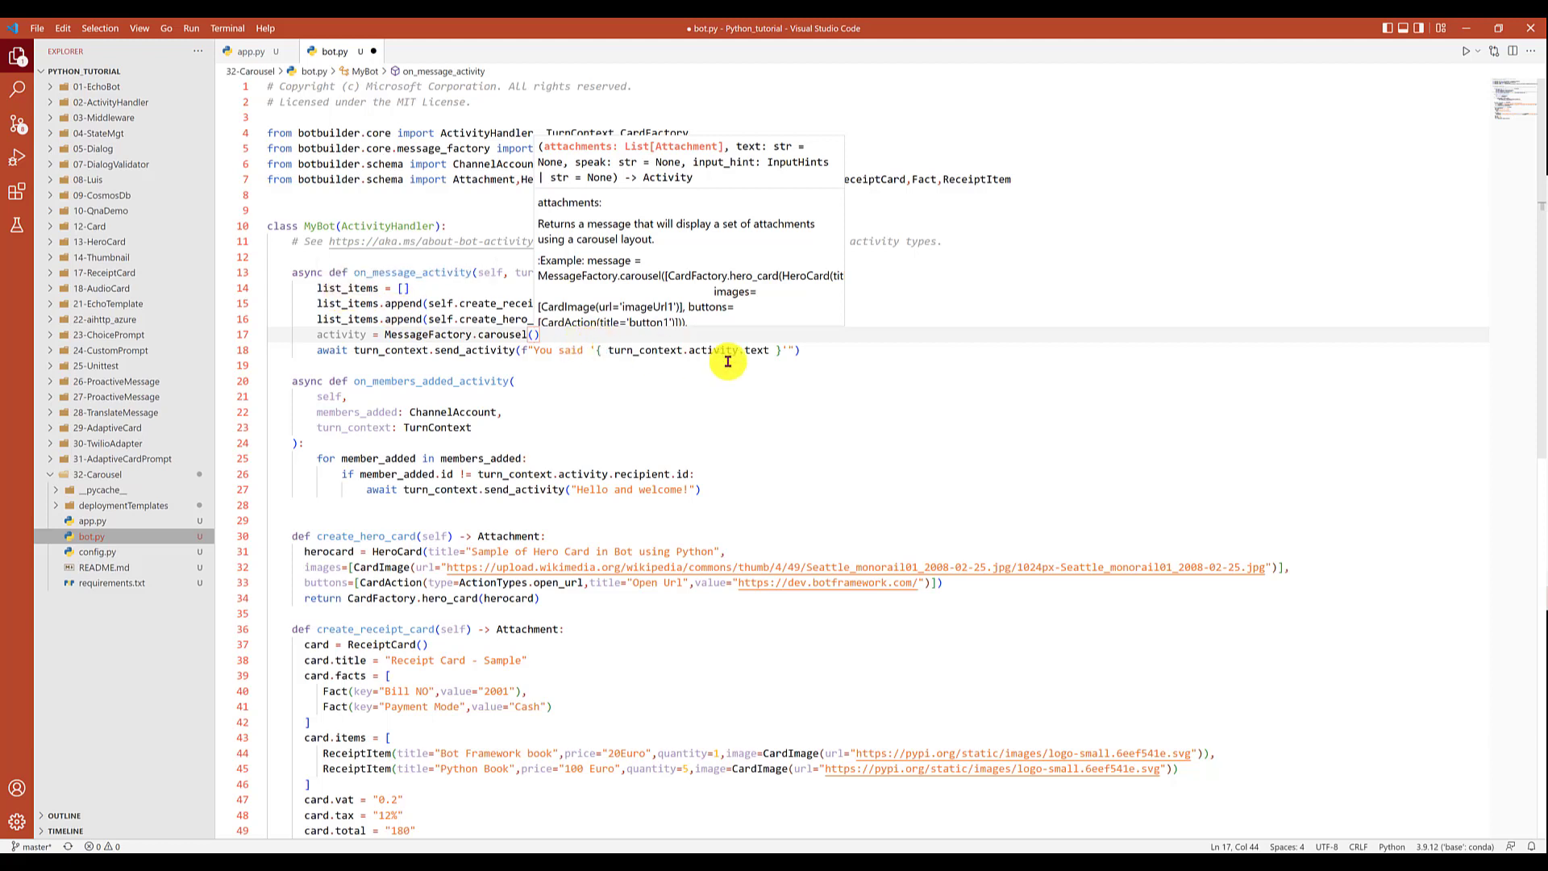
text(list_items)
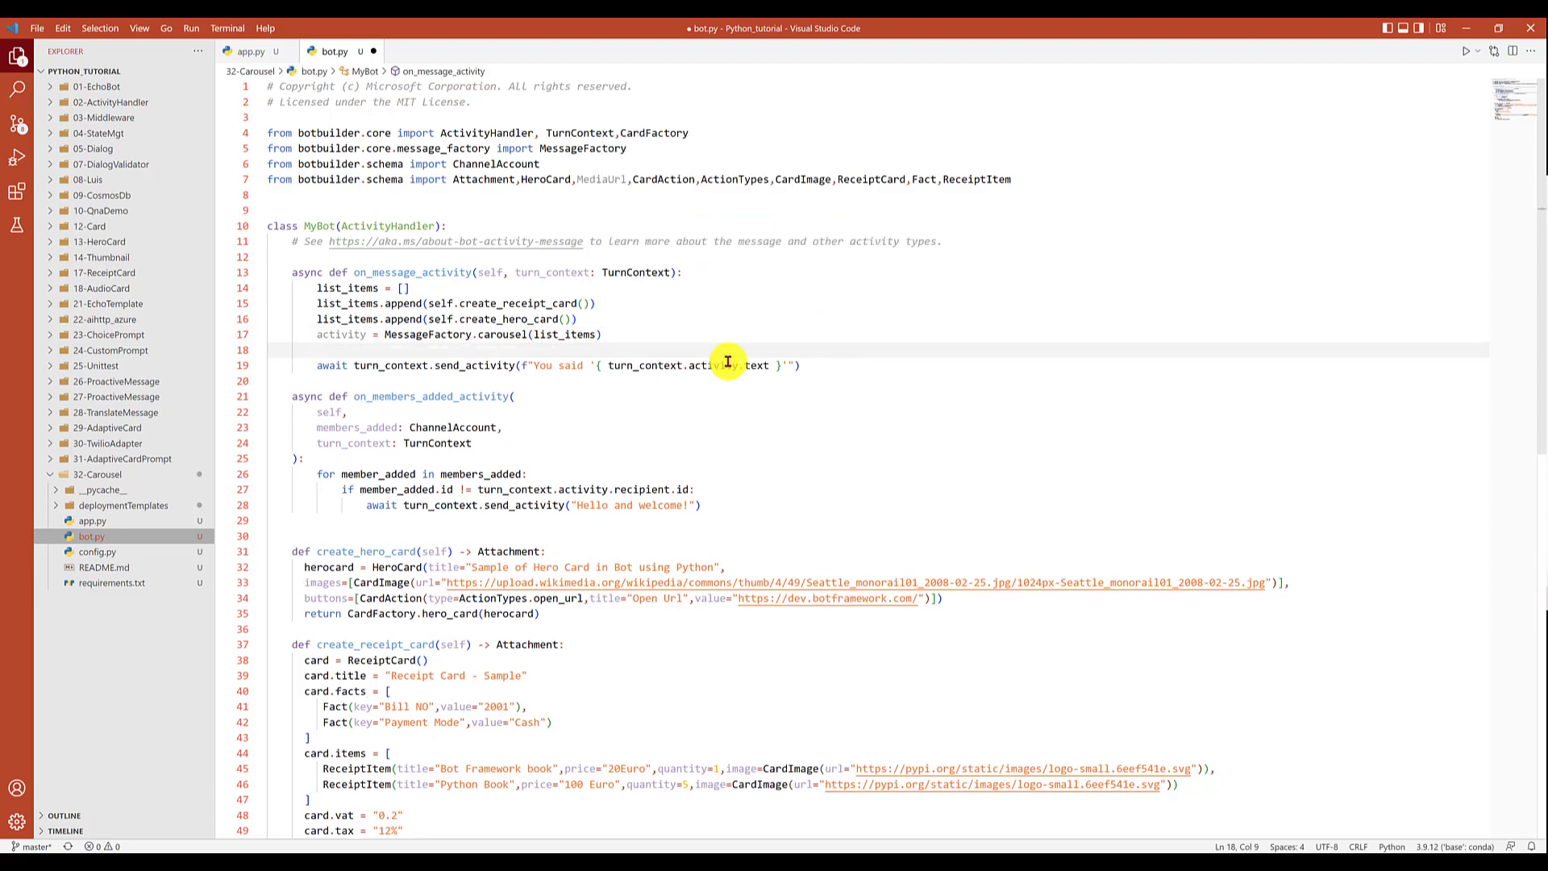
Await turn_context.send_activity(list_items) in place of the echo reply.
text(await)
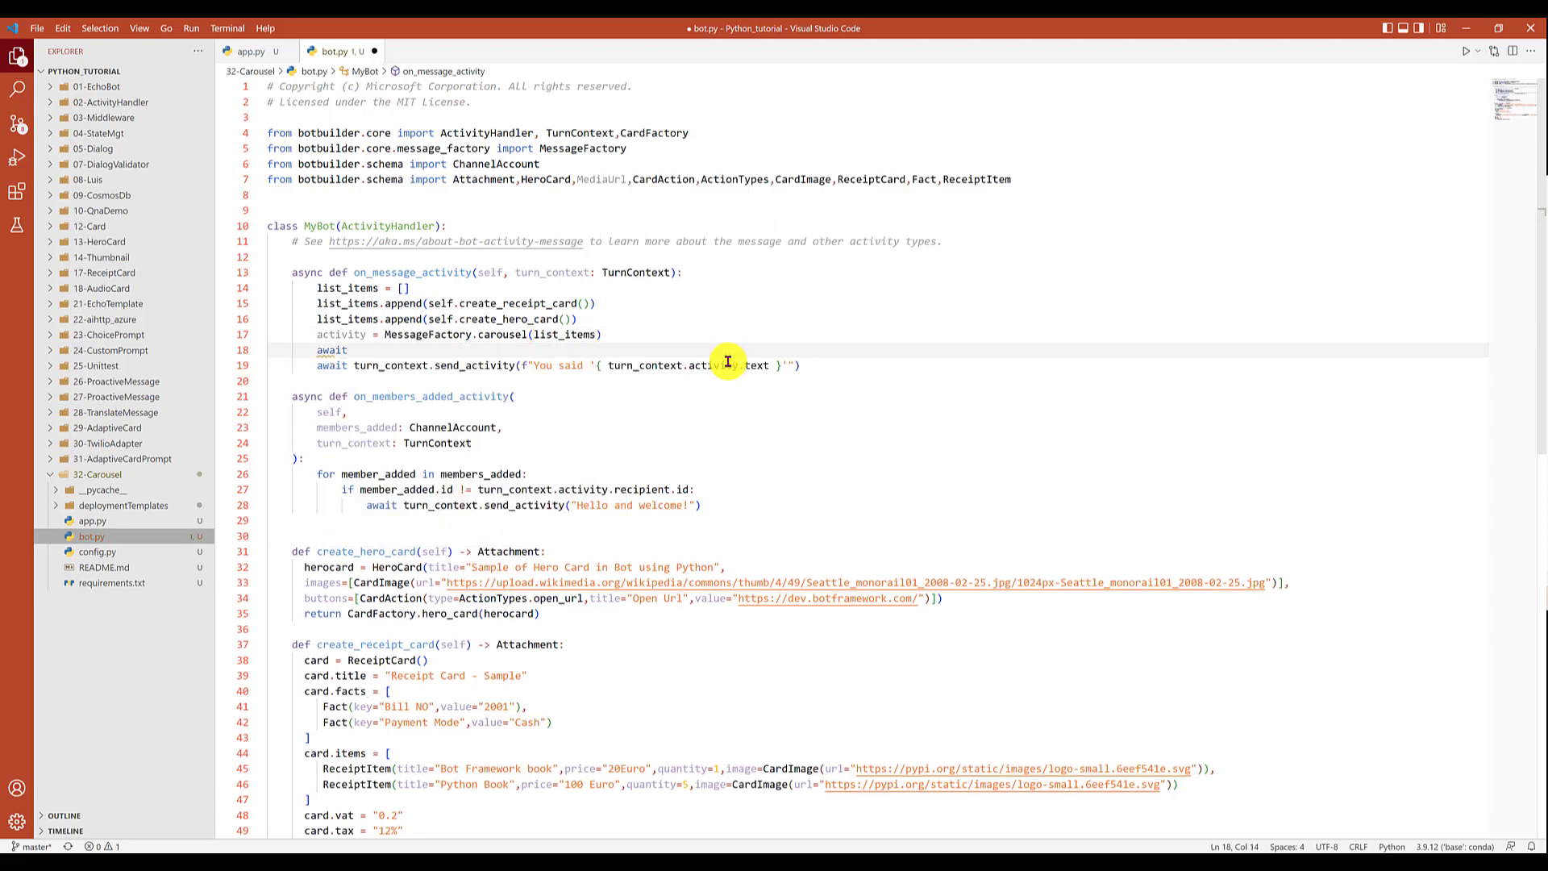
text(tun)
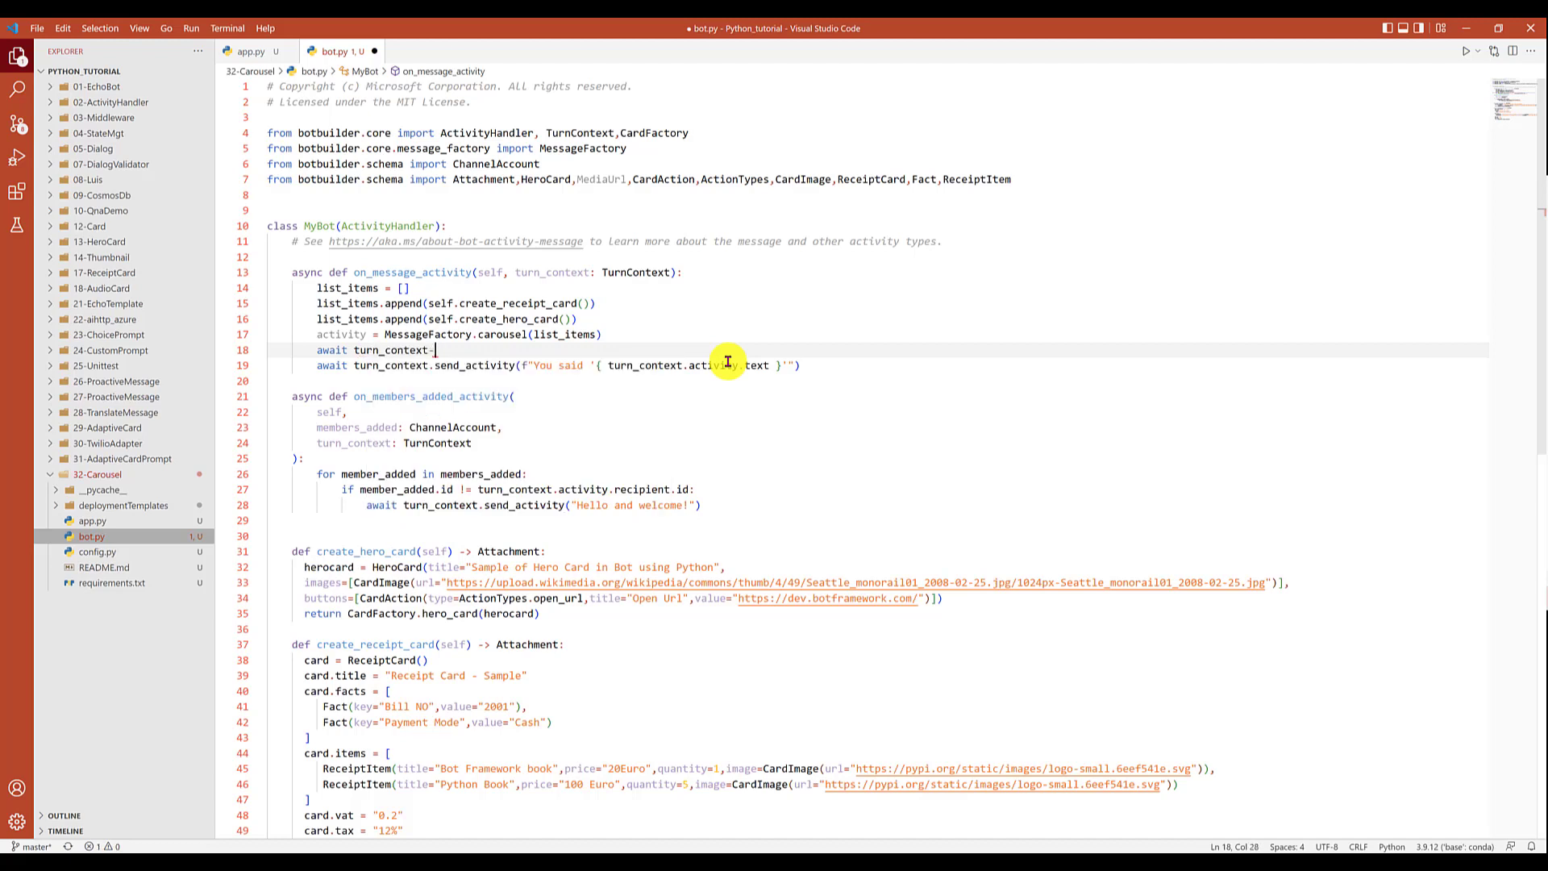
key(Backspace)
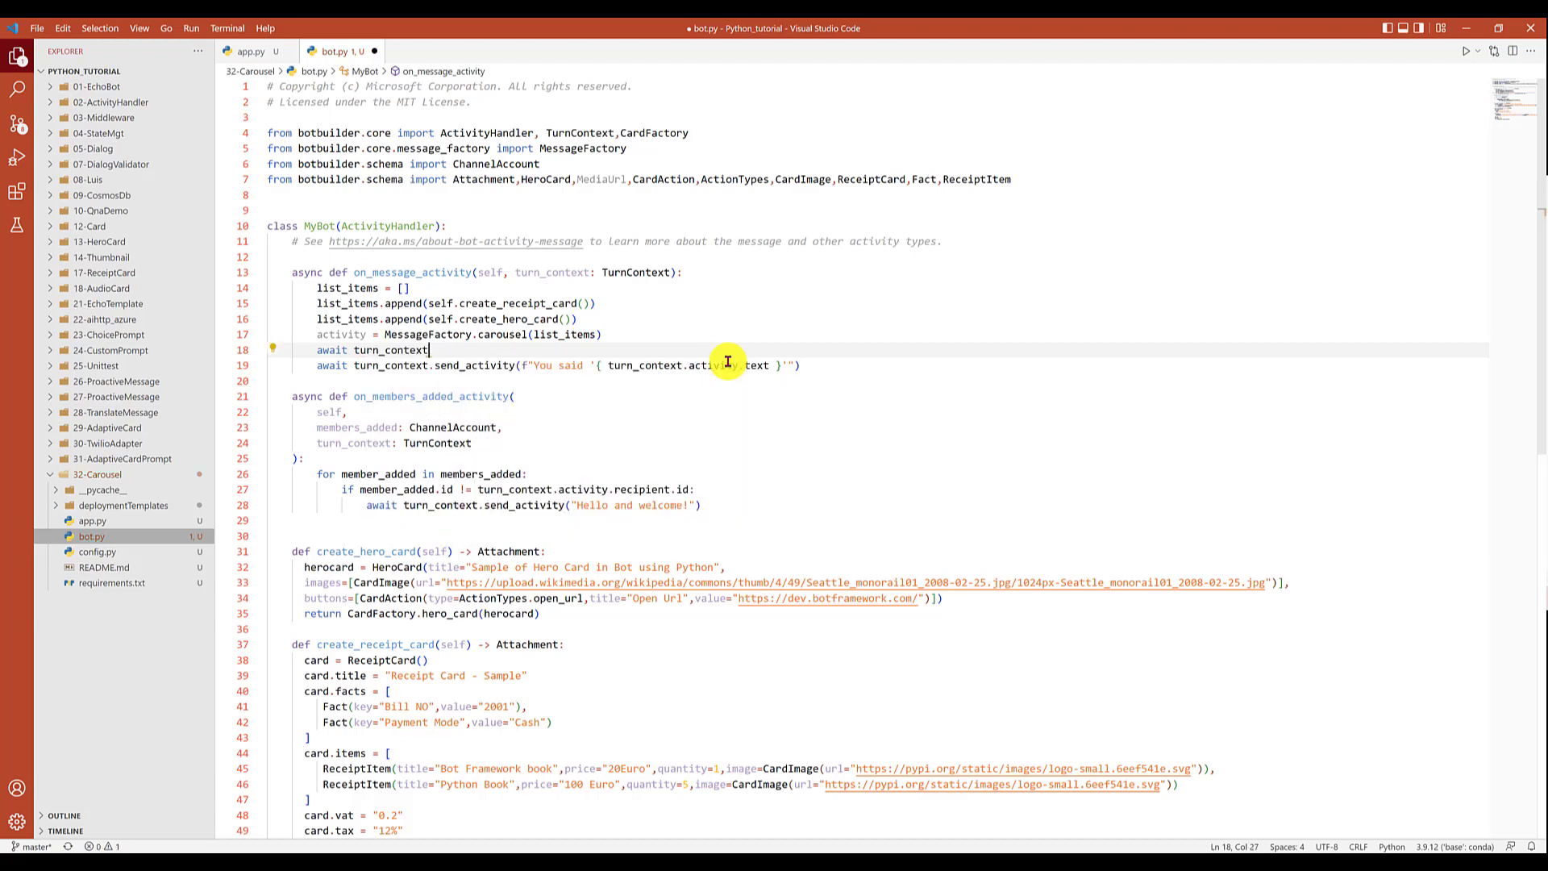
text(.sen)
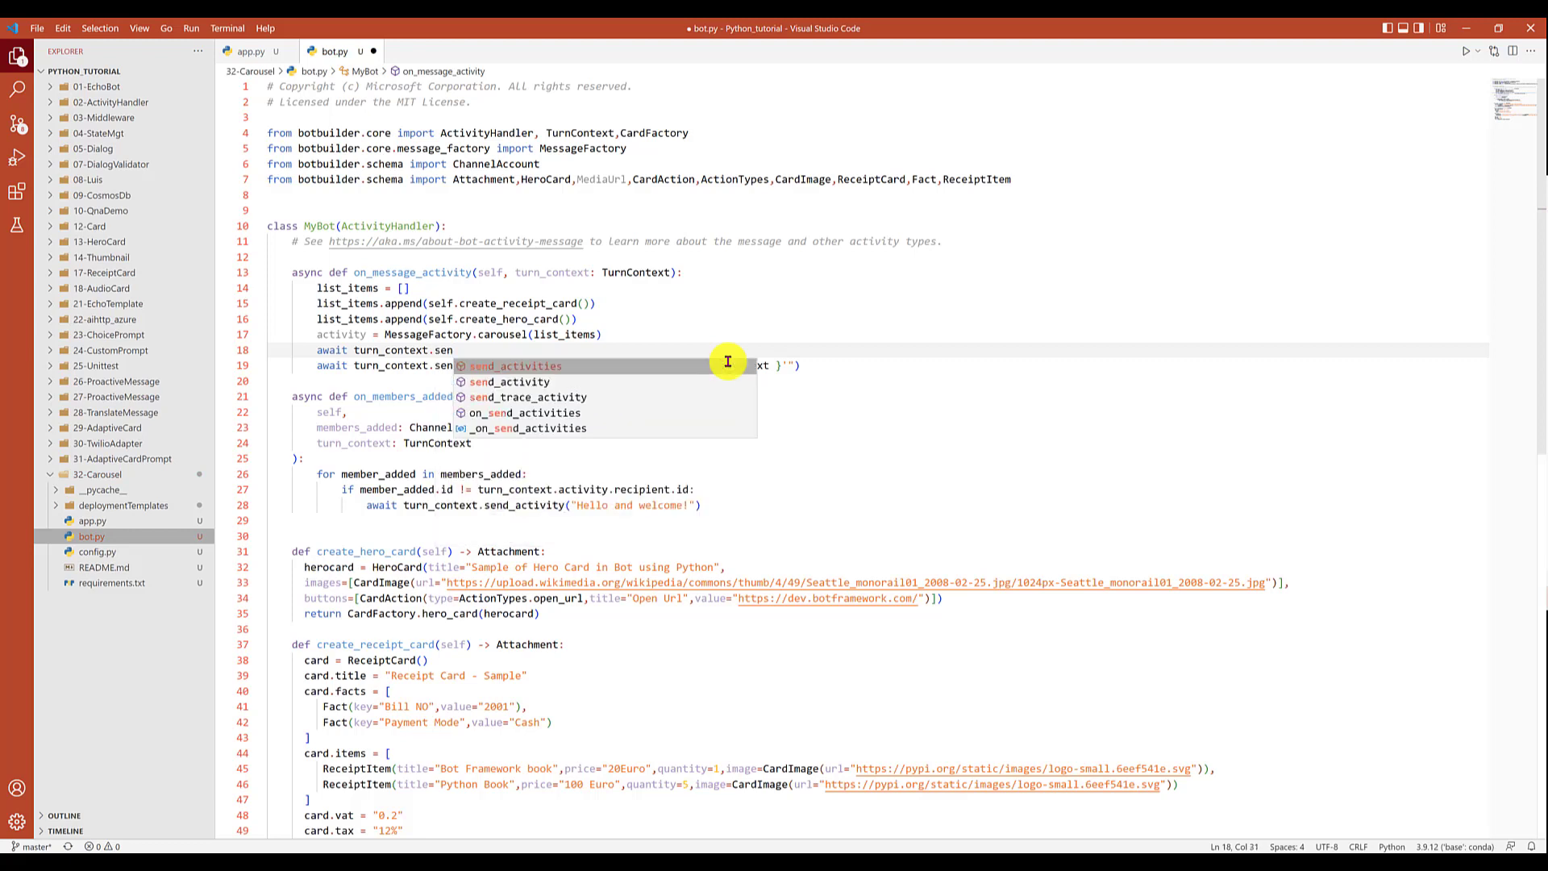
key(Tab)
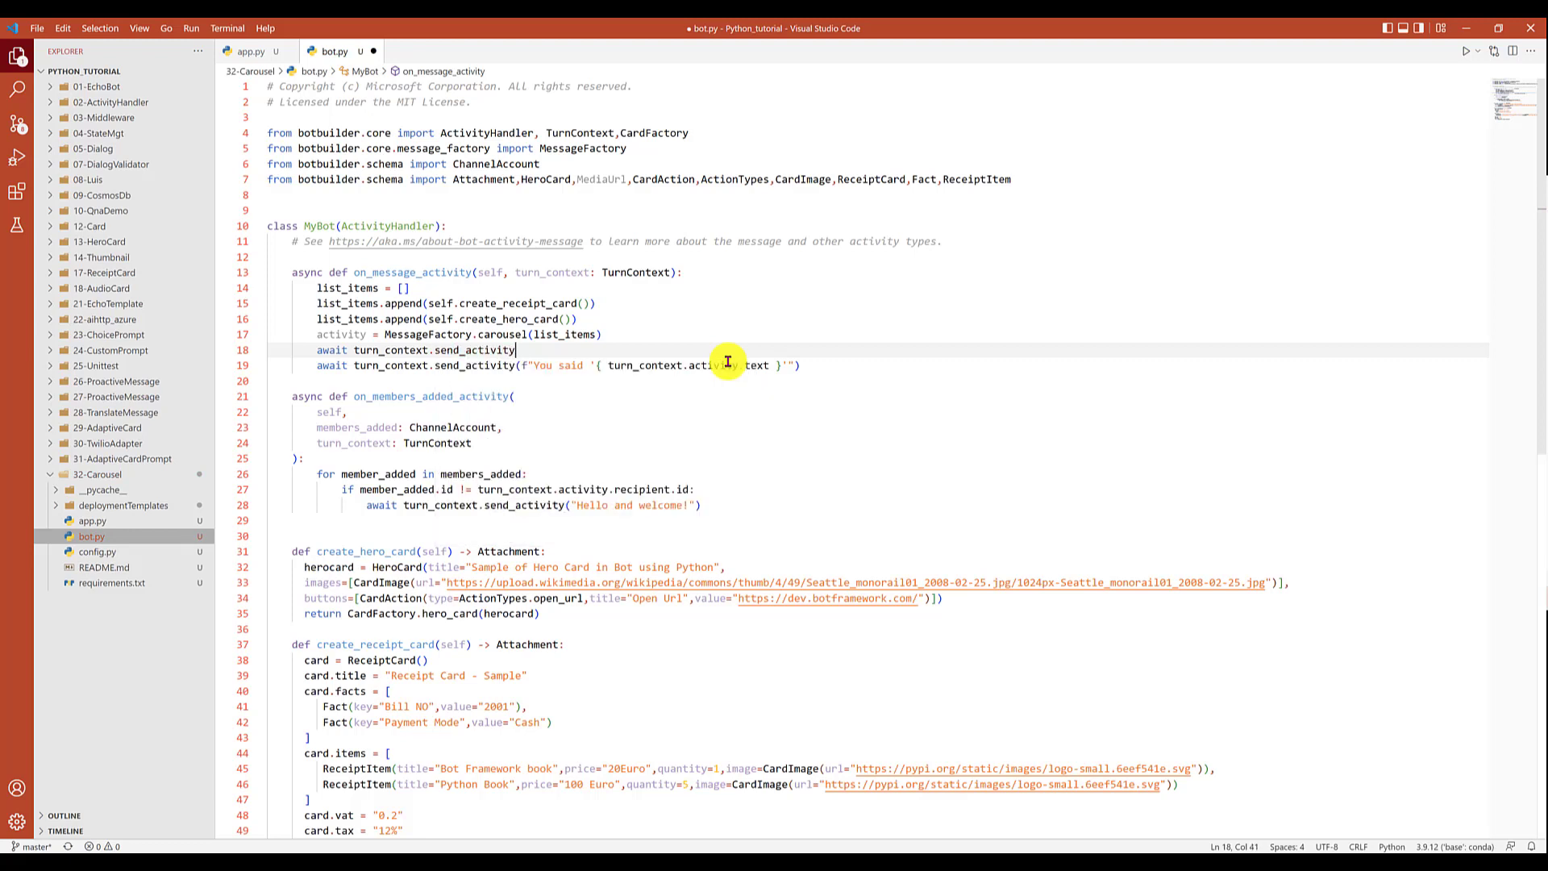
text((list_items)
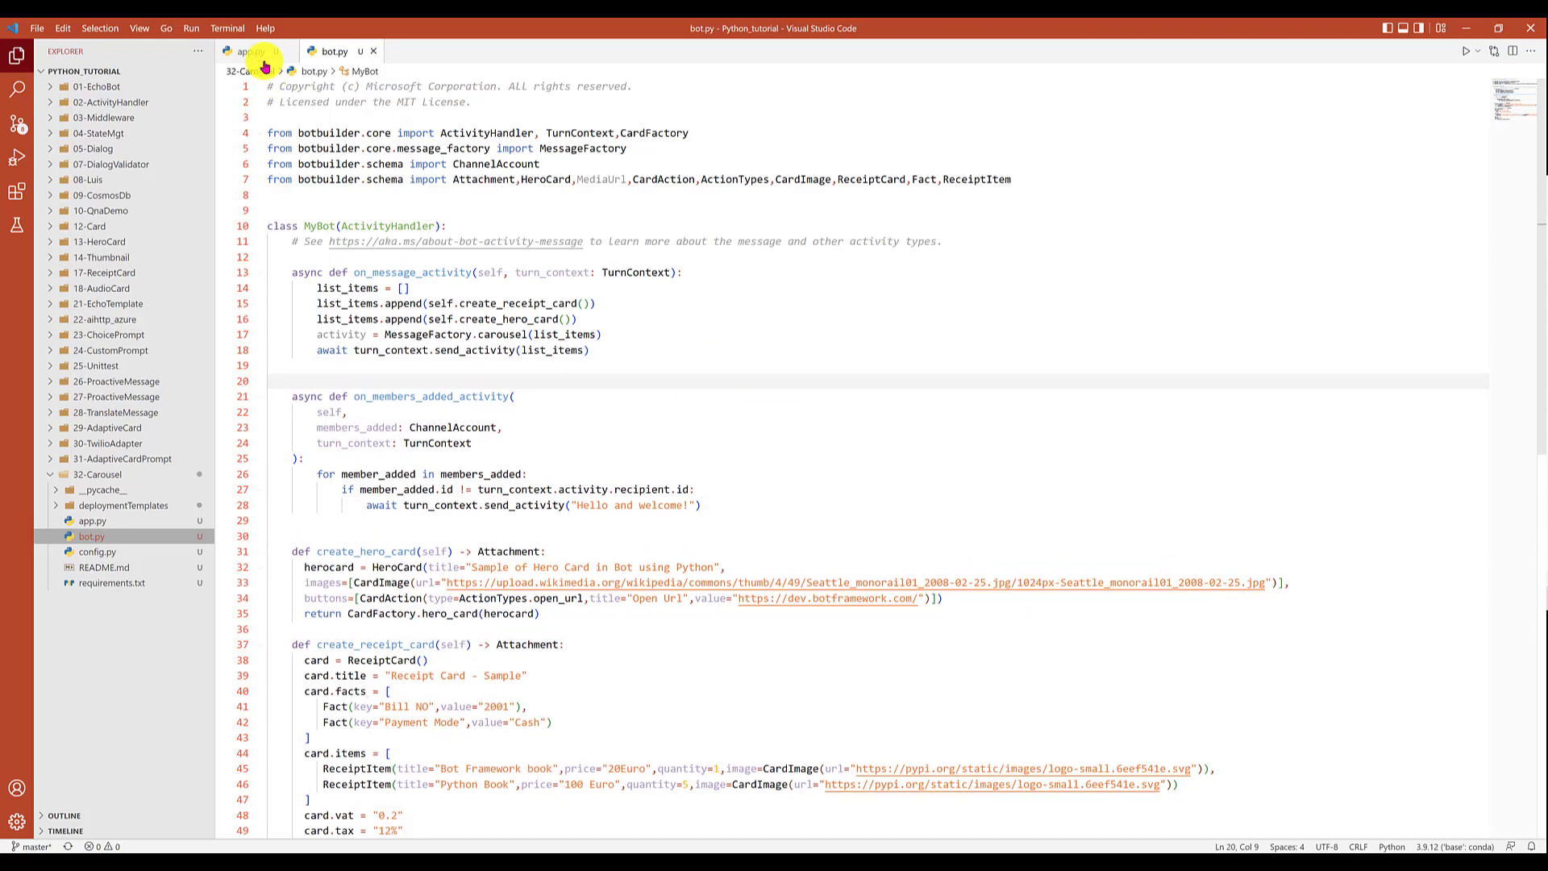
Return to app.py and run conda activate base in a new terminal.
click(249, 52)
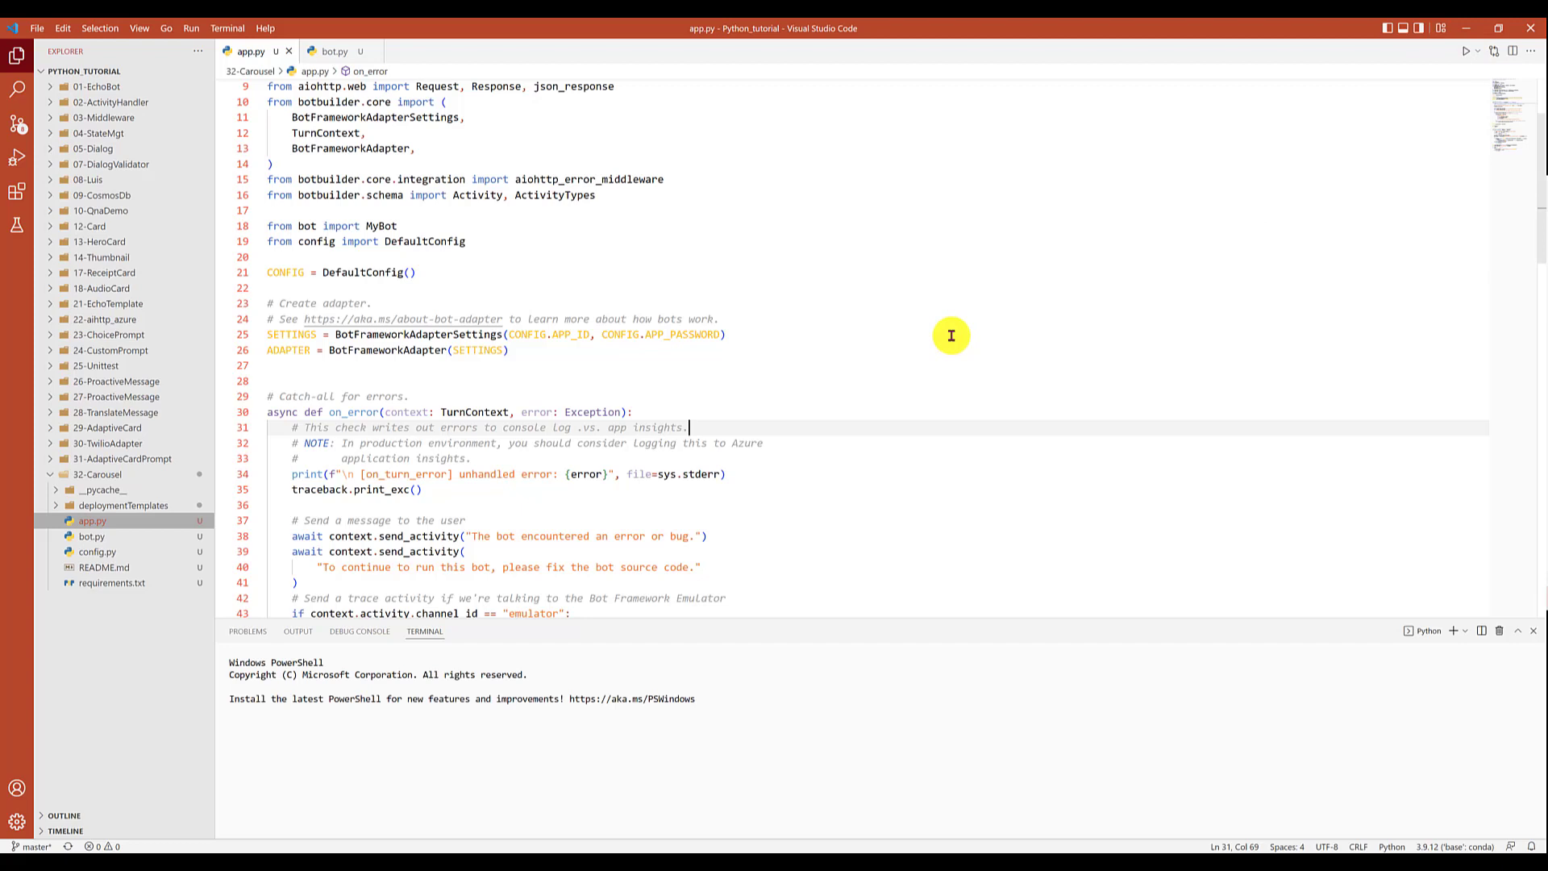
text(conda activate base)
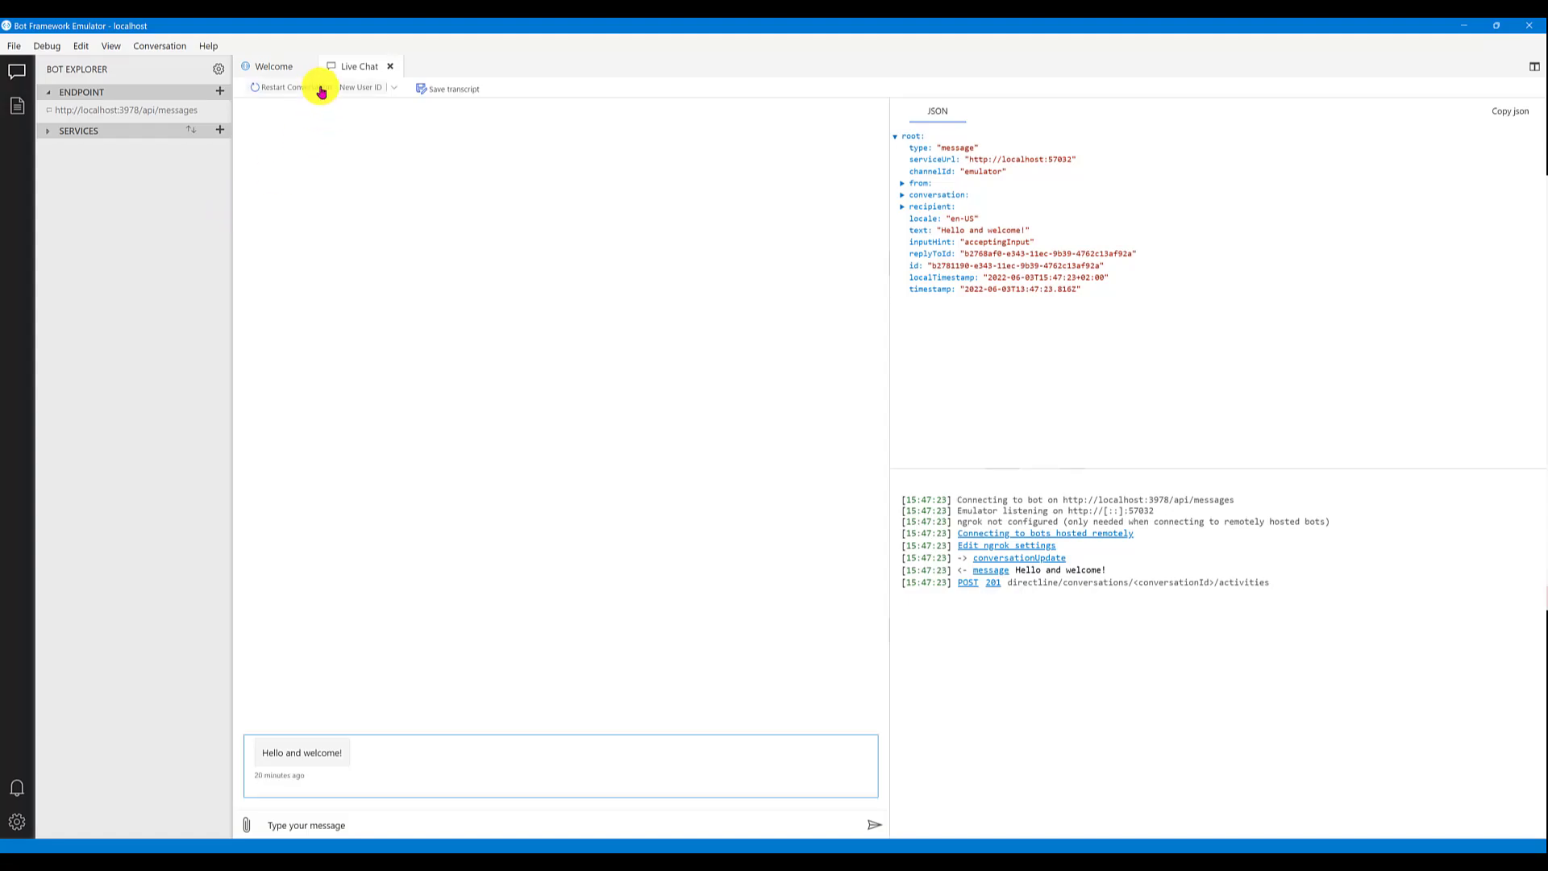
Send the greeting Hi to the bot in Live Chat.
click(280, 87)
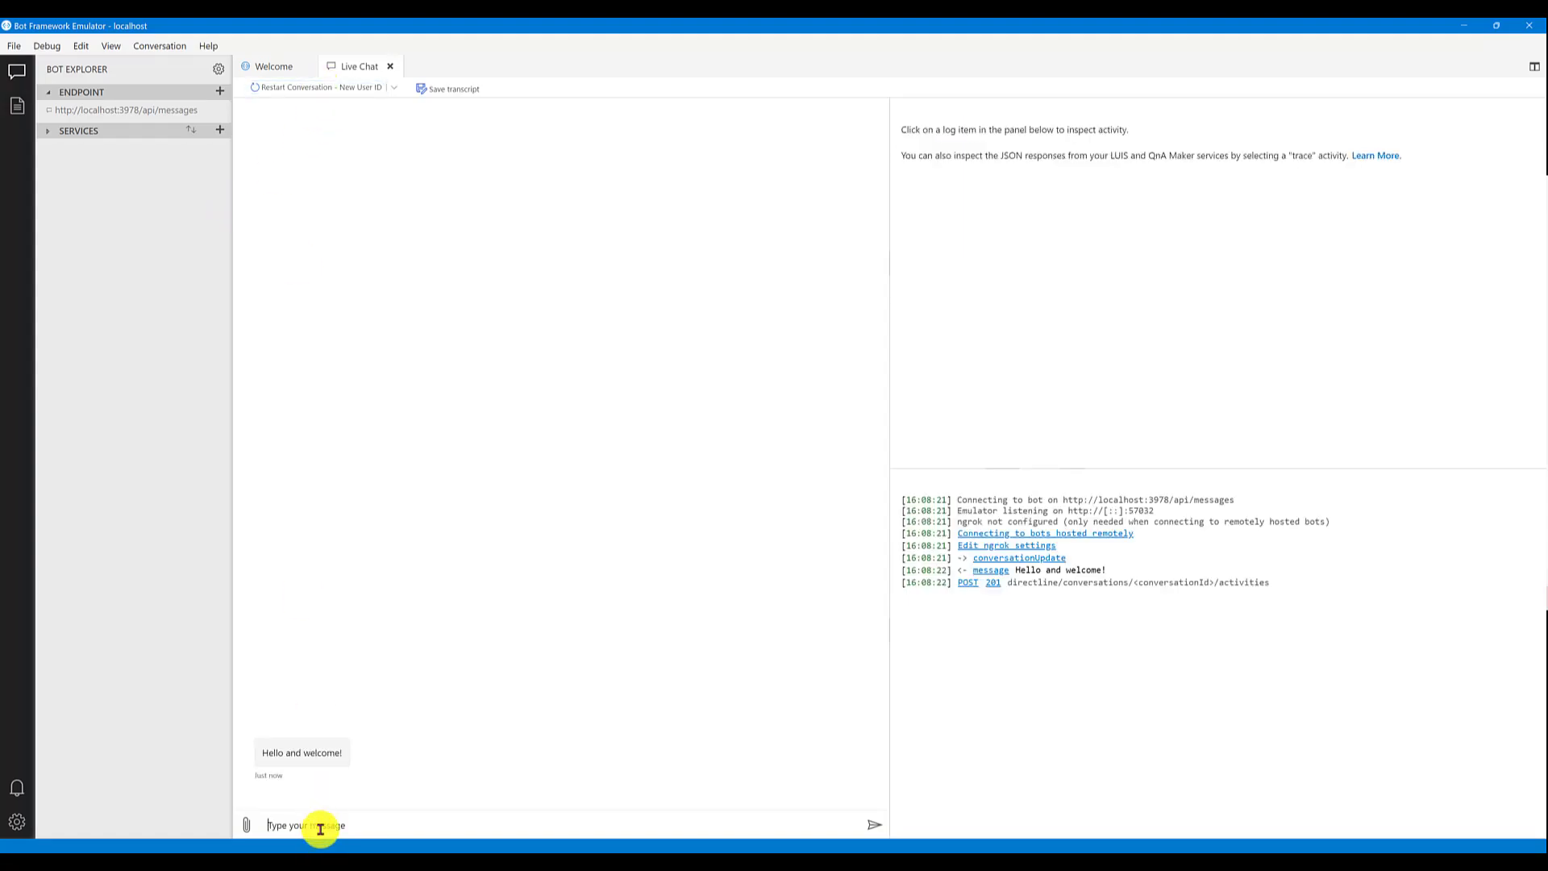
text(H)
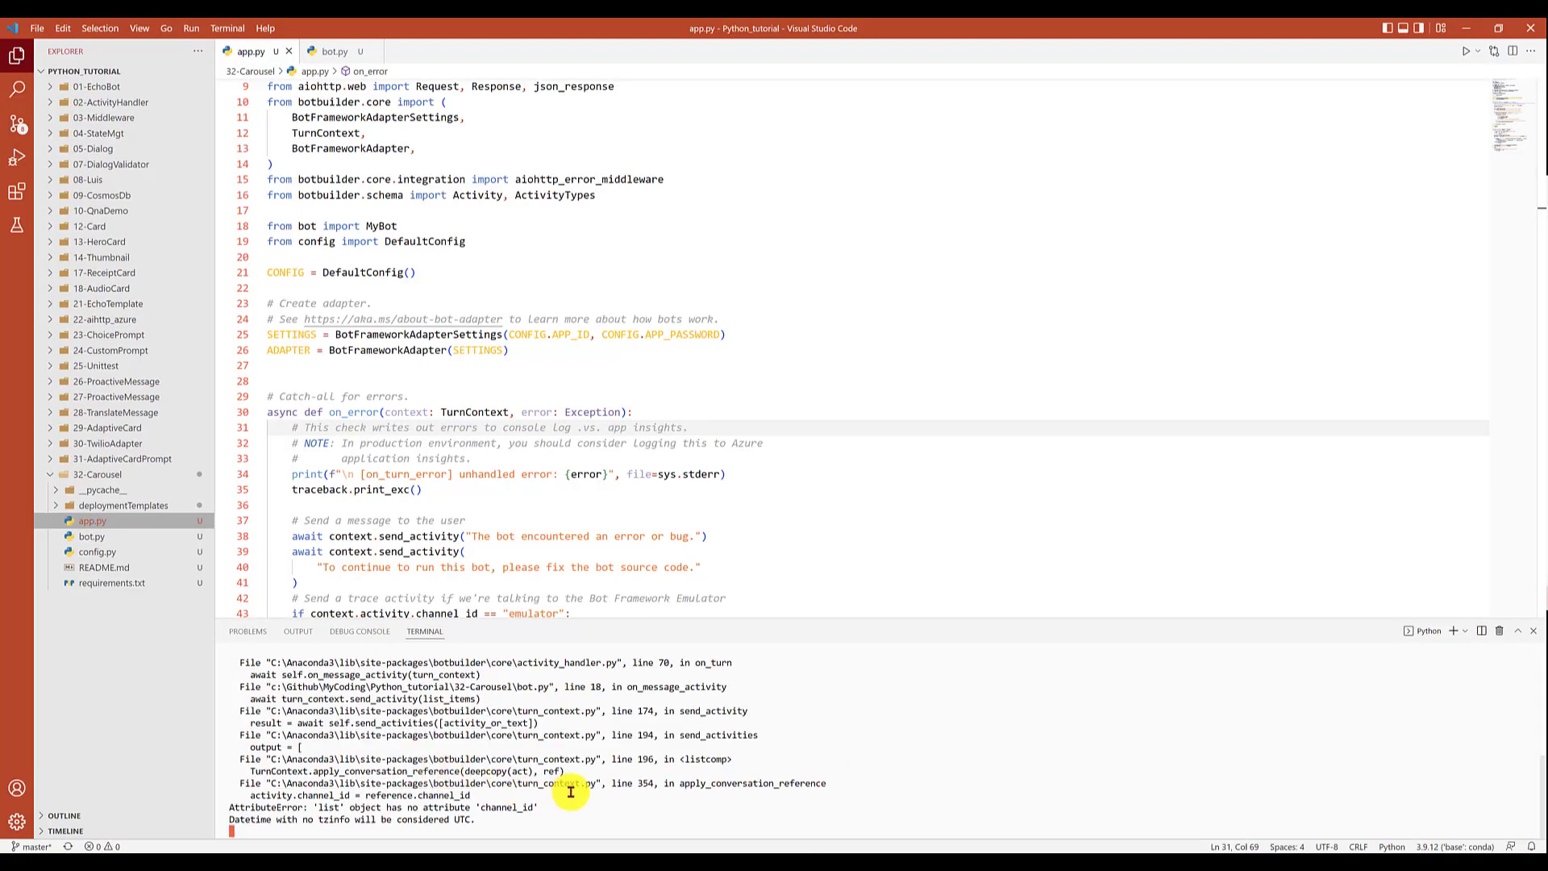
mouse_move(592, 805)
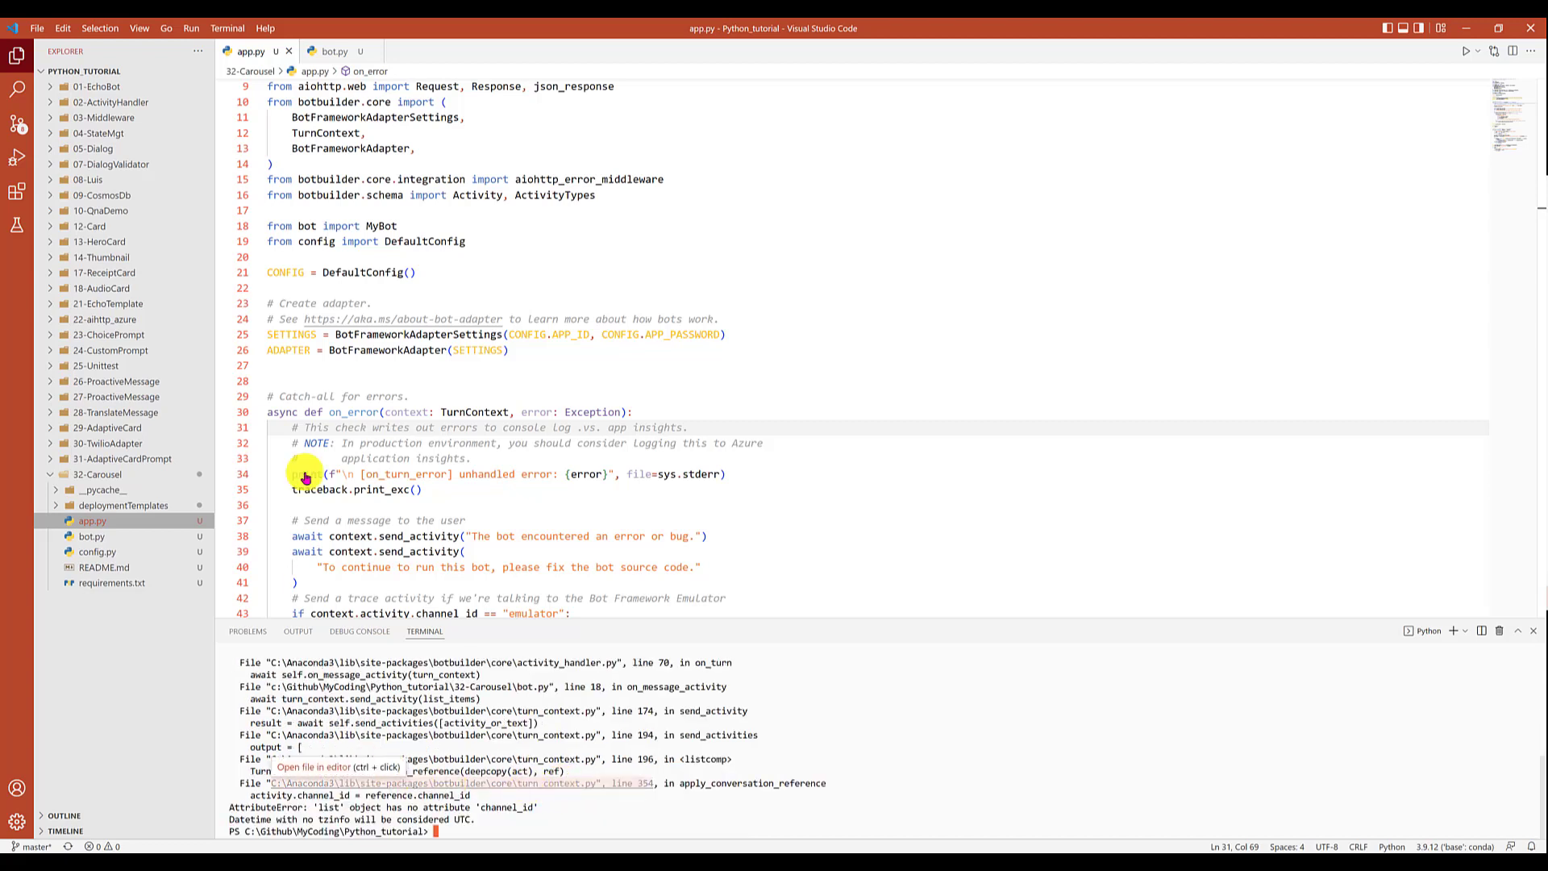
Replace list_items with activity in send_activity, then return to app.py to rerun.
click(332, 50)
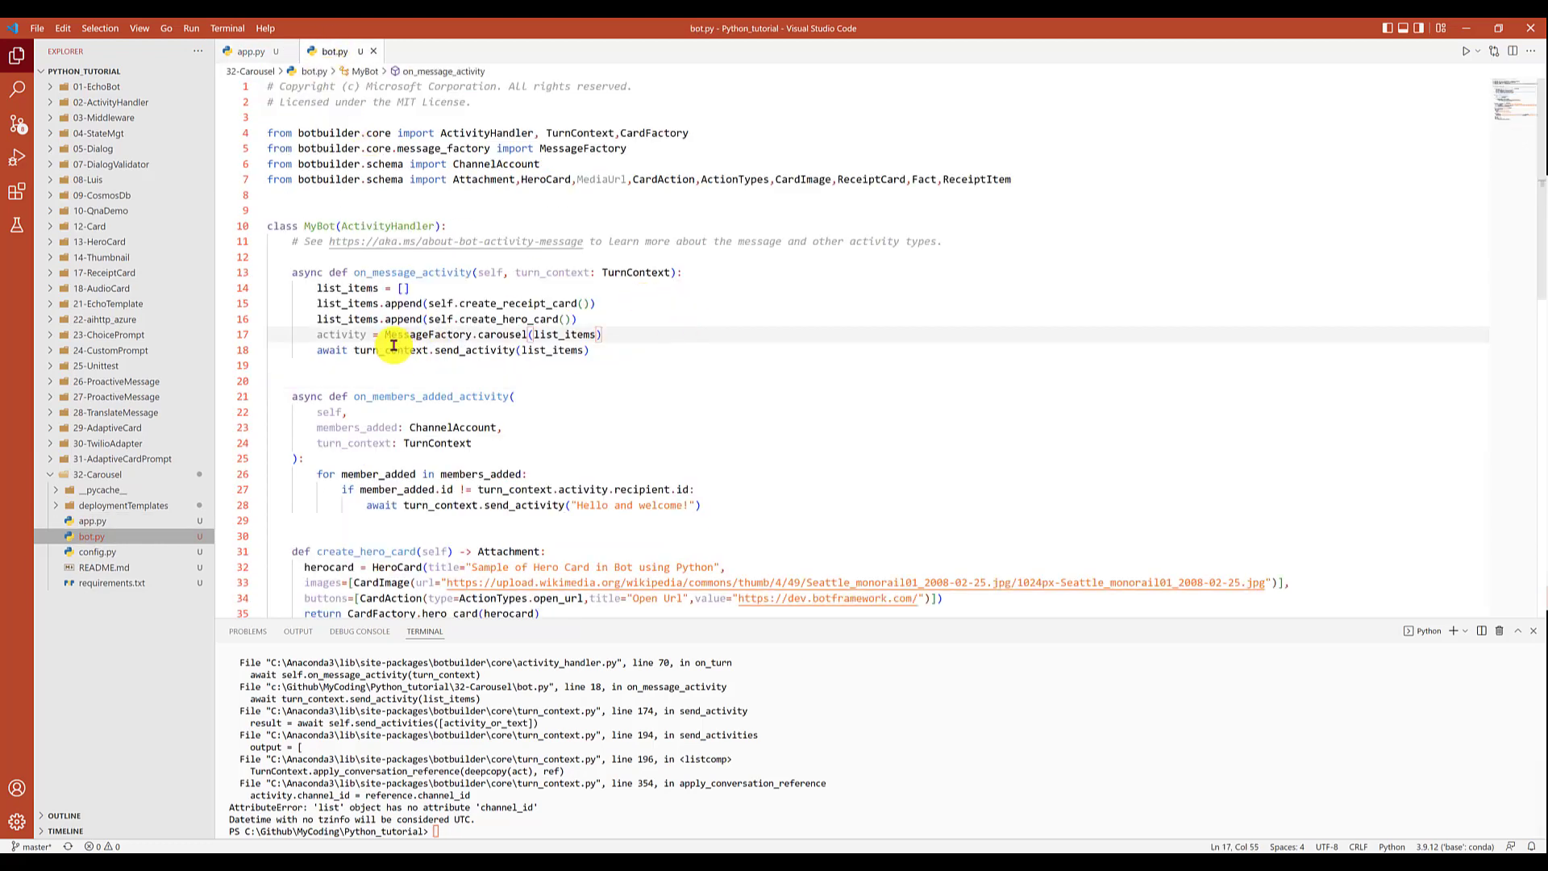
mouse_move(326, 334)
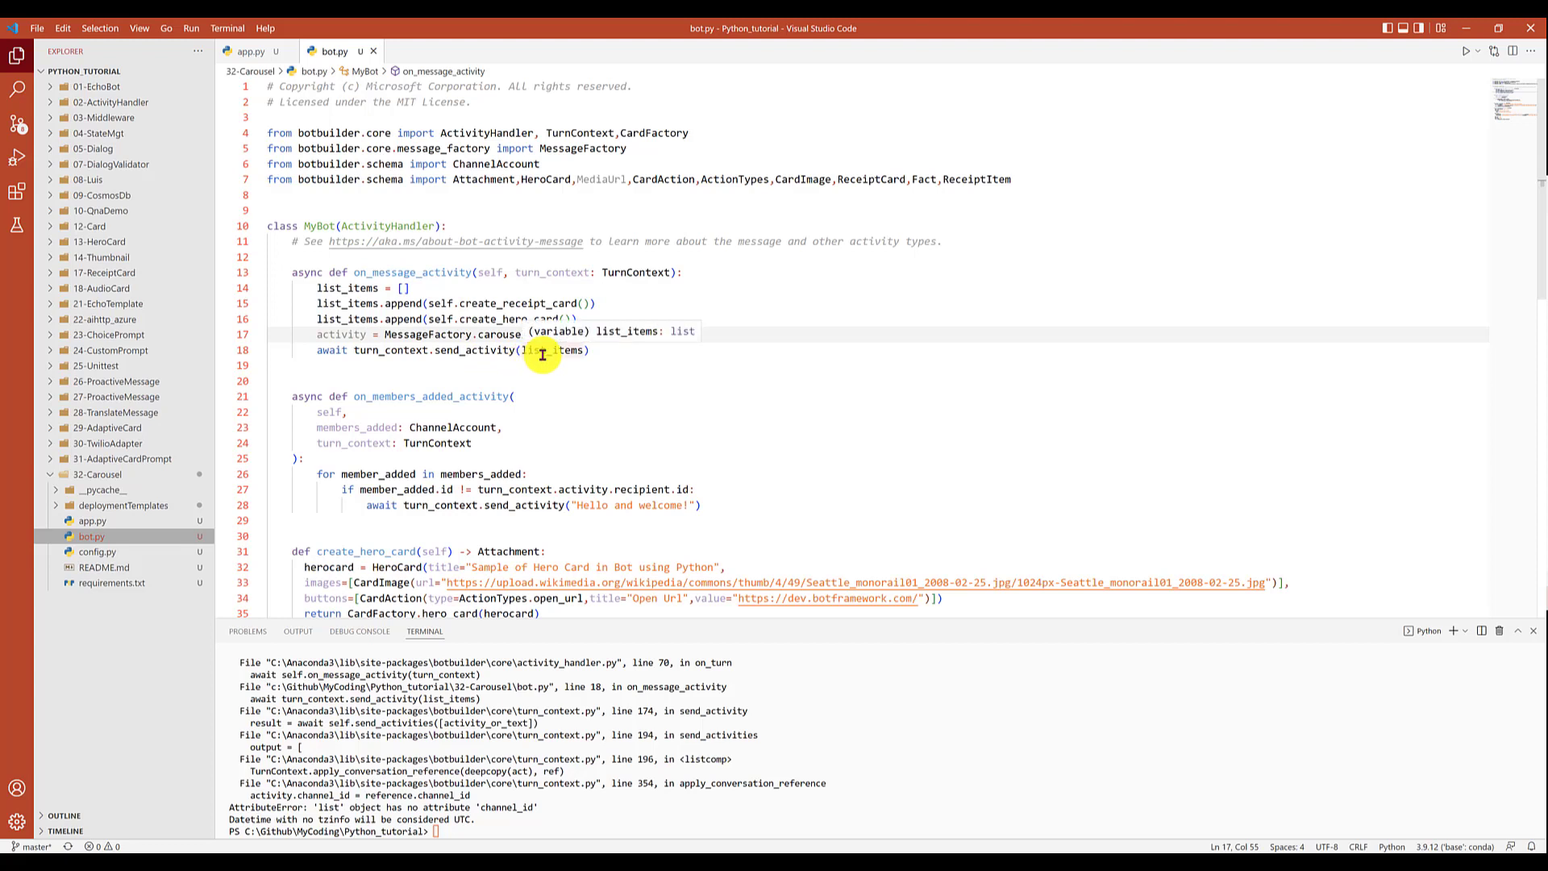
double_click(342, 334)
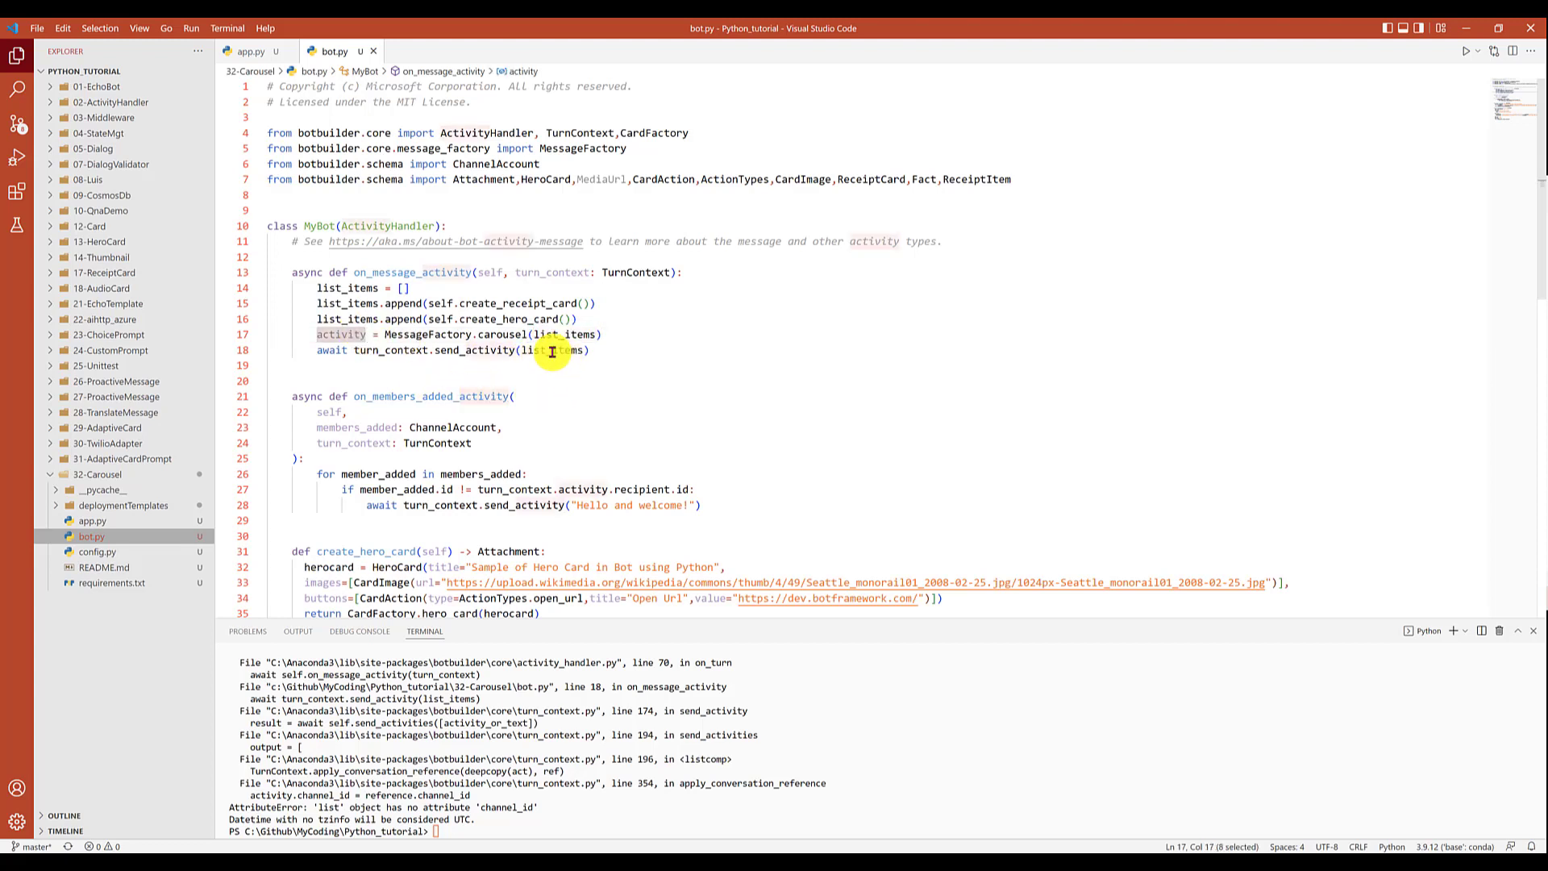
text(activity)
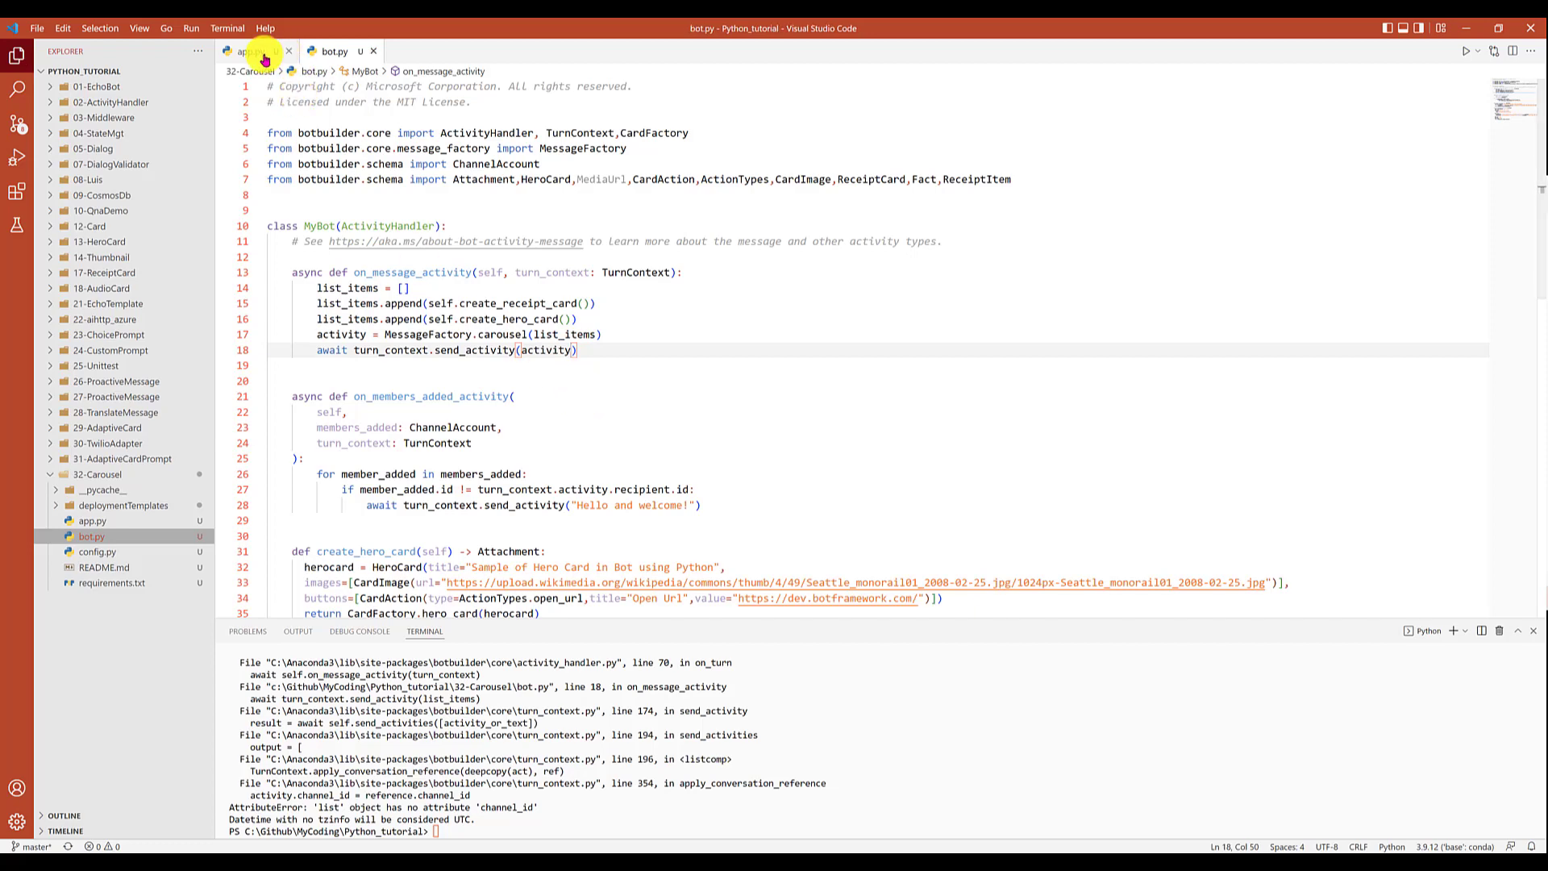
click(250, 50)
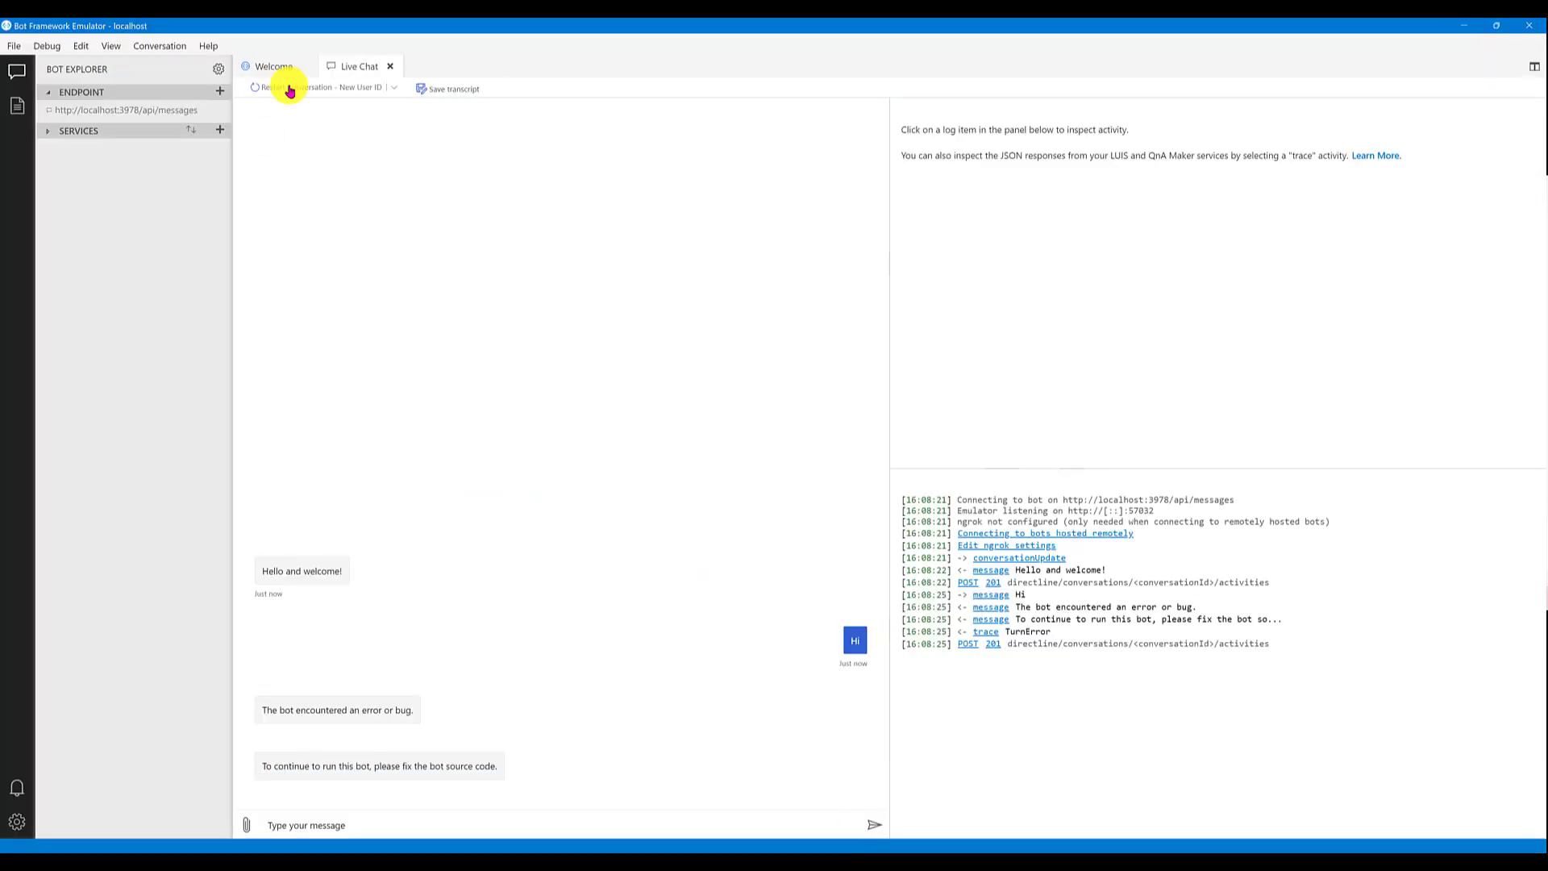
Restart the conversation so the bot answers hi with the two-card carousel.
click(316, 87)
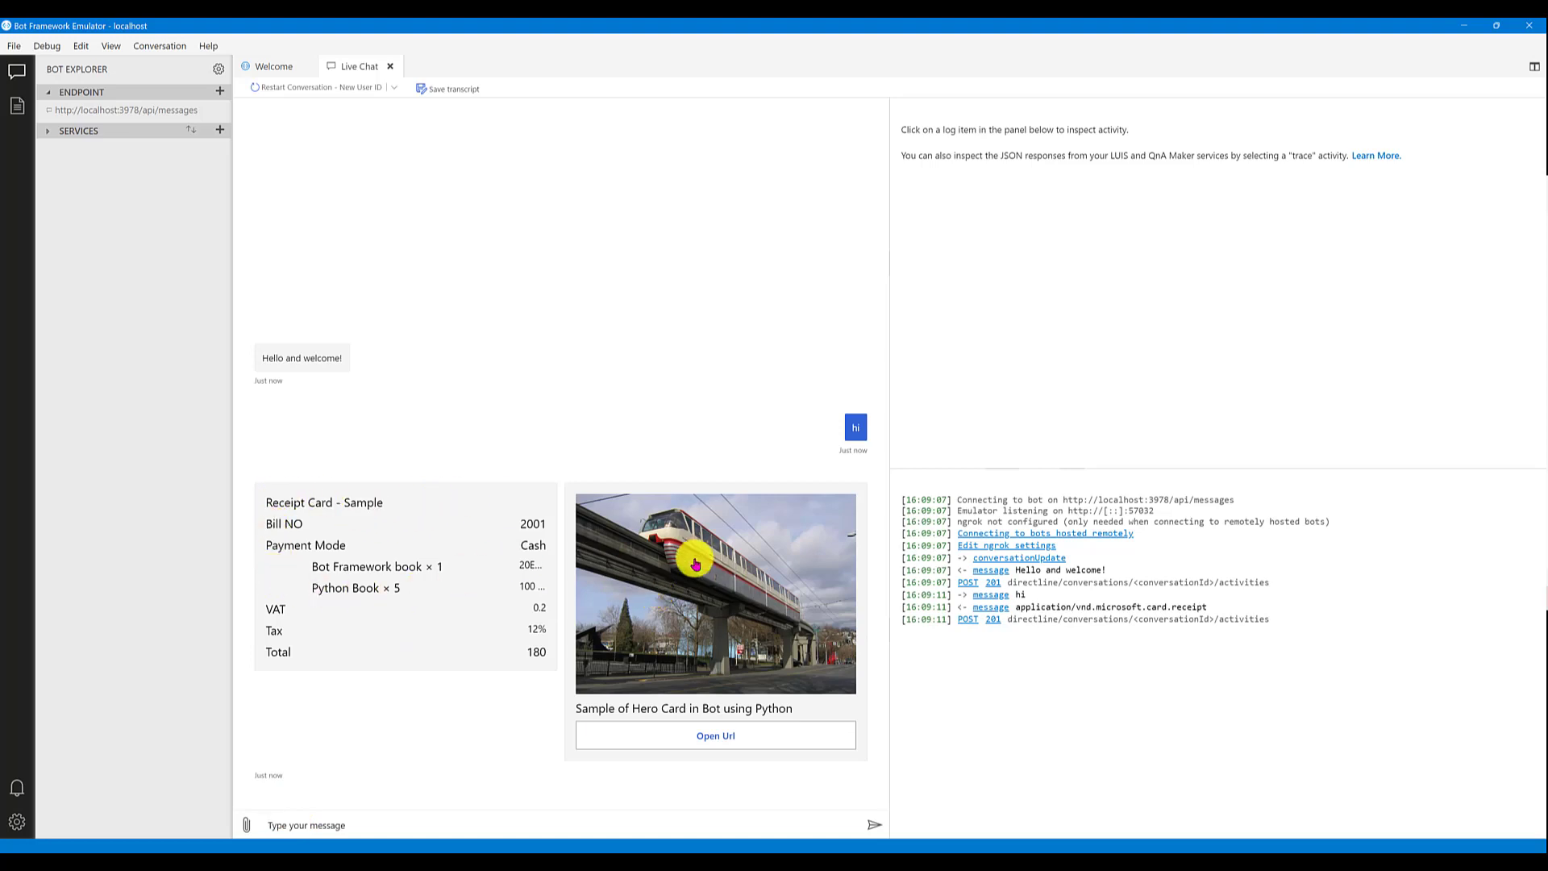
mouse_move(674, 605)
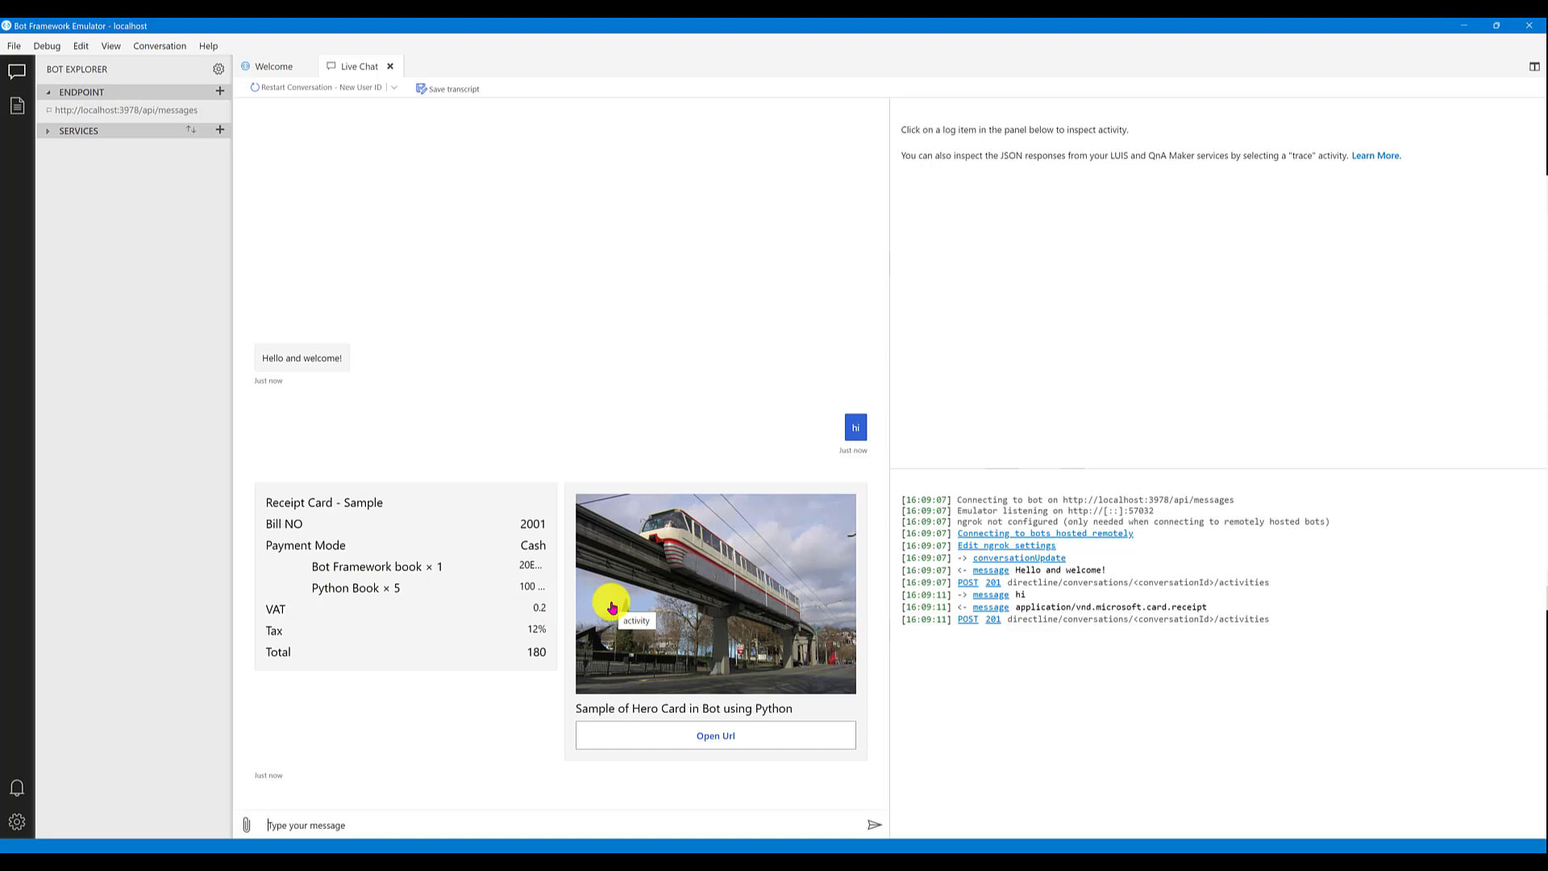
mouse_move(704, 590)
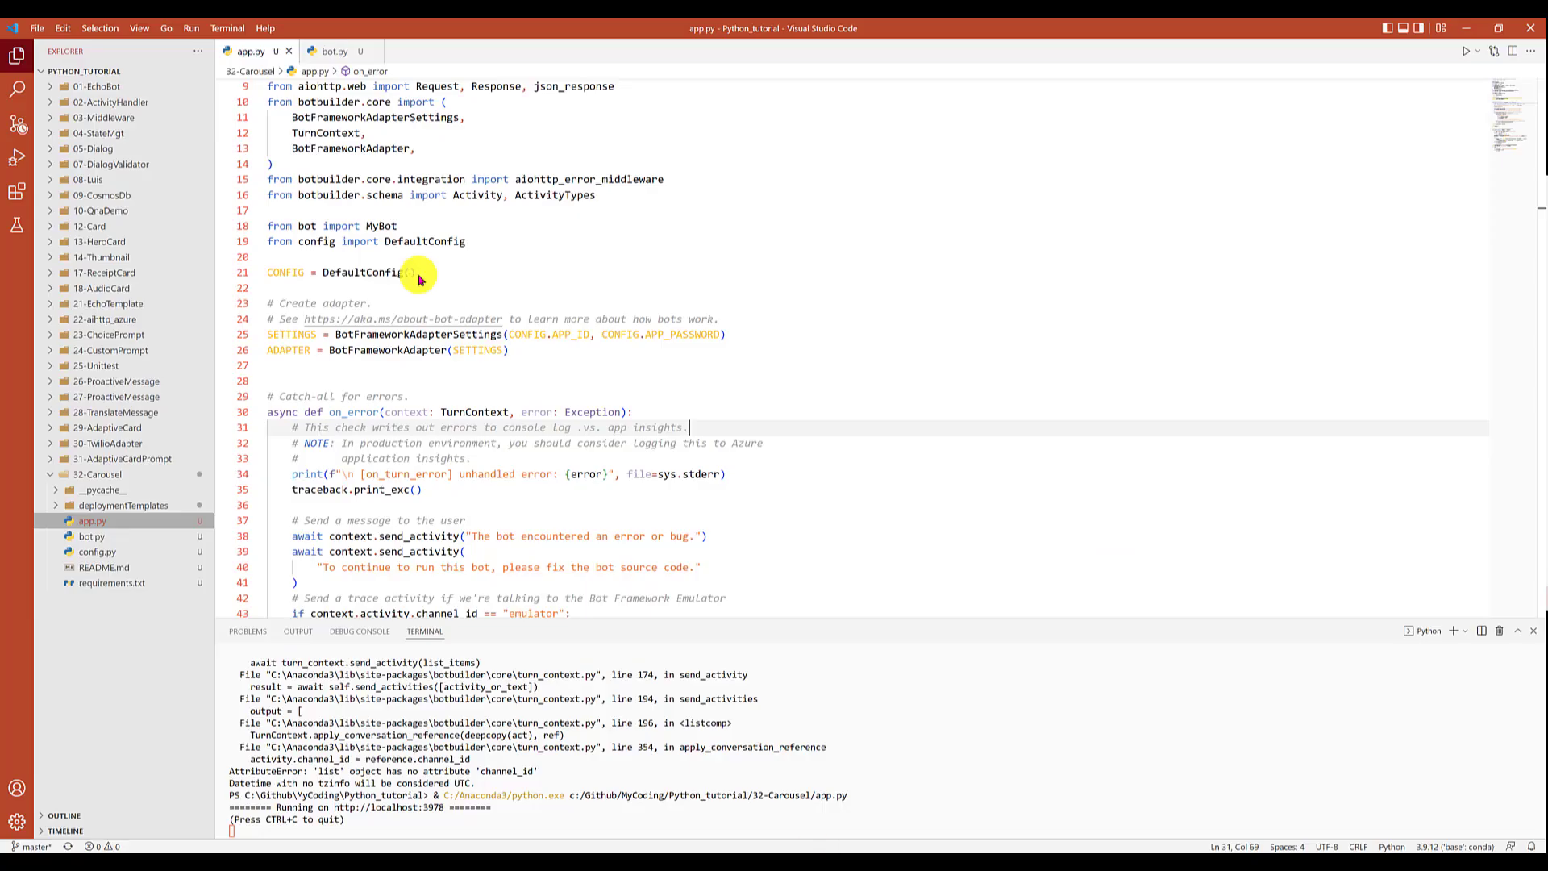
mouse_move(681, 446)
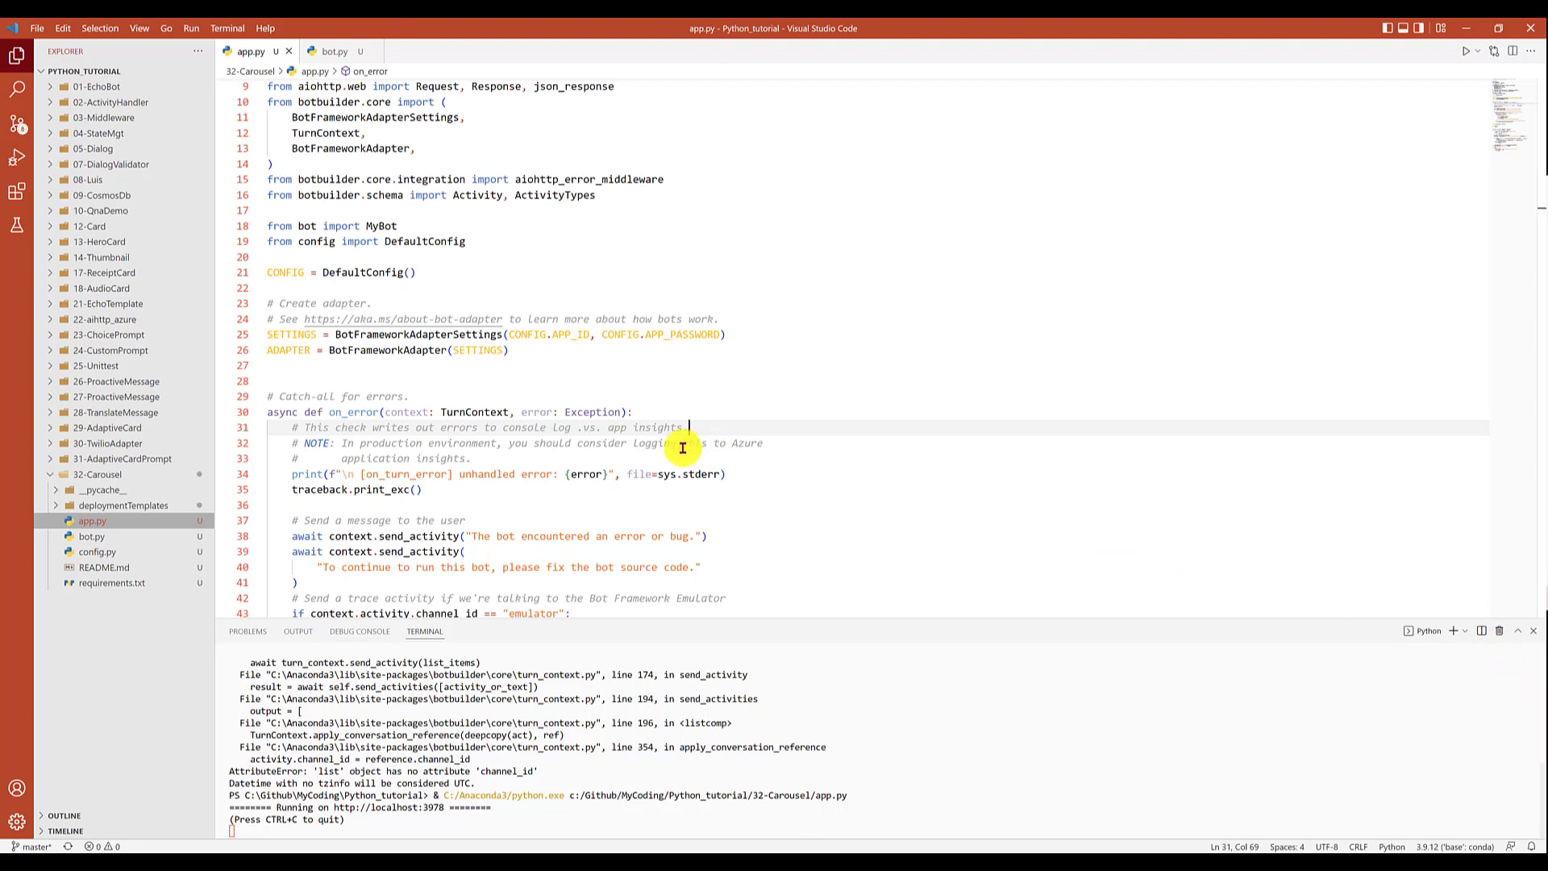
mouse_move(578, 814)
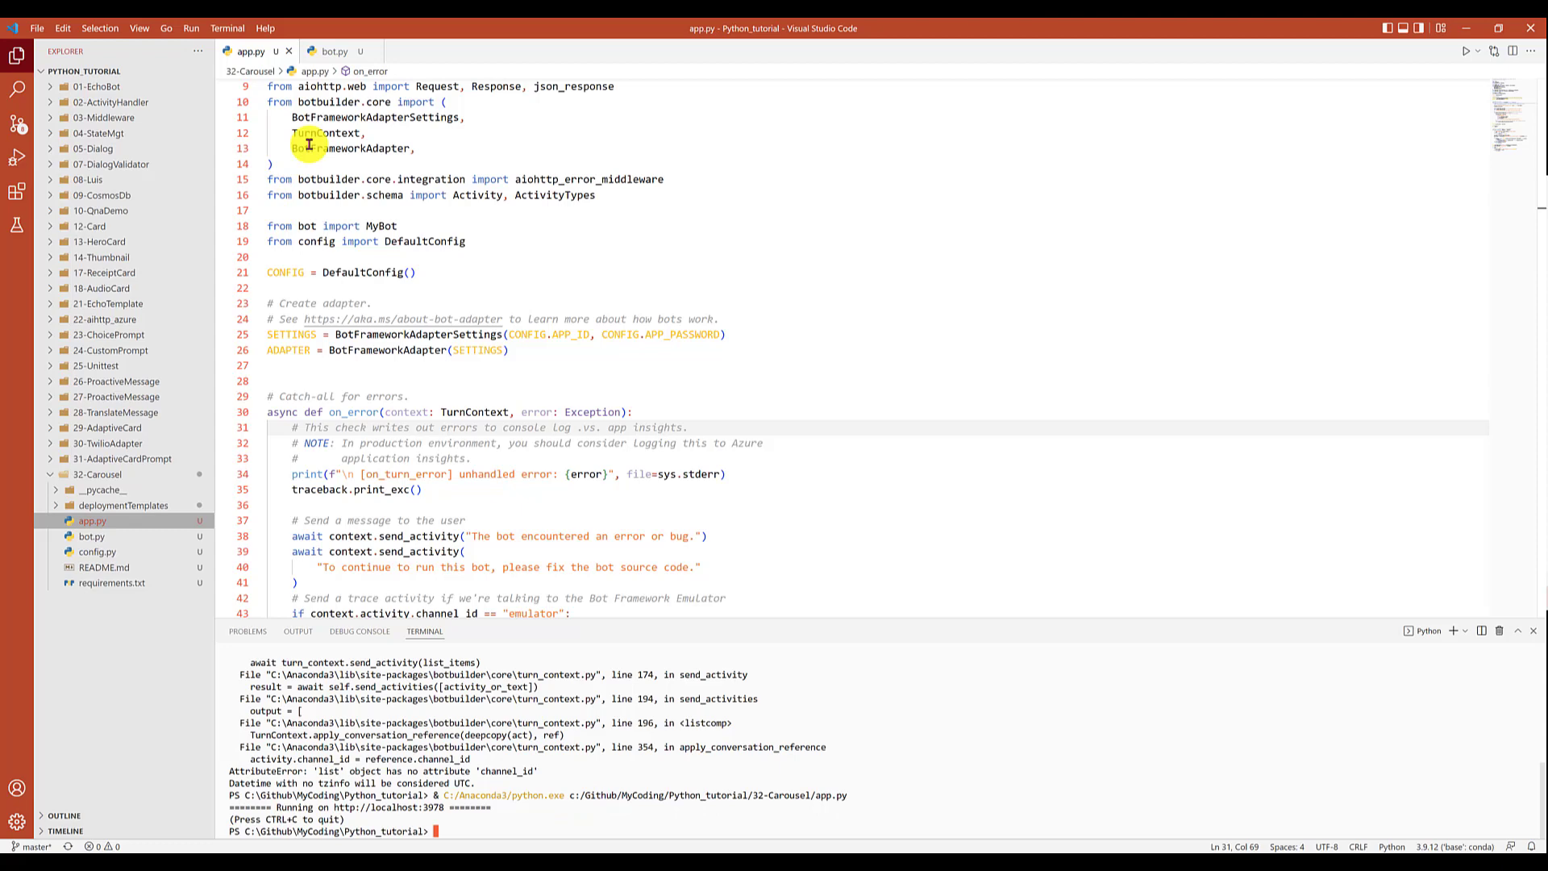
Append a second hero card and a second create_receipt_card() to list_items, then return to app.py.
click(334, 50)
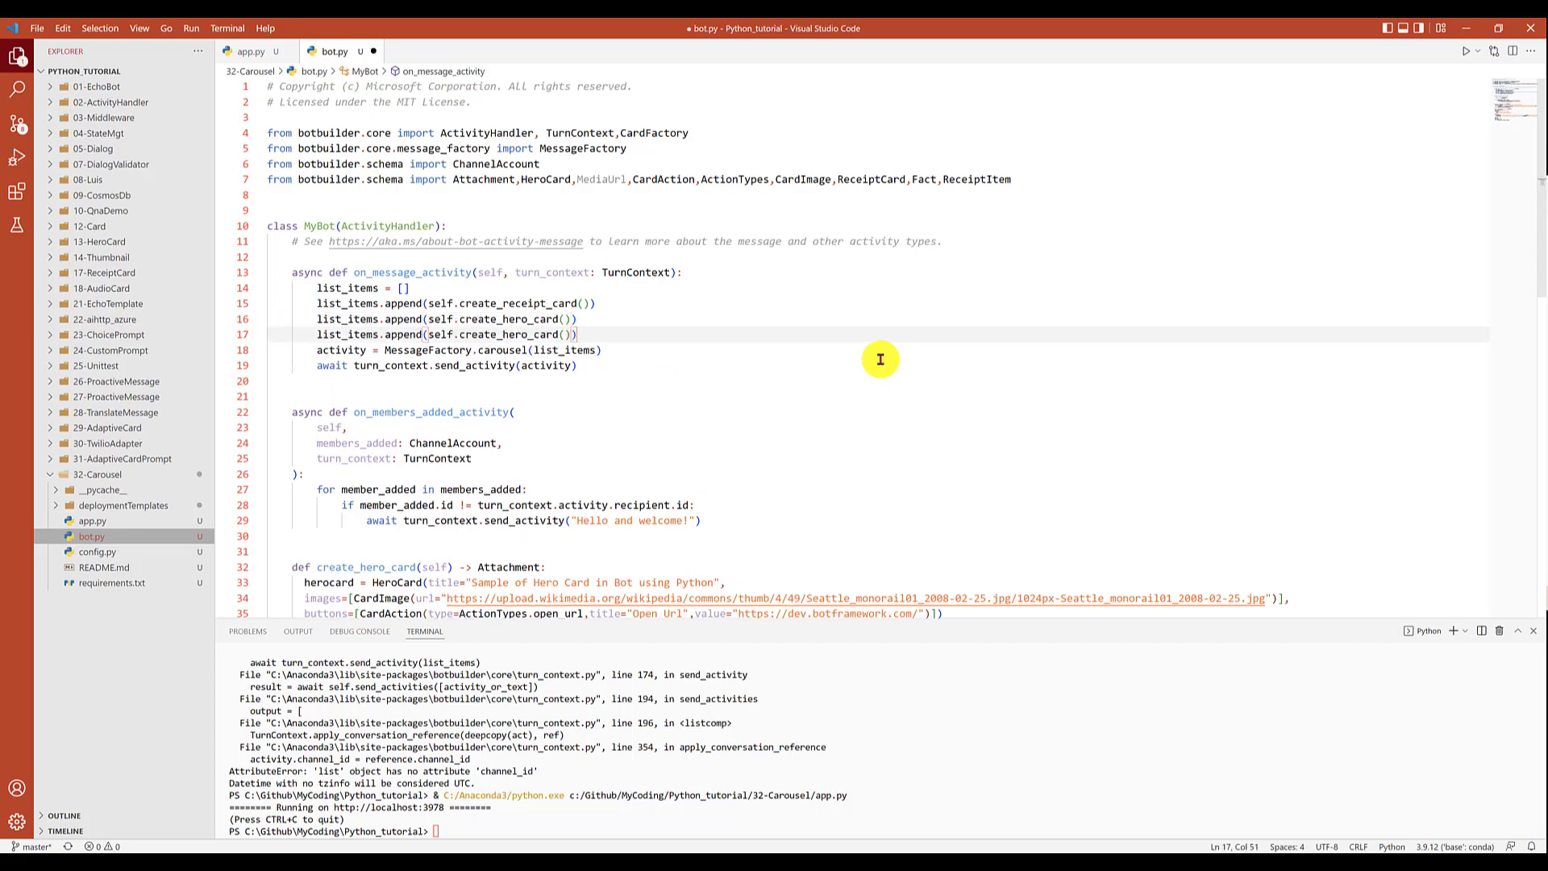
click(271, 303)
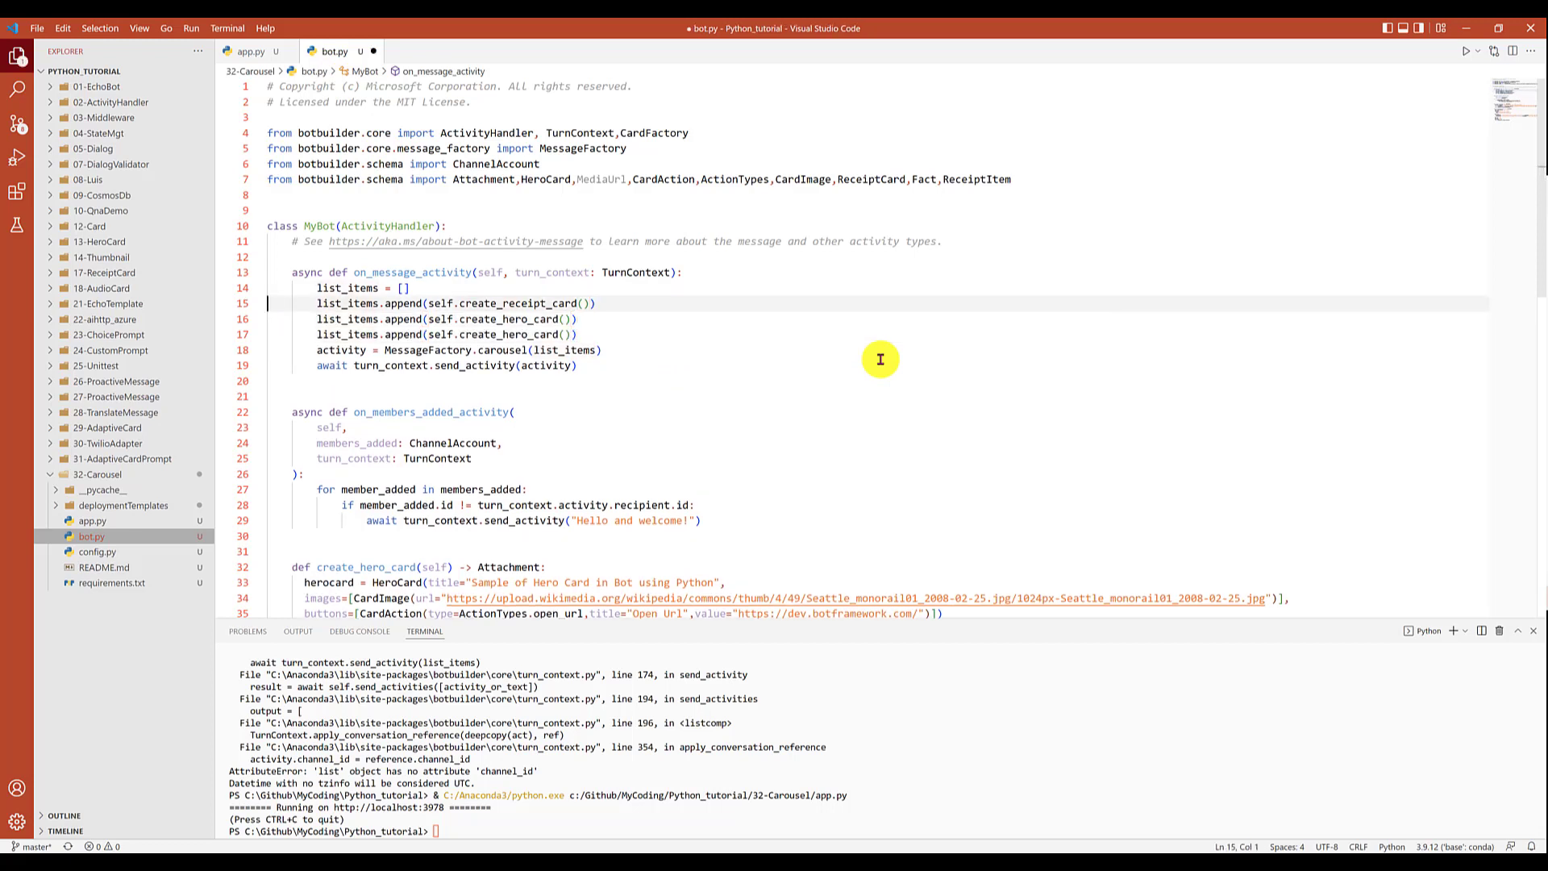
text(list_items.append(self.create_receipt_card()))
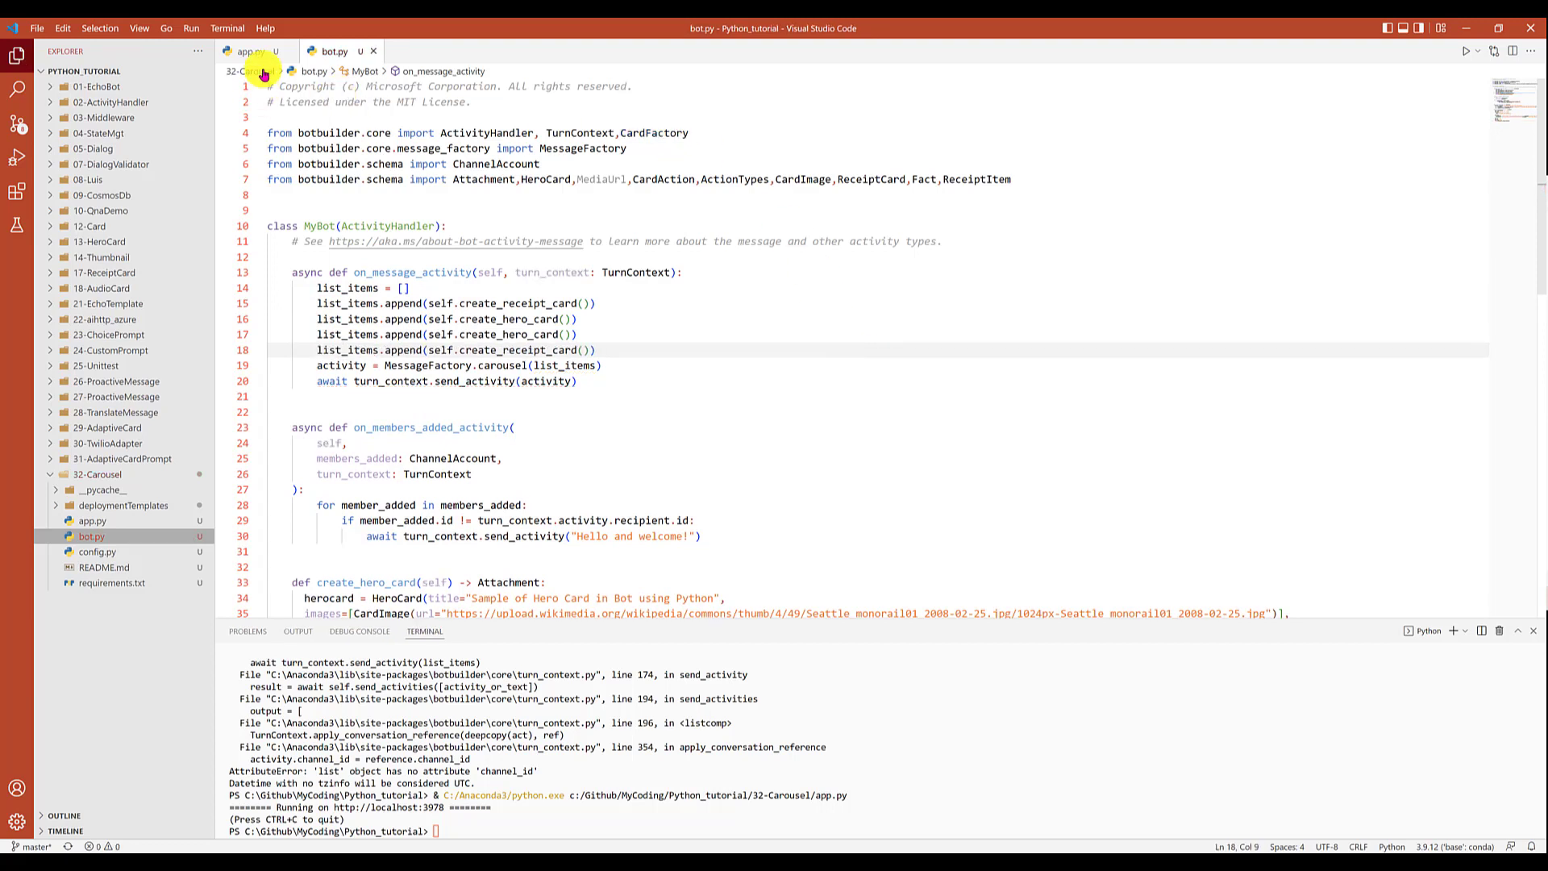
click(247, 50)
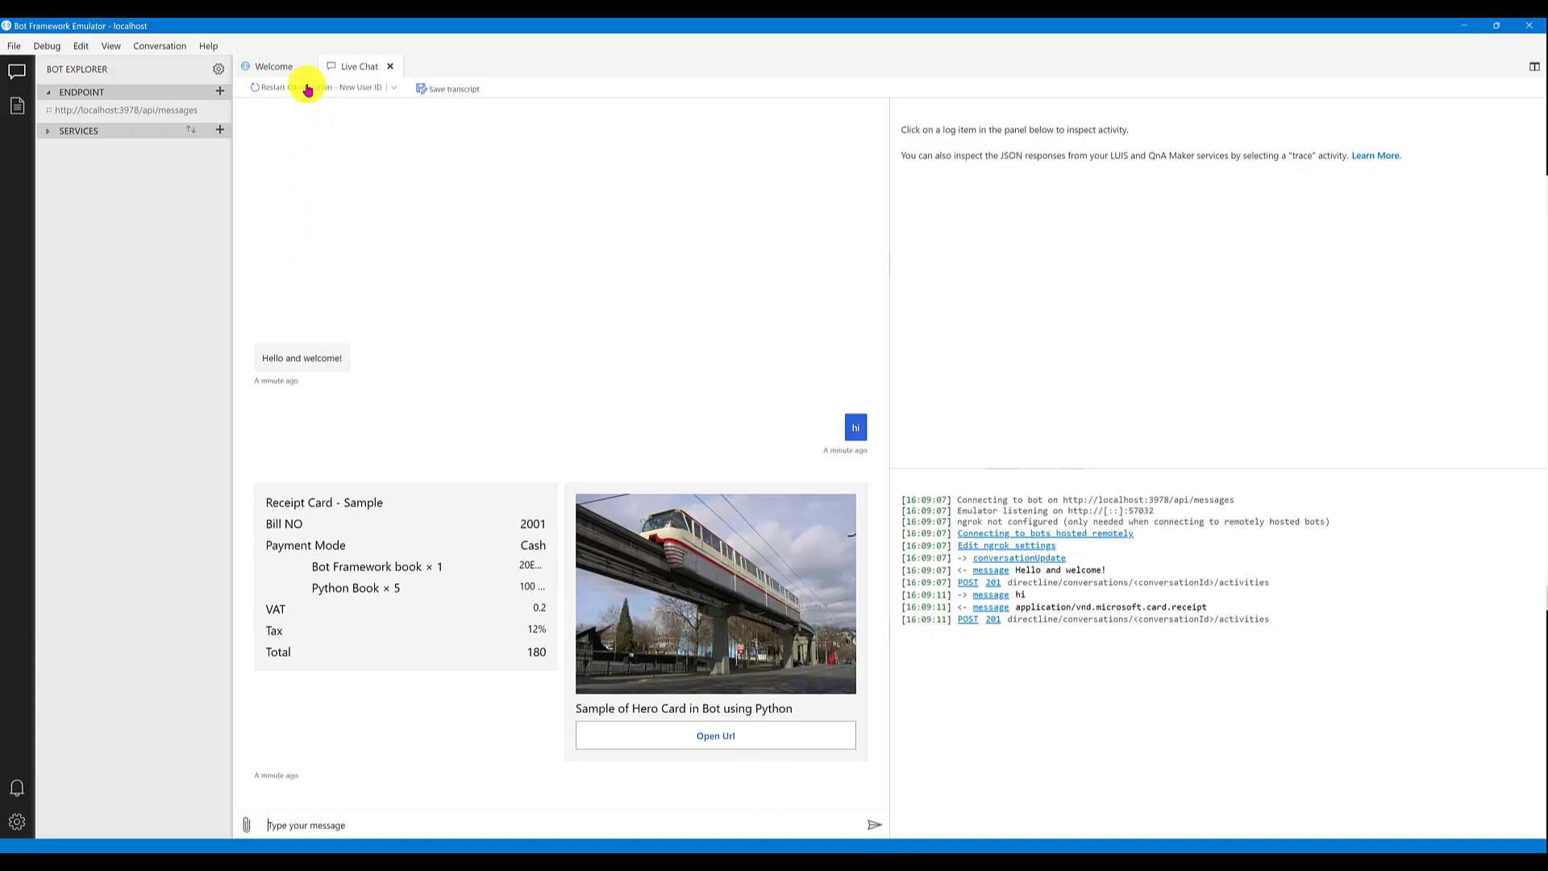
Restart the chat, send hi, page through the four-card carousel and try a hero card's Open Url.
click(297, 87)
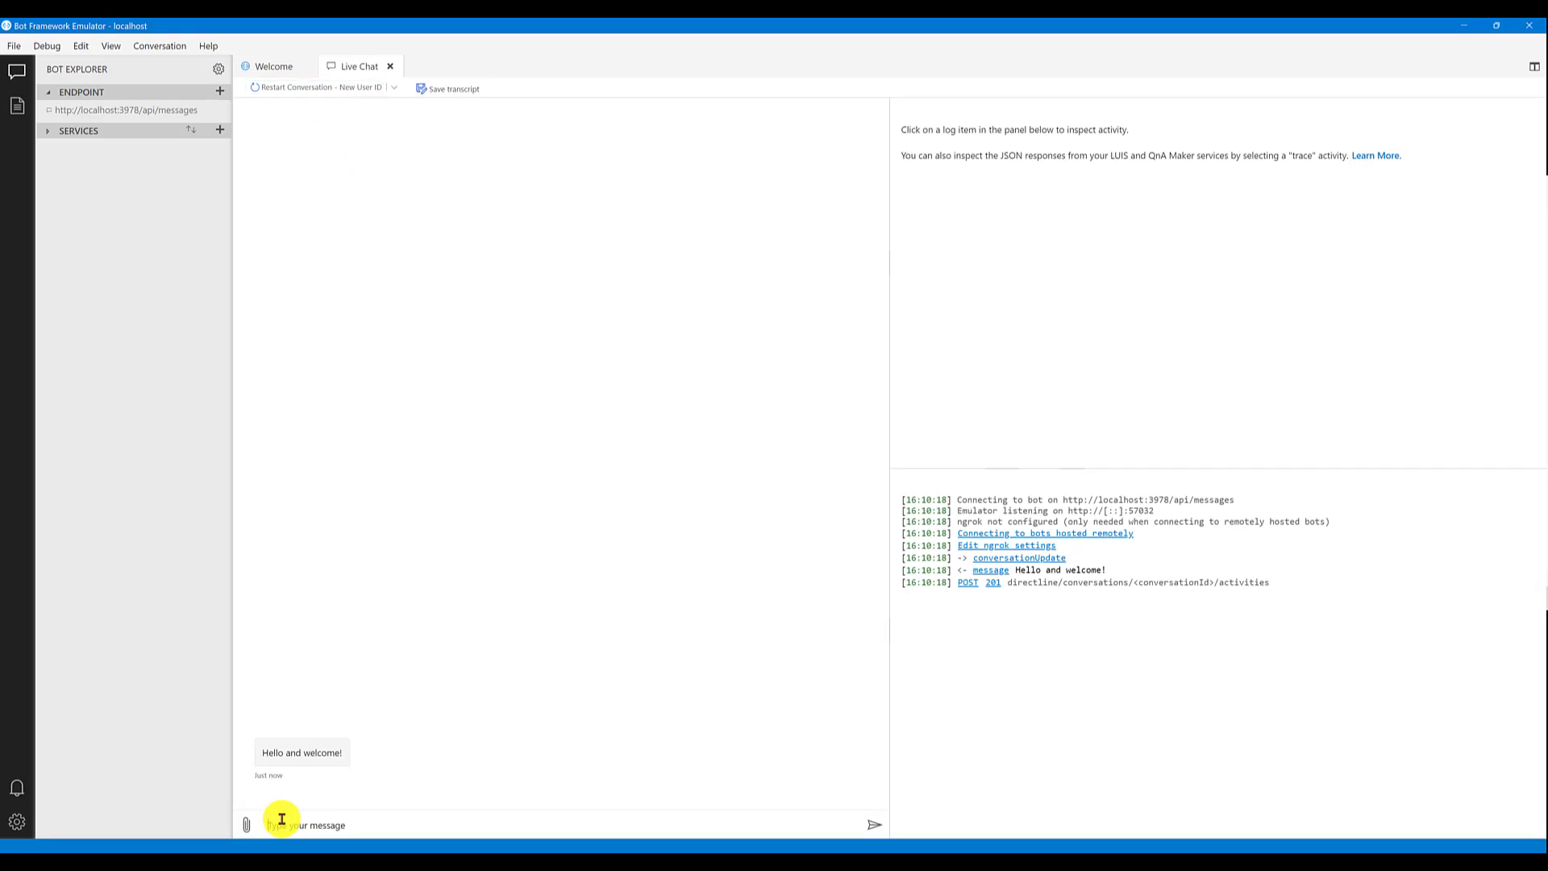
text(hi)
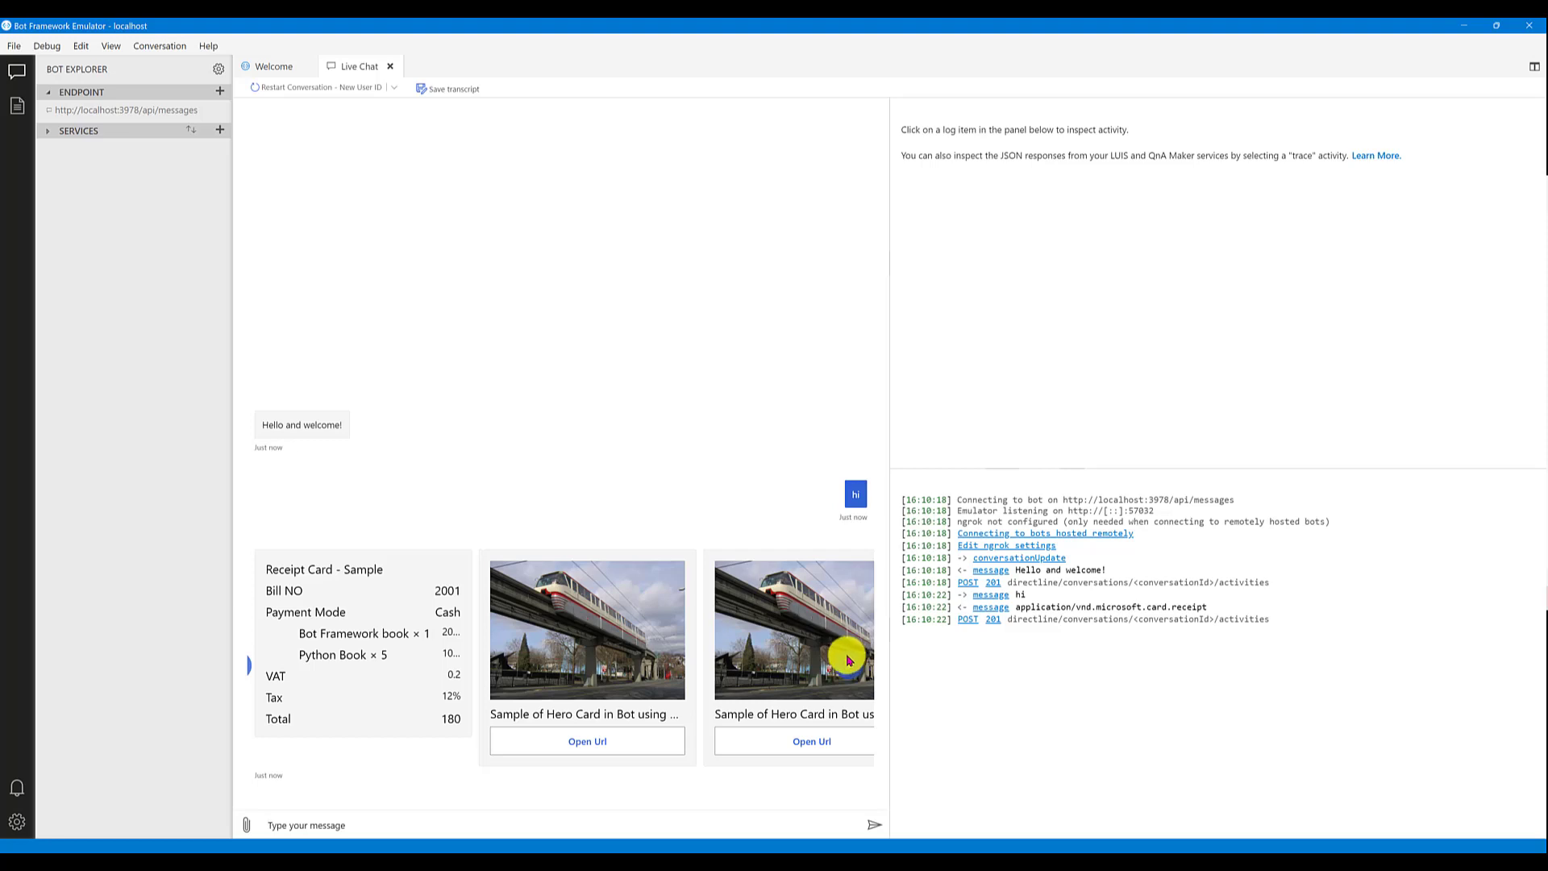
mouse_move(850, 668)
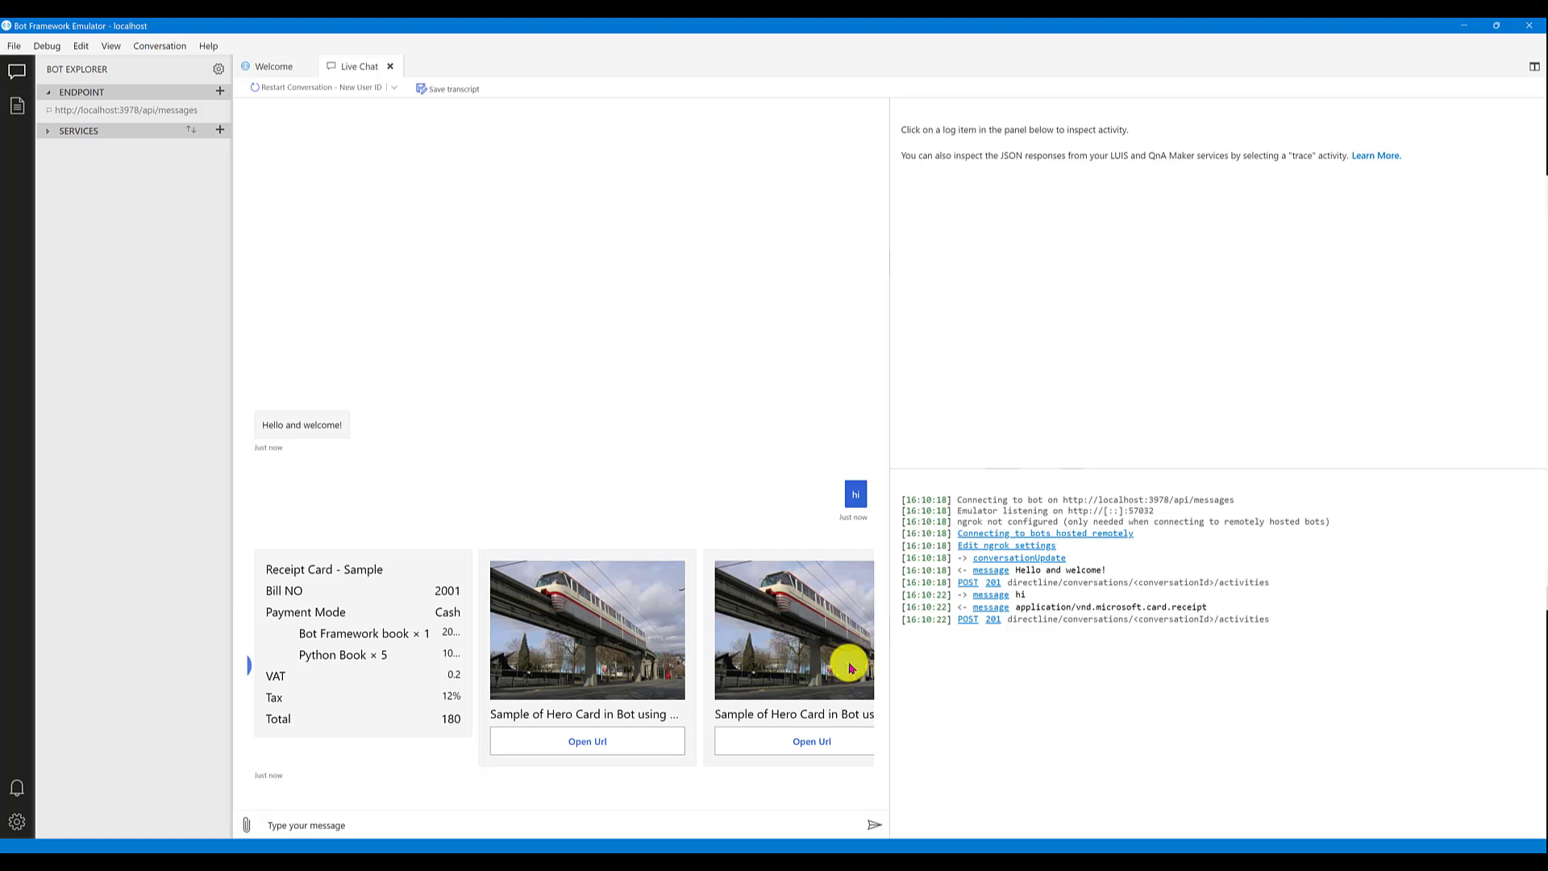
mouse_move(850, 666)
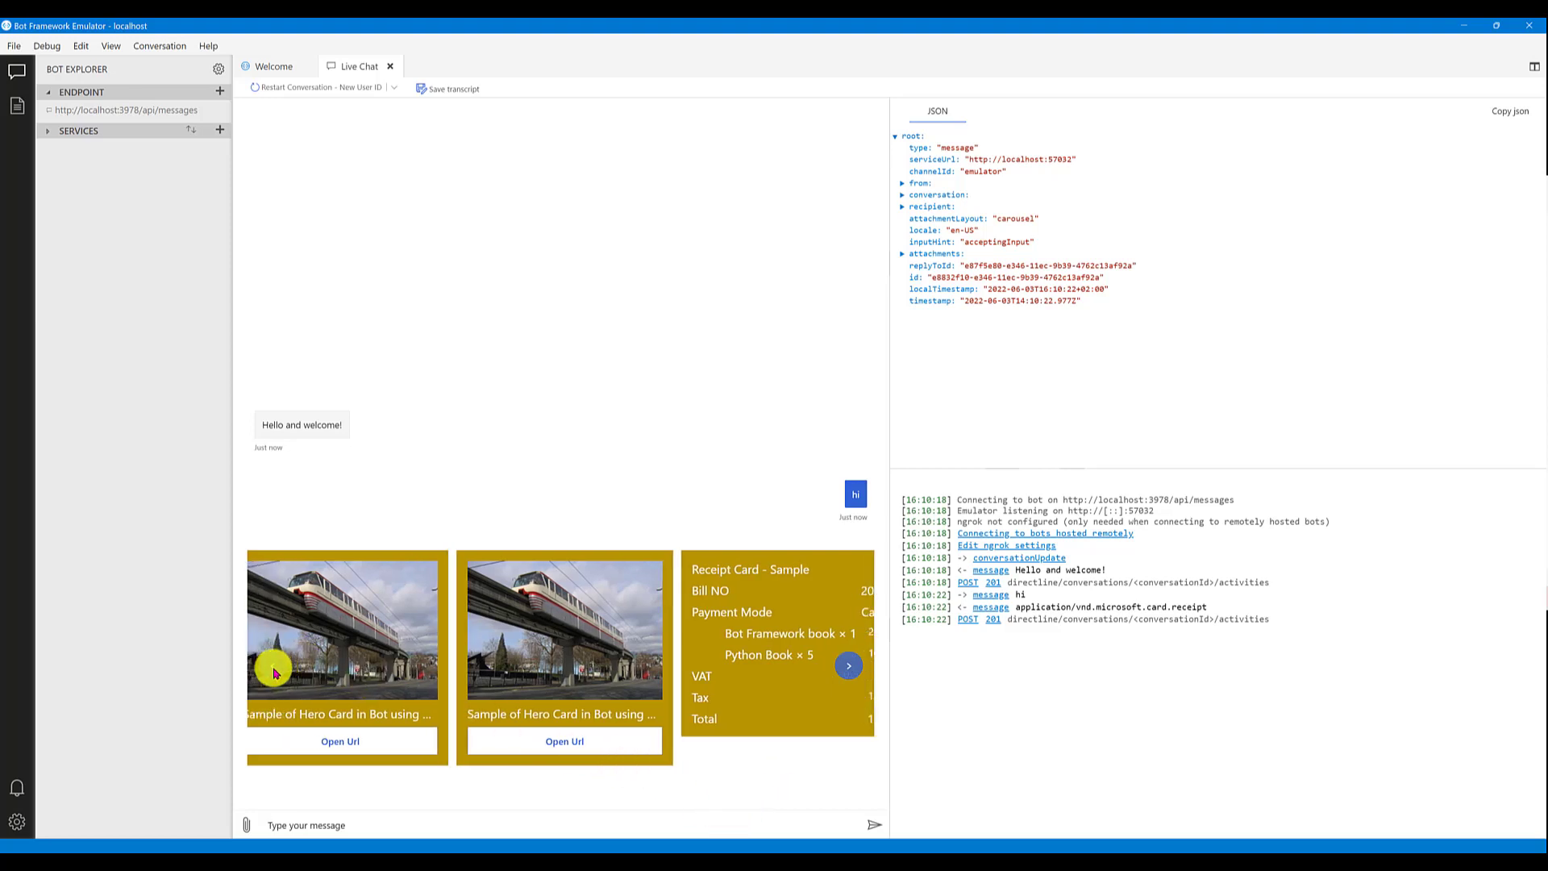
click(848, 664)
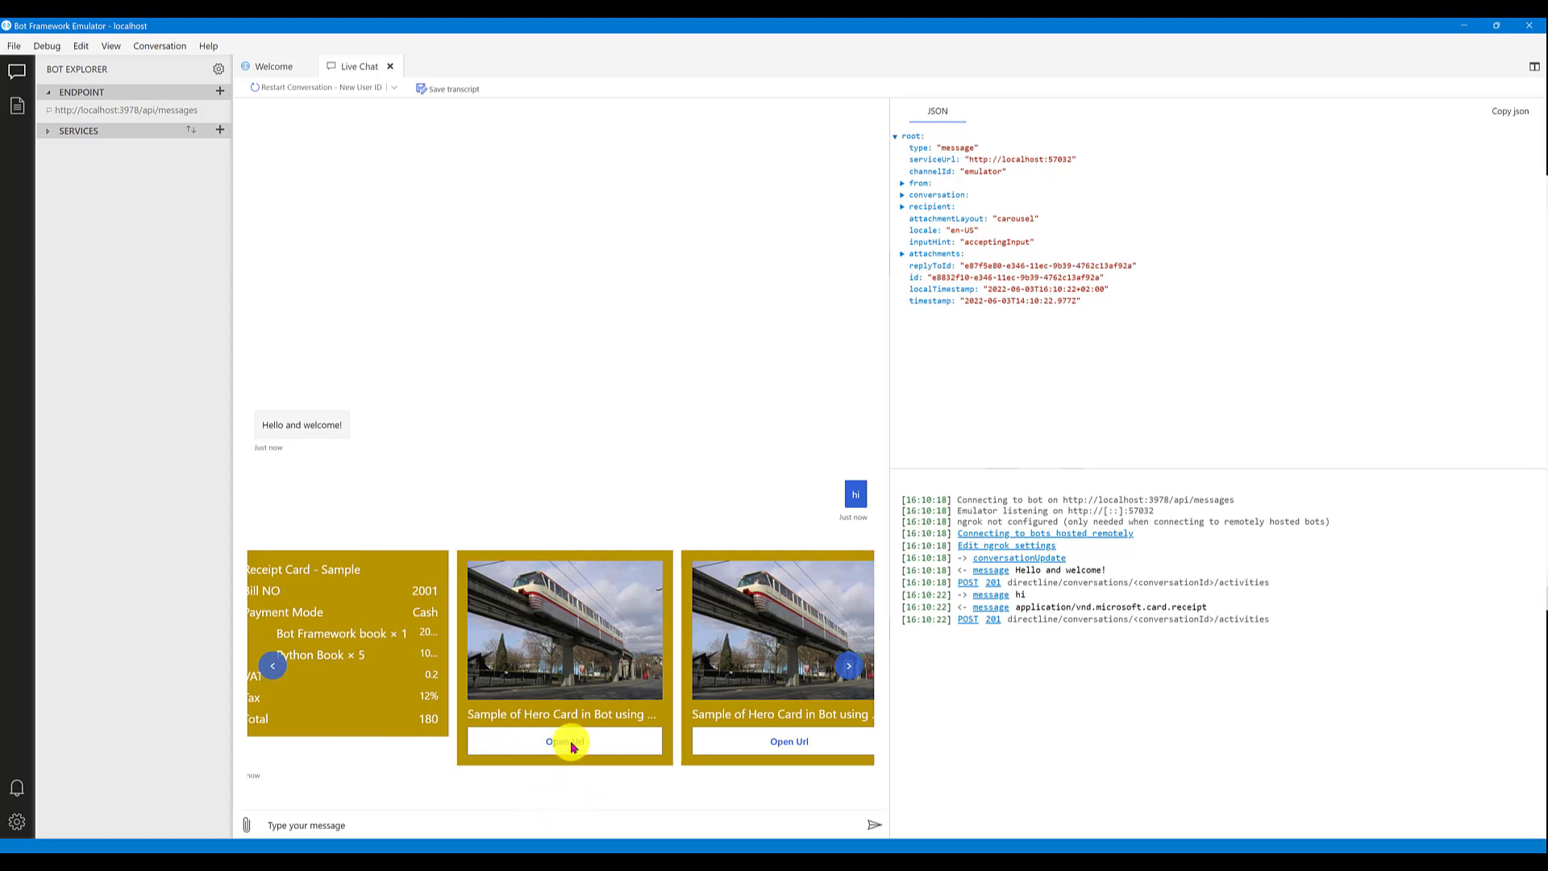
click(565, 742)
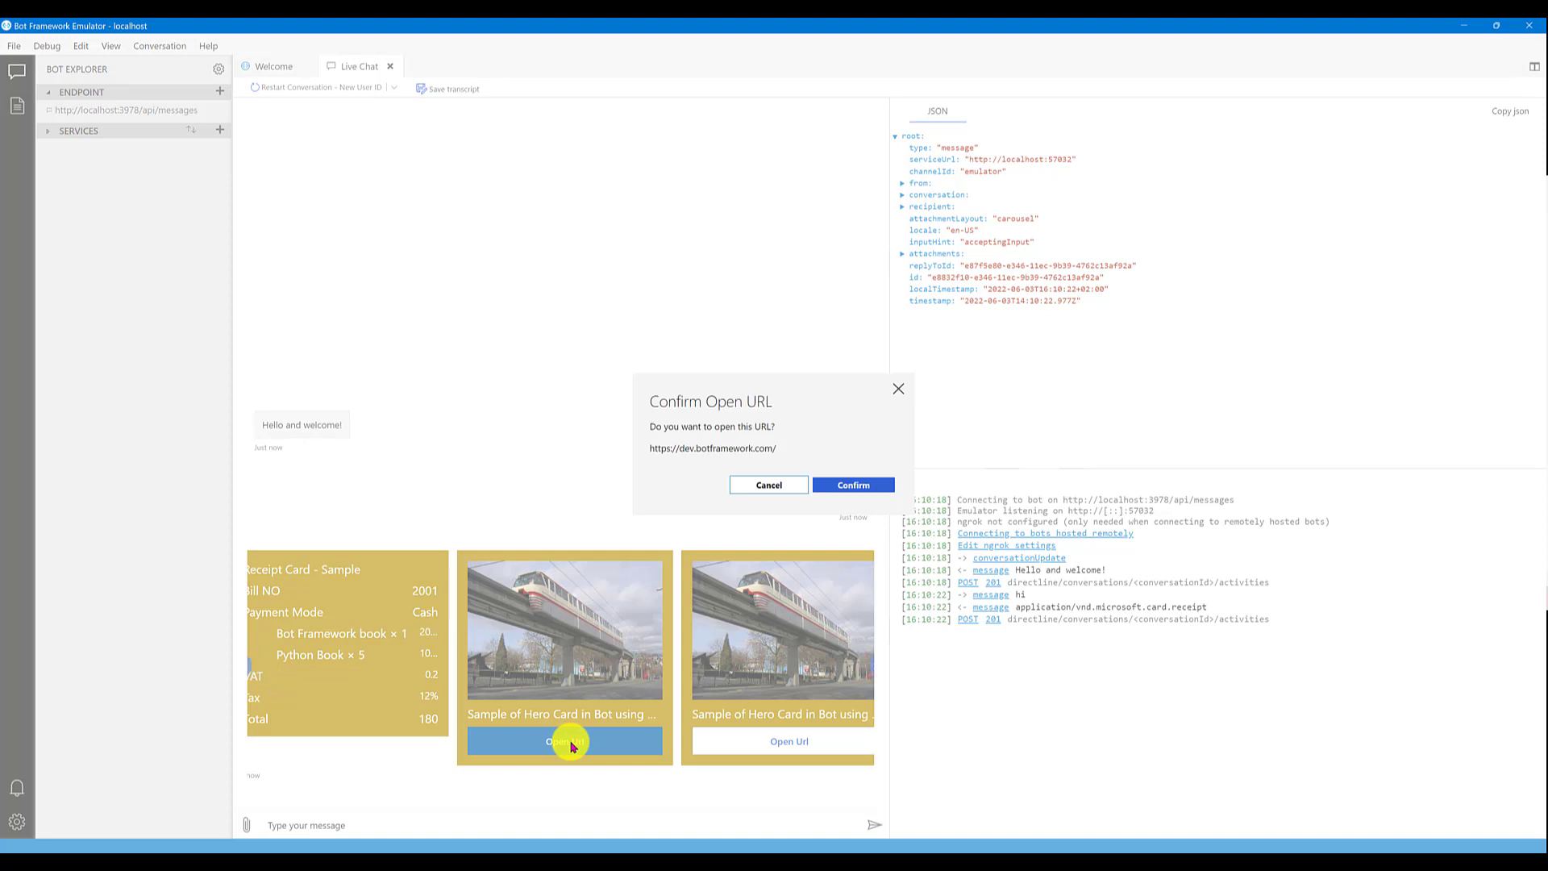
mouse_move(893, 834)
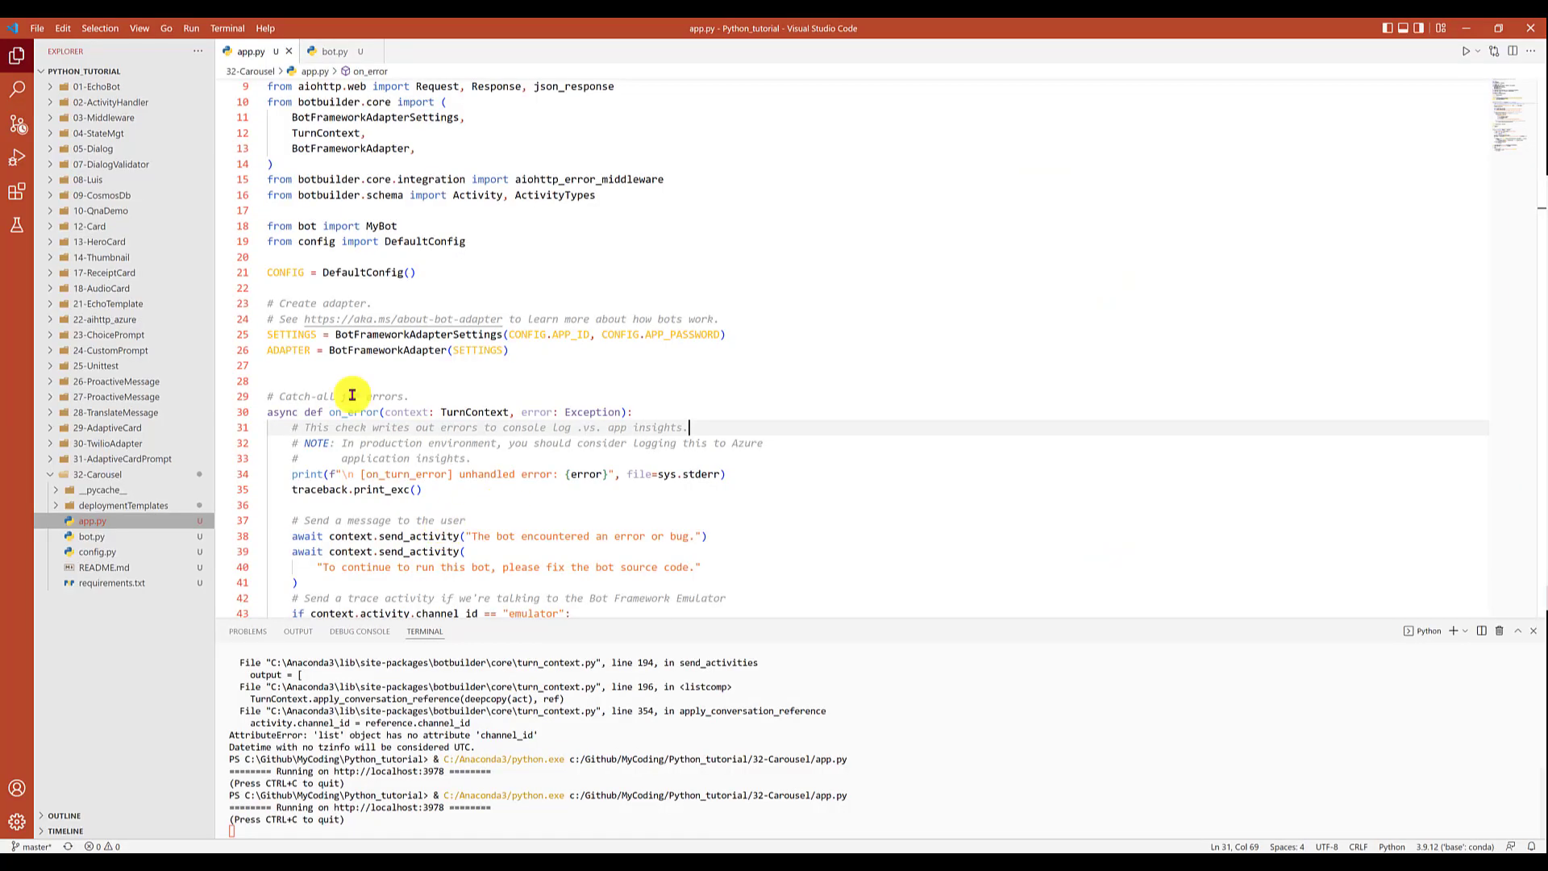
Scroll bot.py down to the create_hero_card and create_receipt_card functions.
click(331, 50)
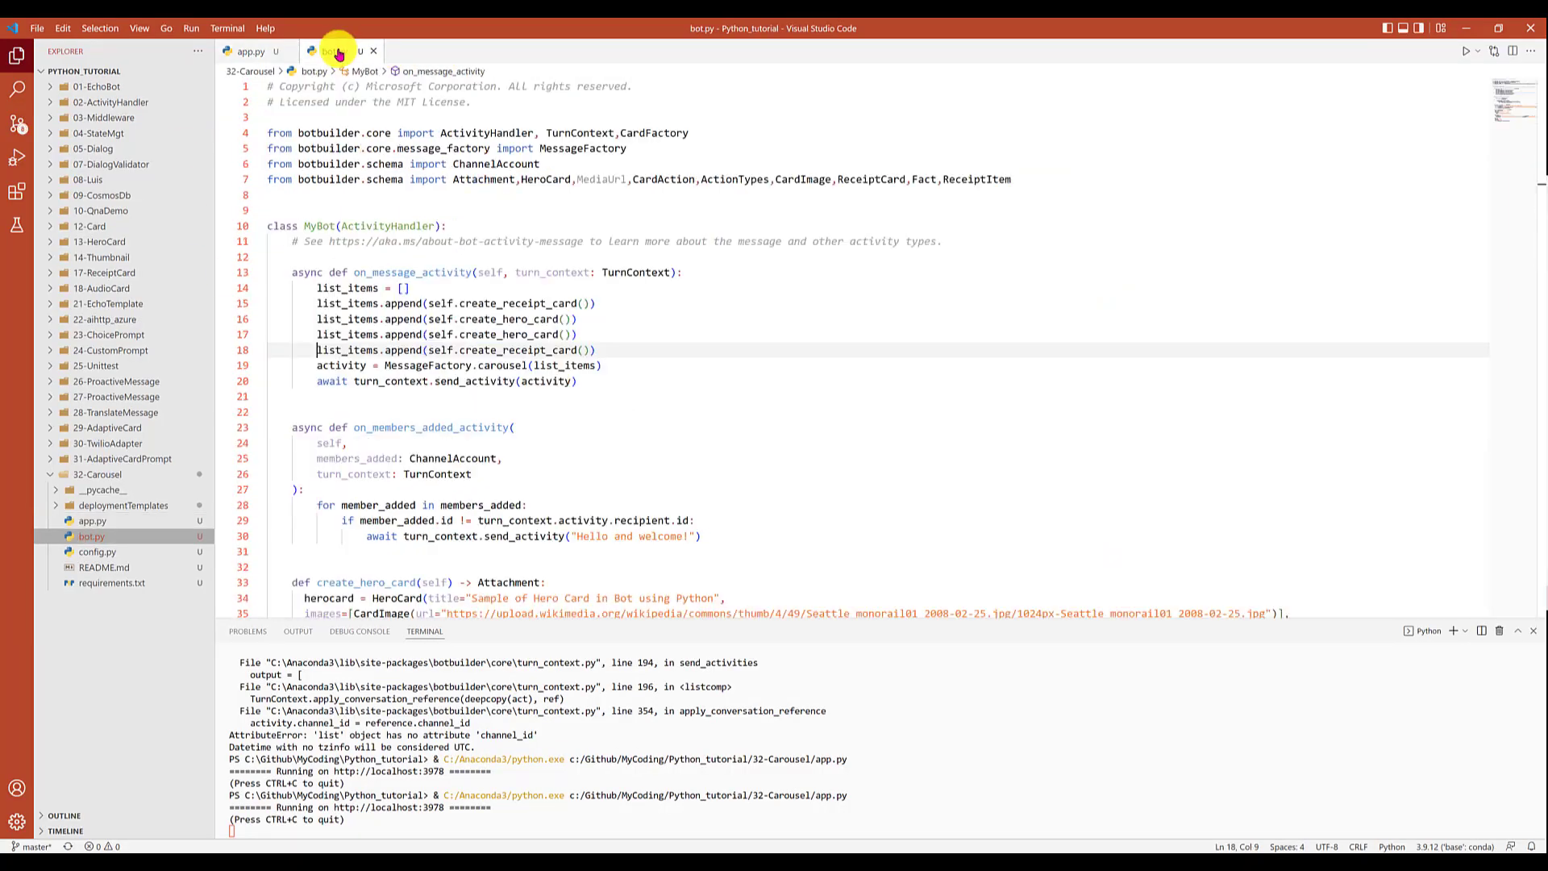
scroll(down, 3)
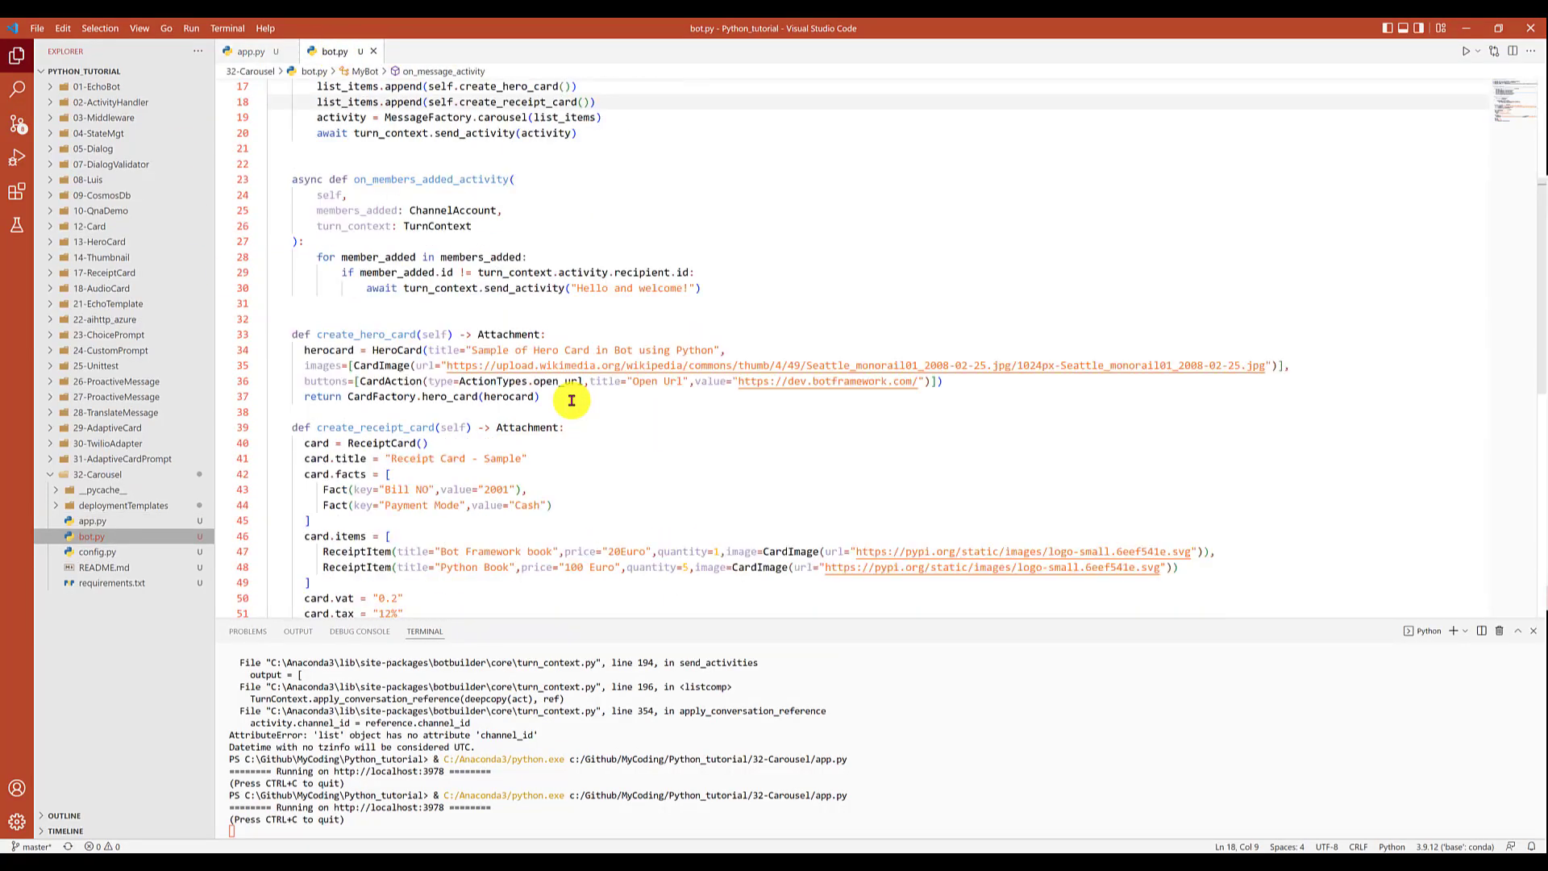
scroll(down, 3)
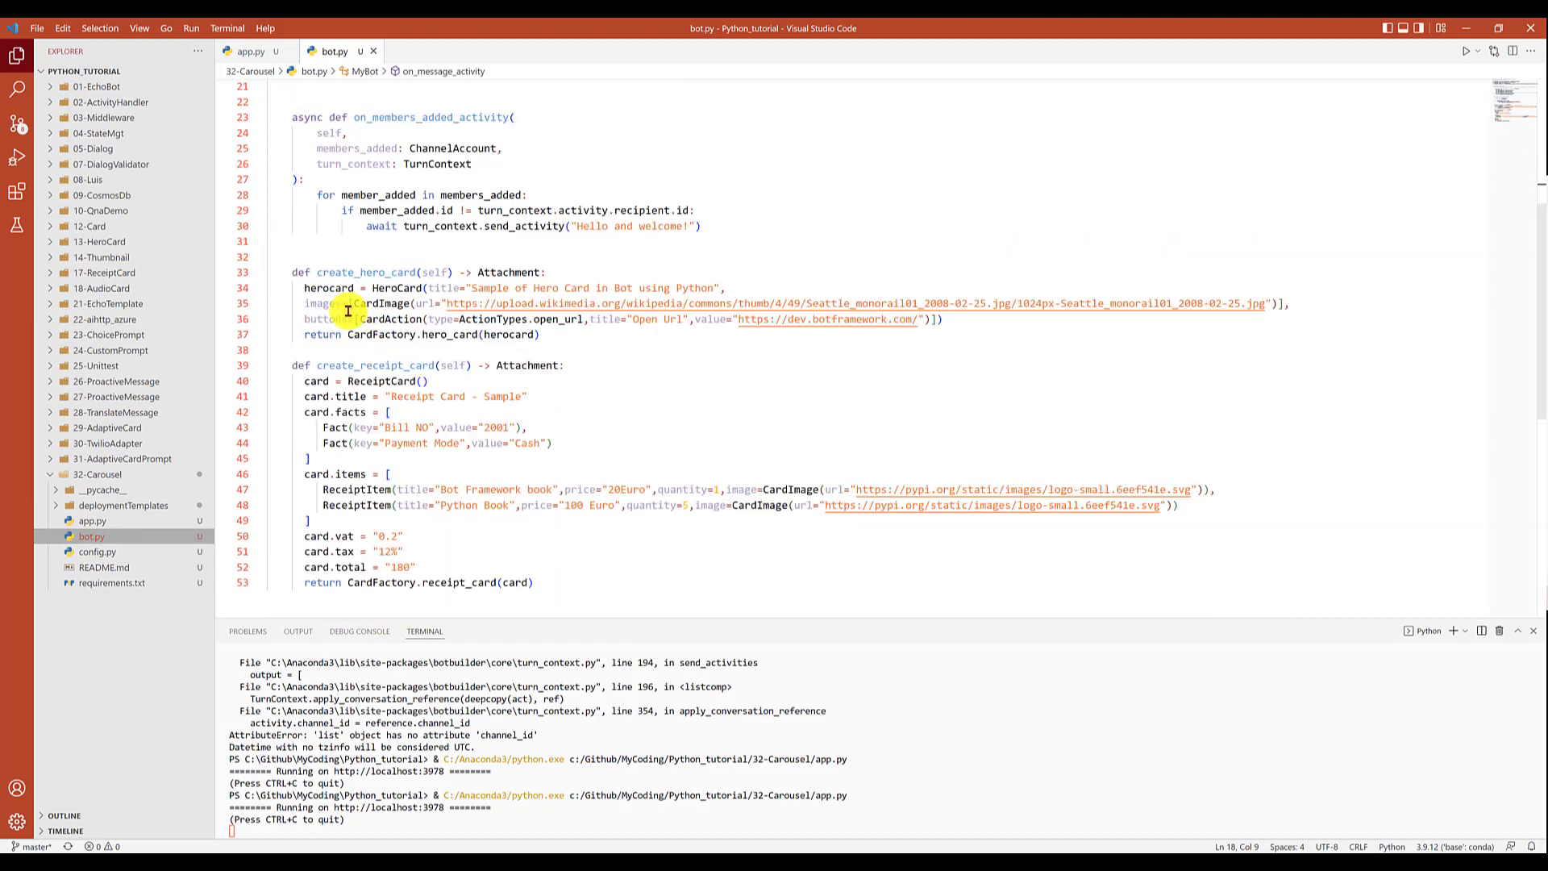